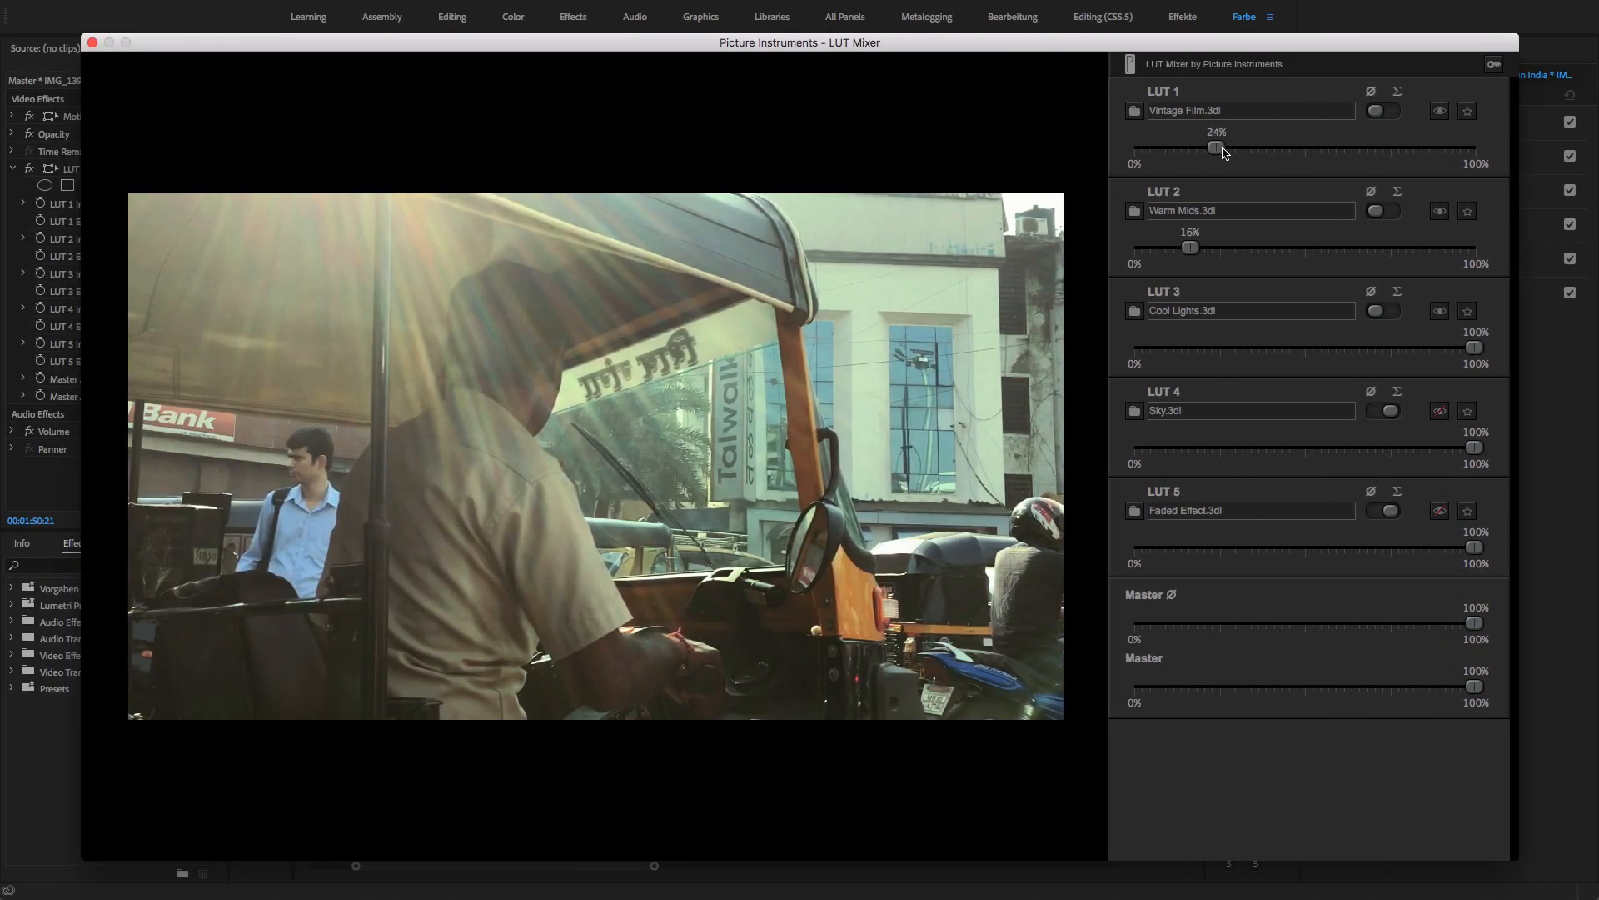
- Nudge Vintage Film up and push Warm Mids near full, then close the LUT Mixer setup
{"action": "left_click_drag", "start_coordinate": [1209, 148], "coordinate": [1228, 148]}
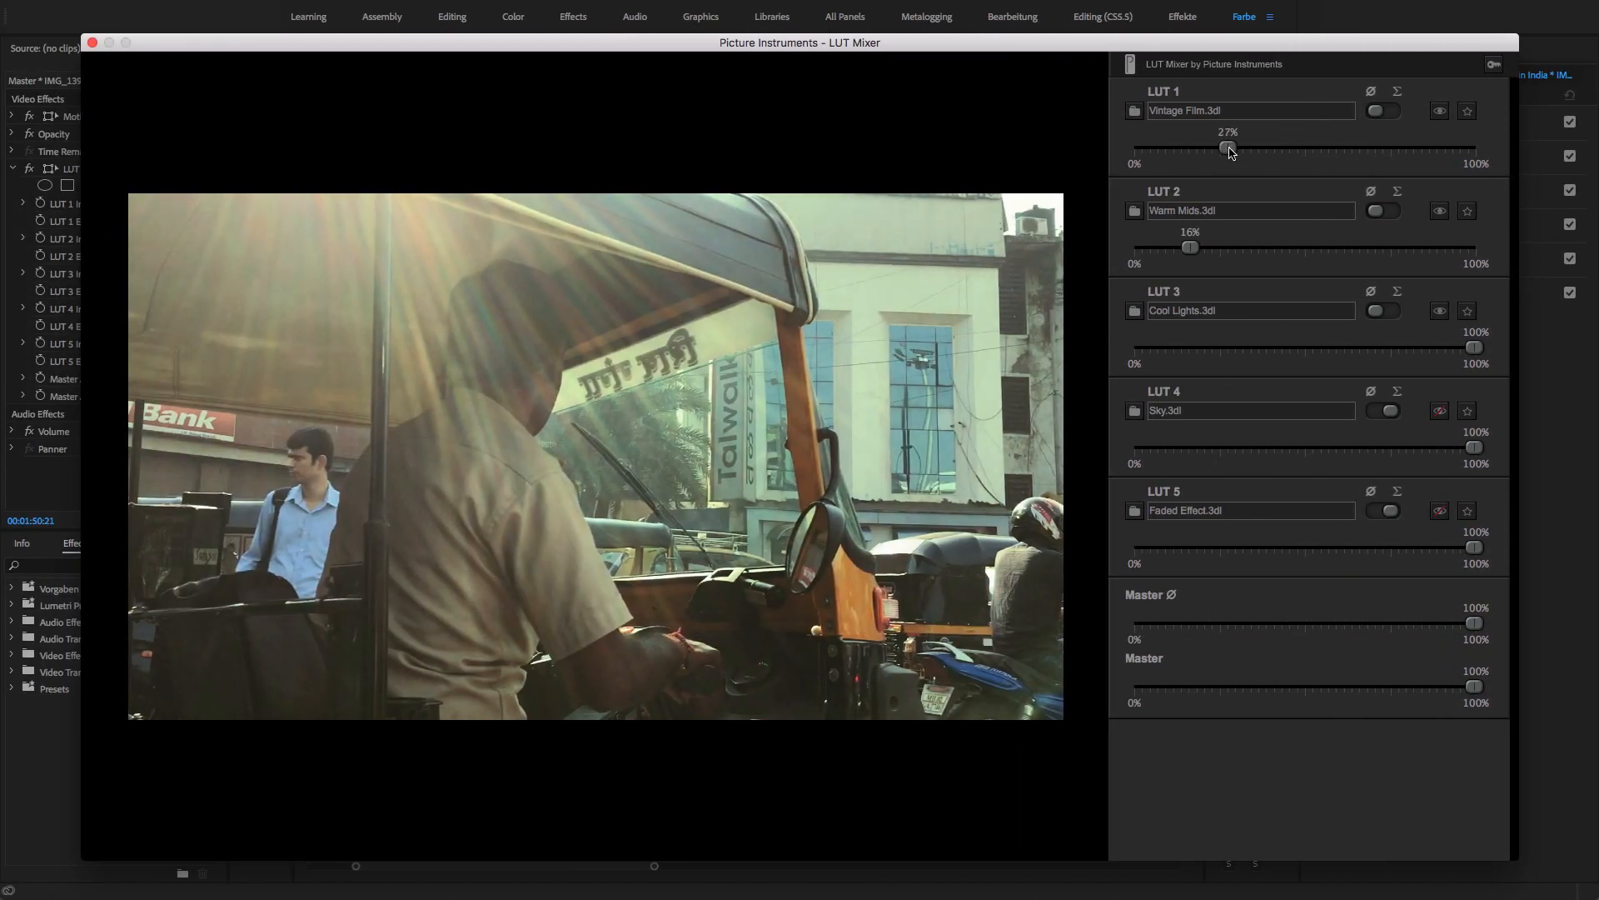
{"action": "left_click_drag", "start_coordinate": [1188, 248], "coordinate": [1371, 248]}
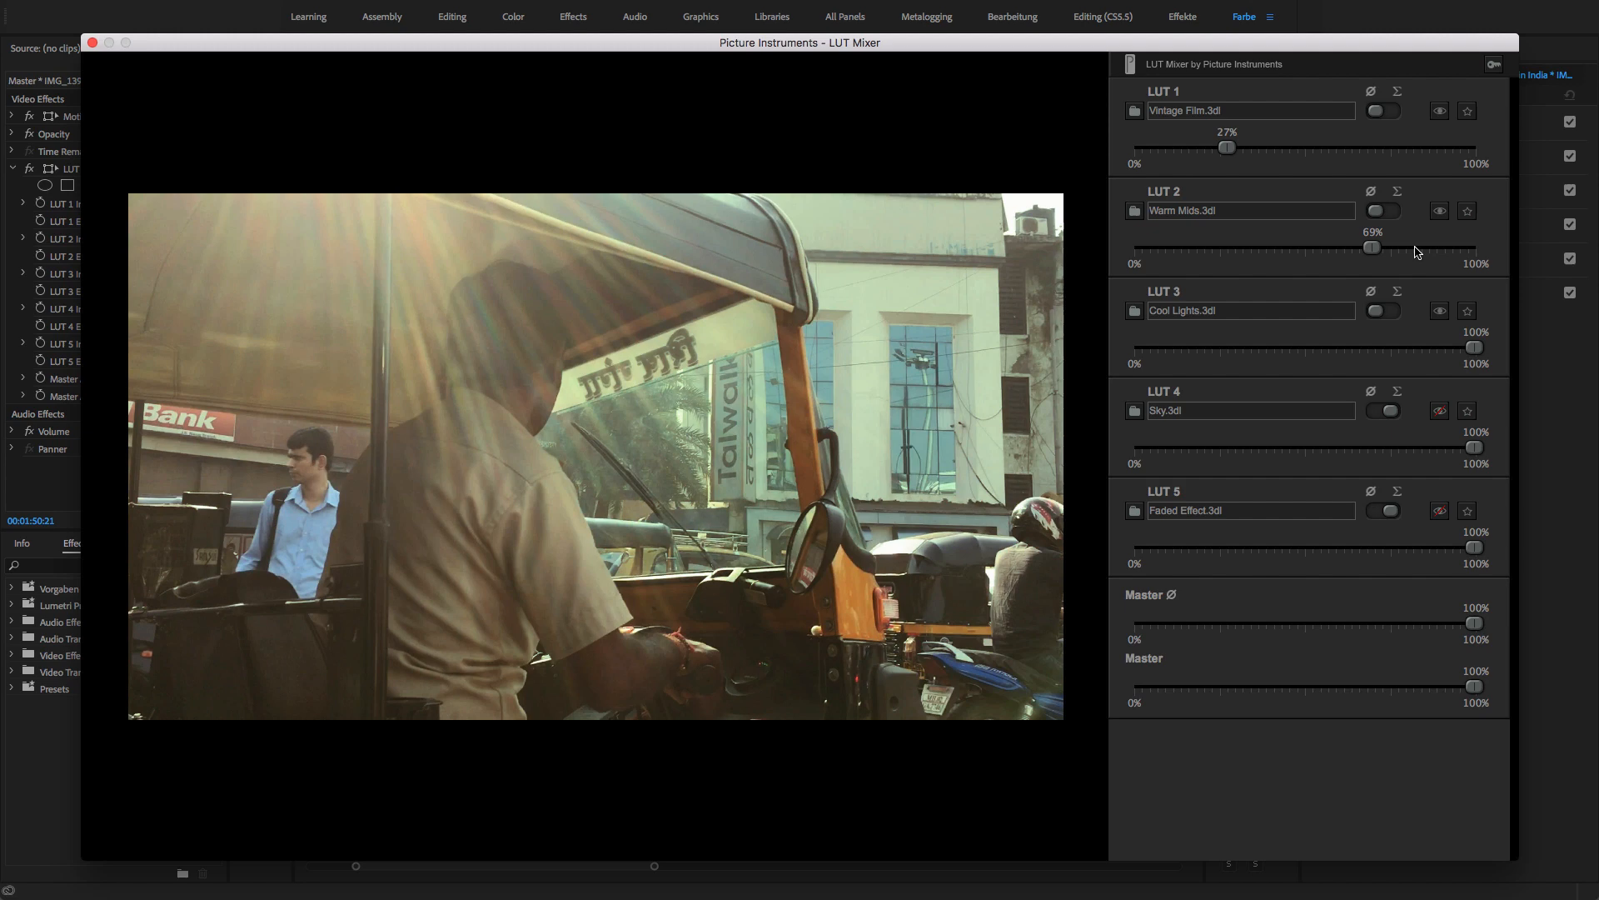
{"action": "left_click_drag", "start_coordinate": [1371, 247], "coordinate": [1449, 246]}
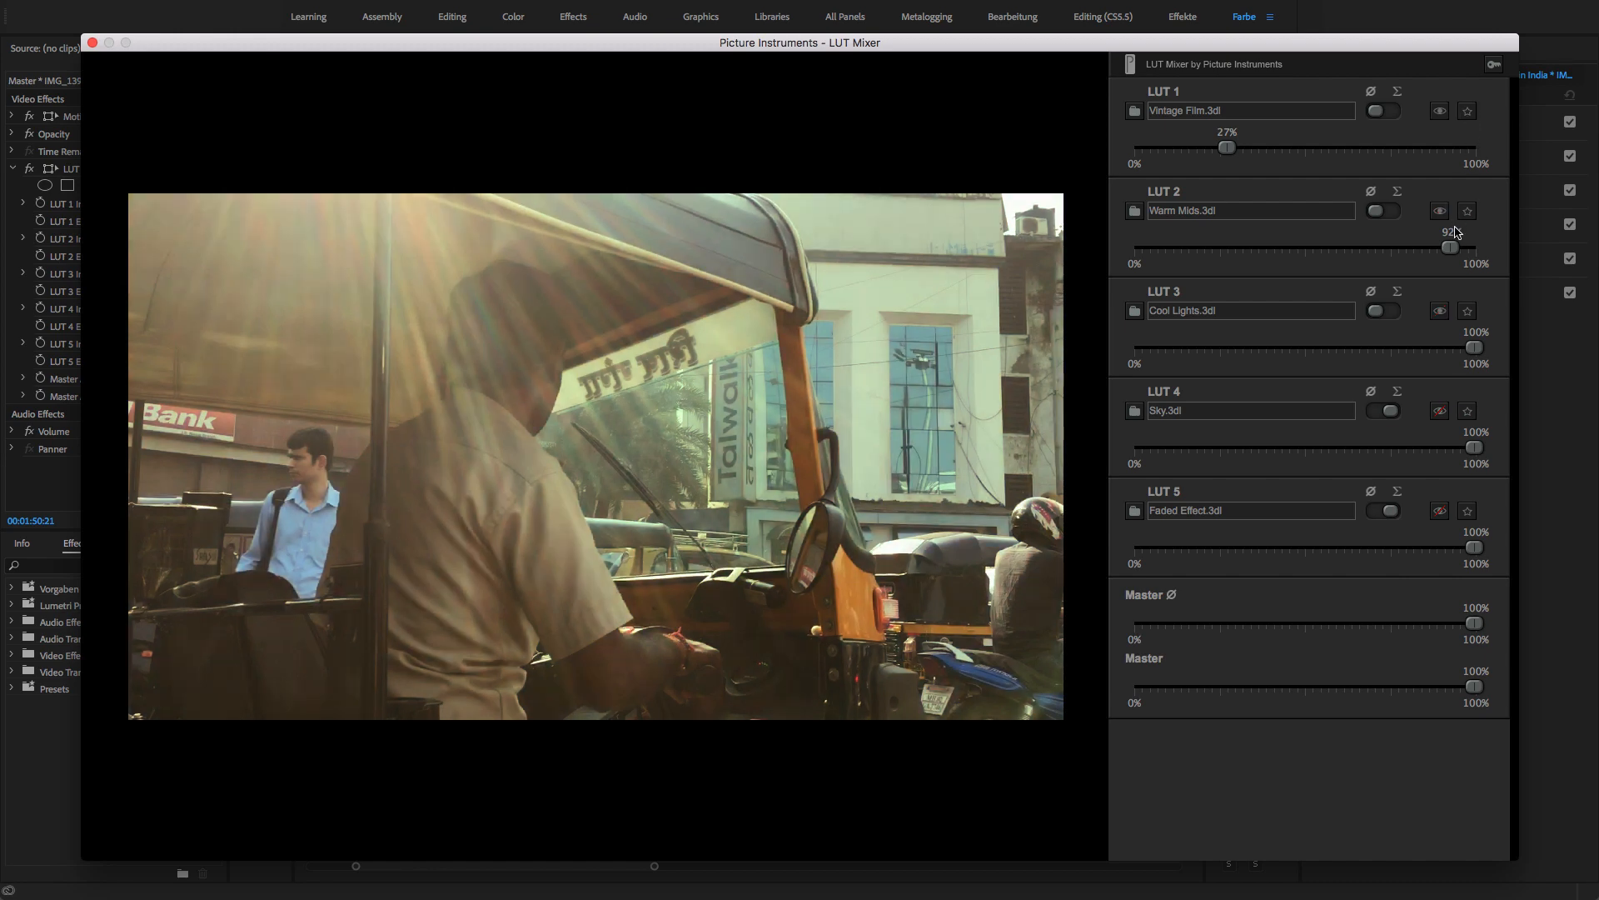
{"action": "left_click", "coordinate": [91, 44]}
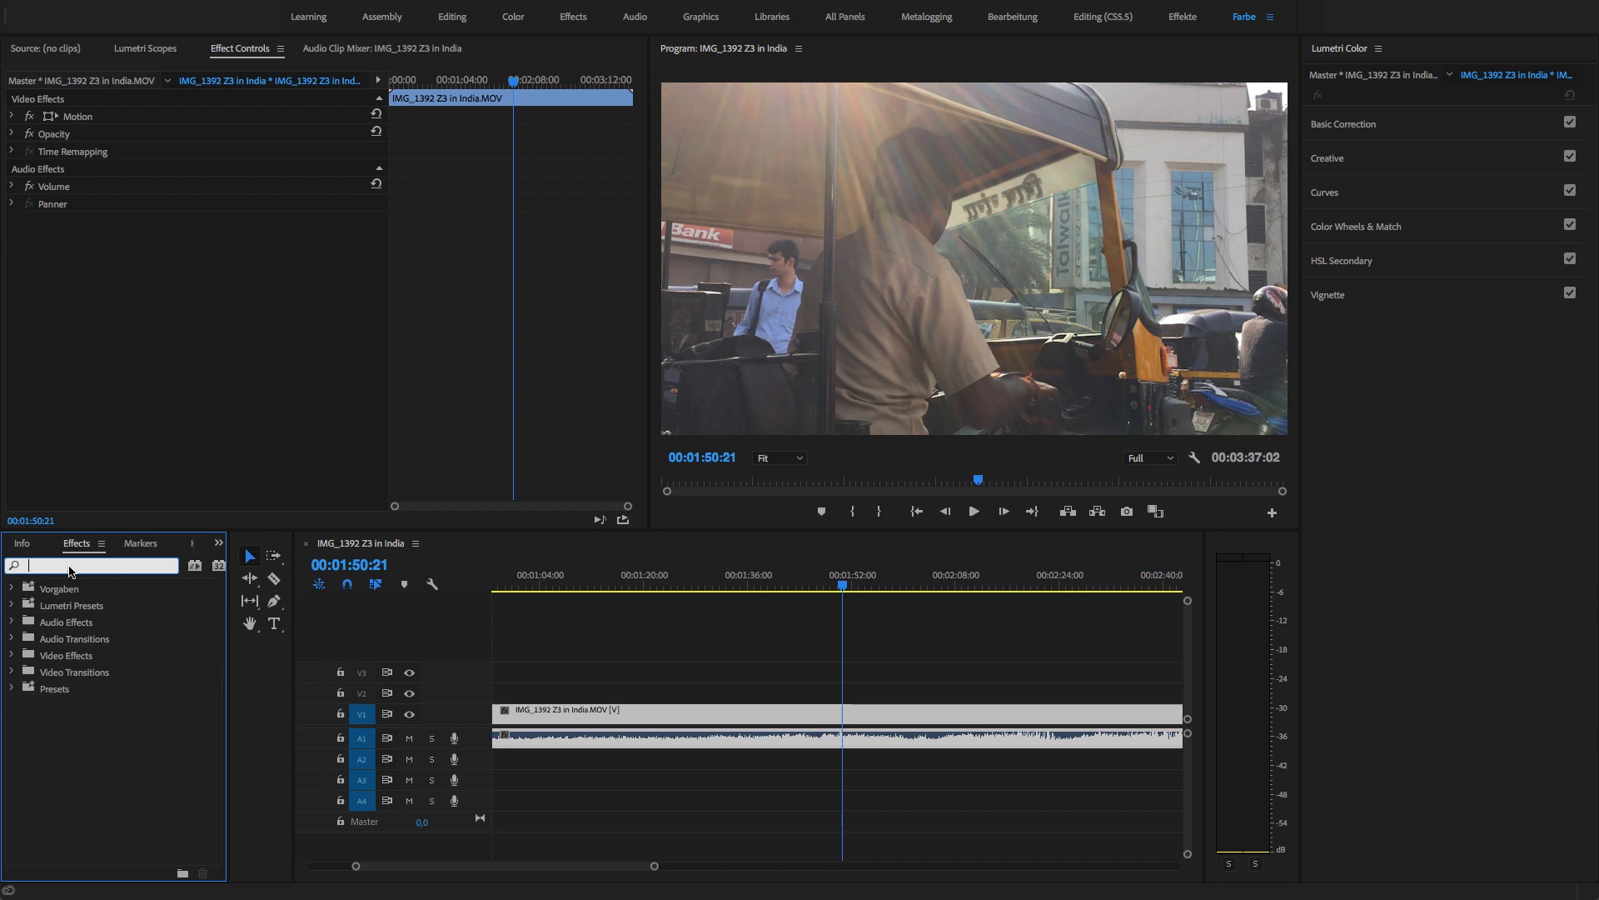
- Apply LUT Mixer from Effects and load Cool Lights into slot 1, browsing for slot 2
{"action": "type", "text": "lut mixer"}
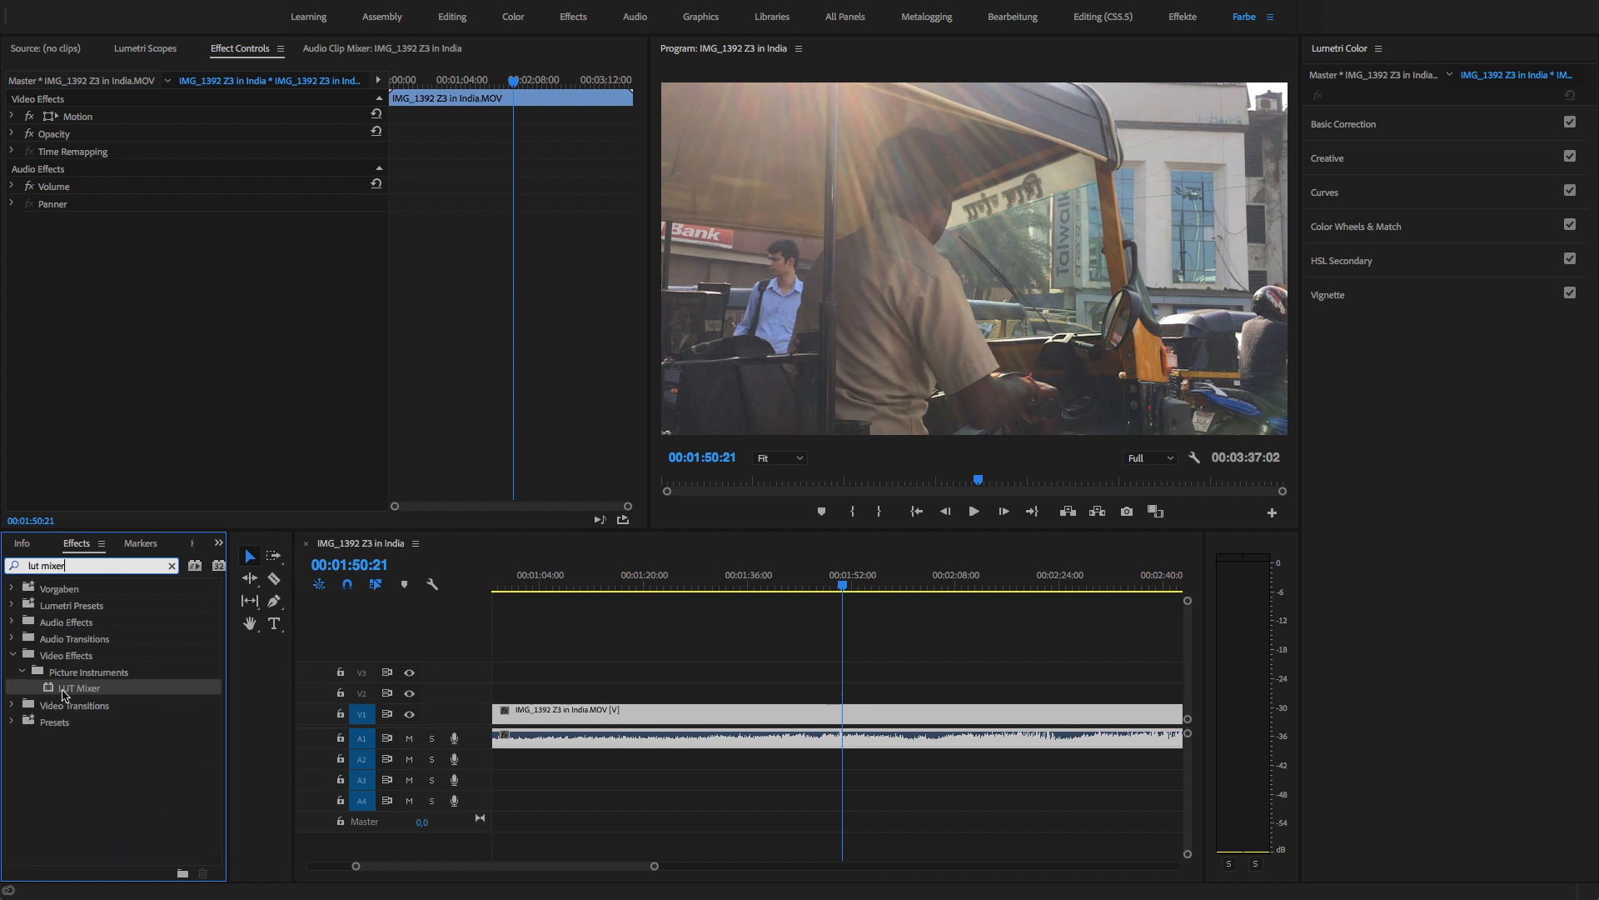
{"action": "double_click", "coordinate": [76, 686]}
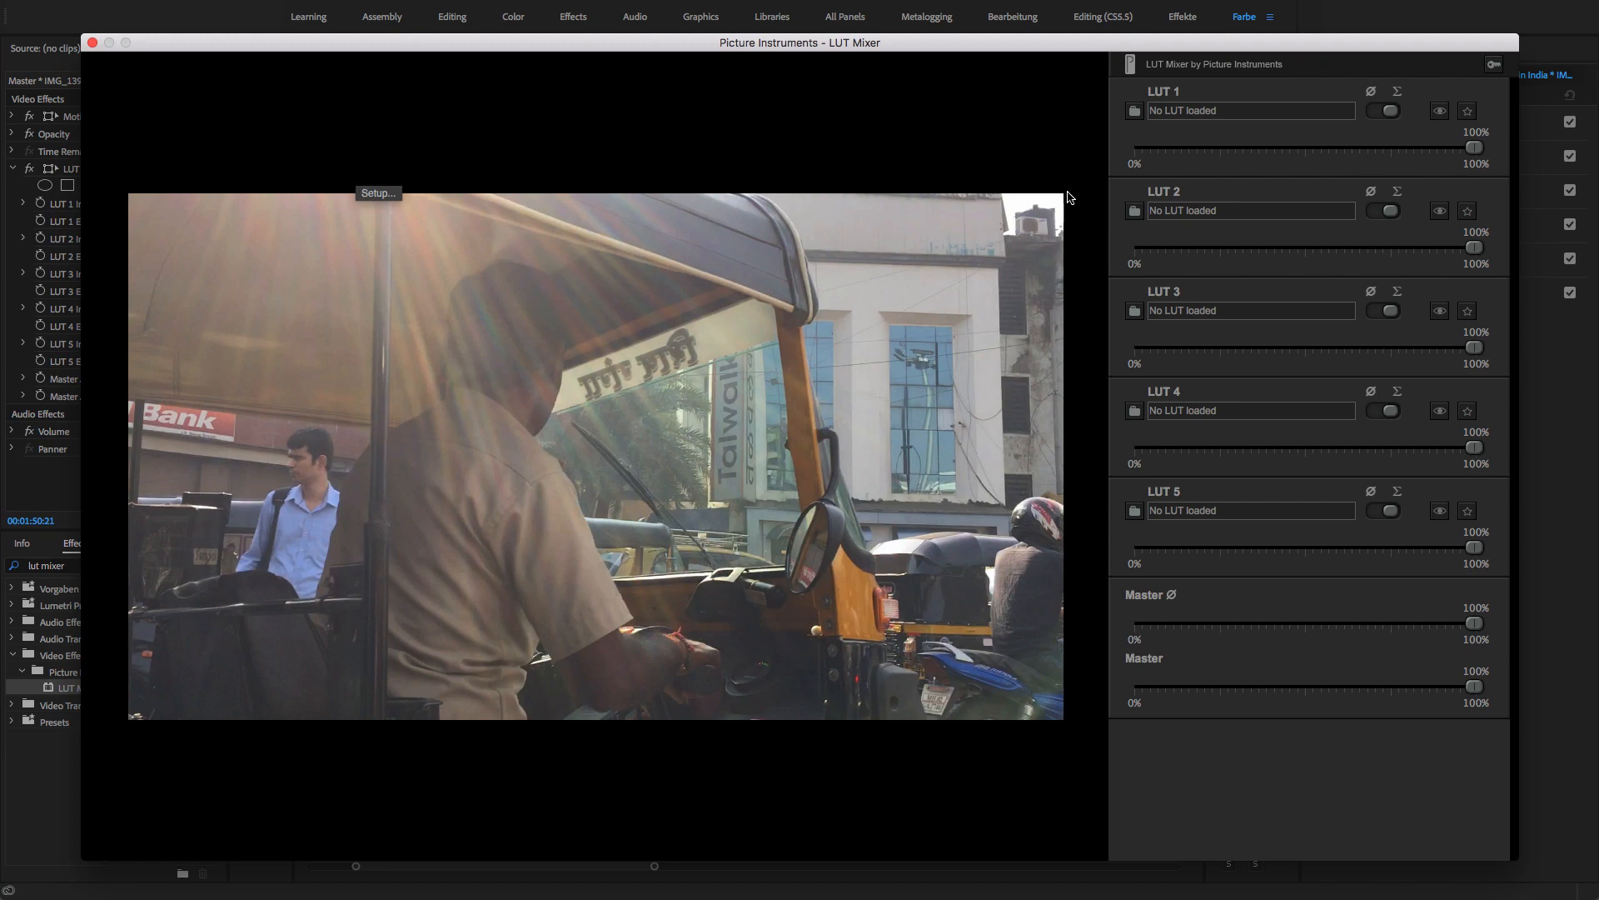
{"action": "left_click", "coordinate": [1135, 110]}
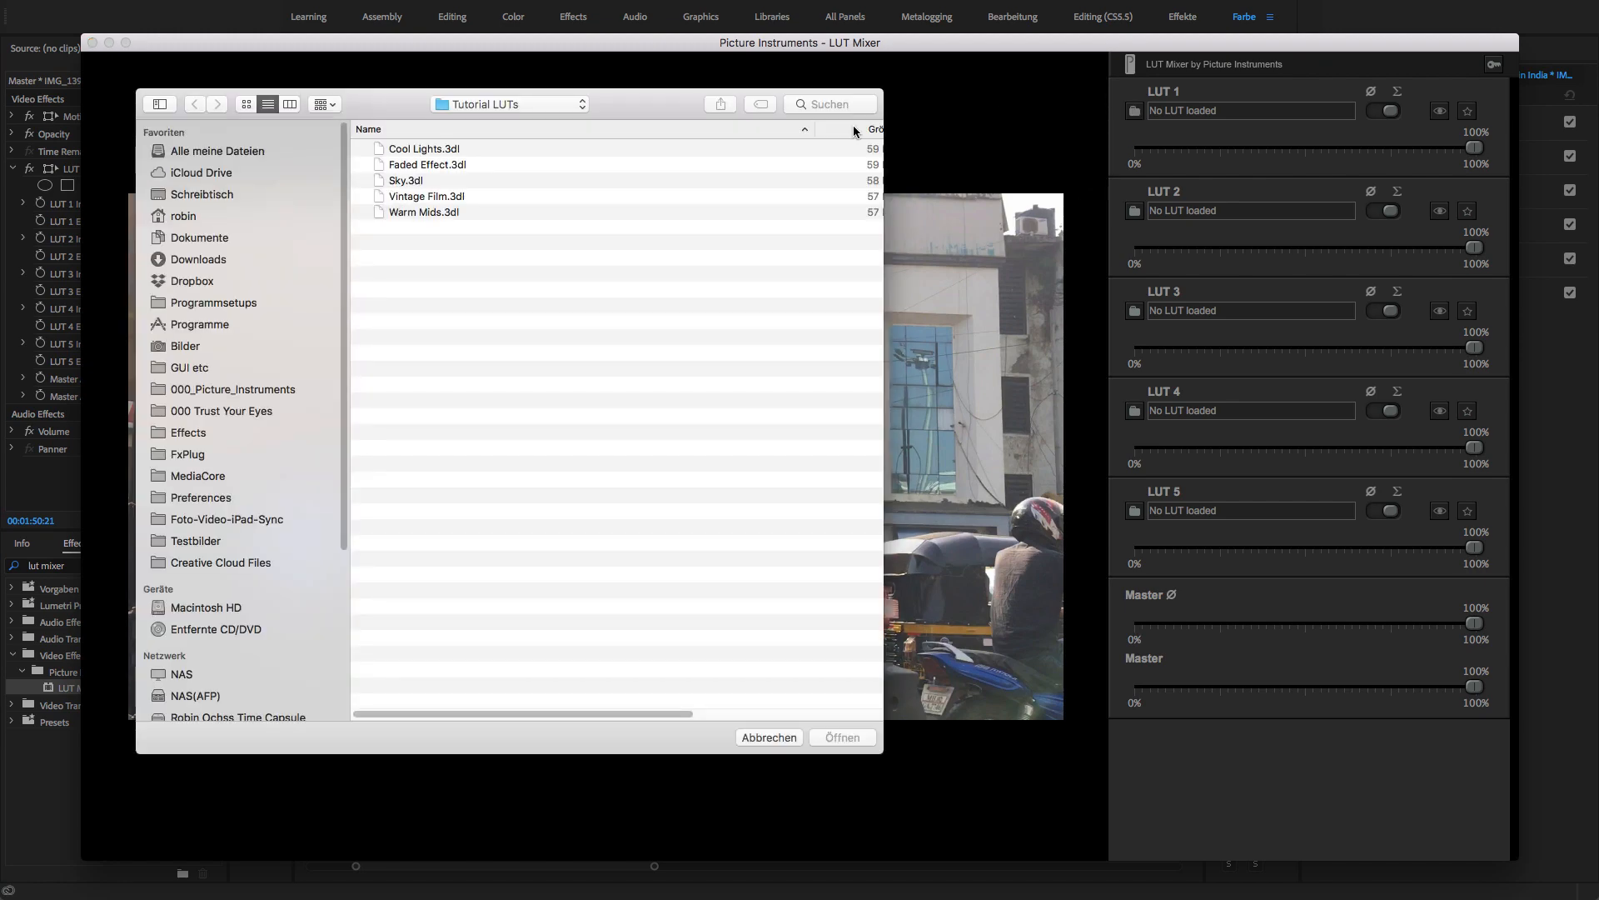
{"action": "double_click", "coordinate": [422, 148]}
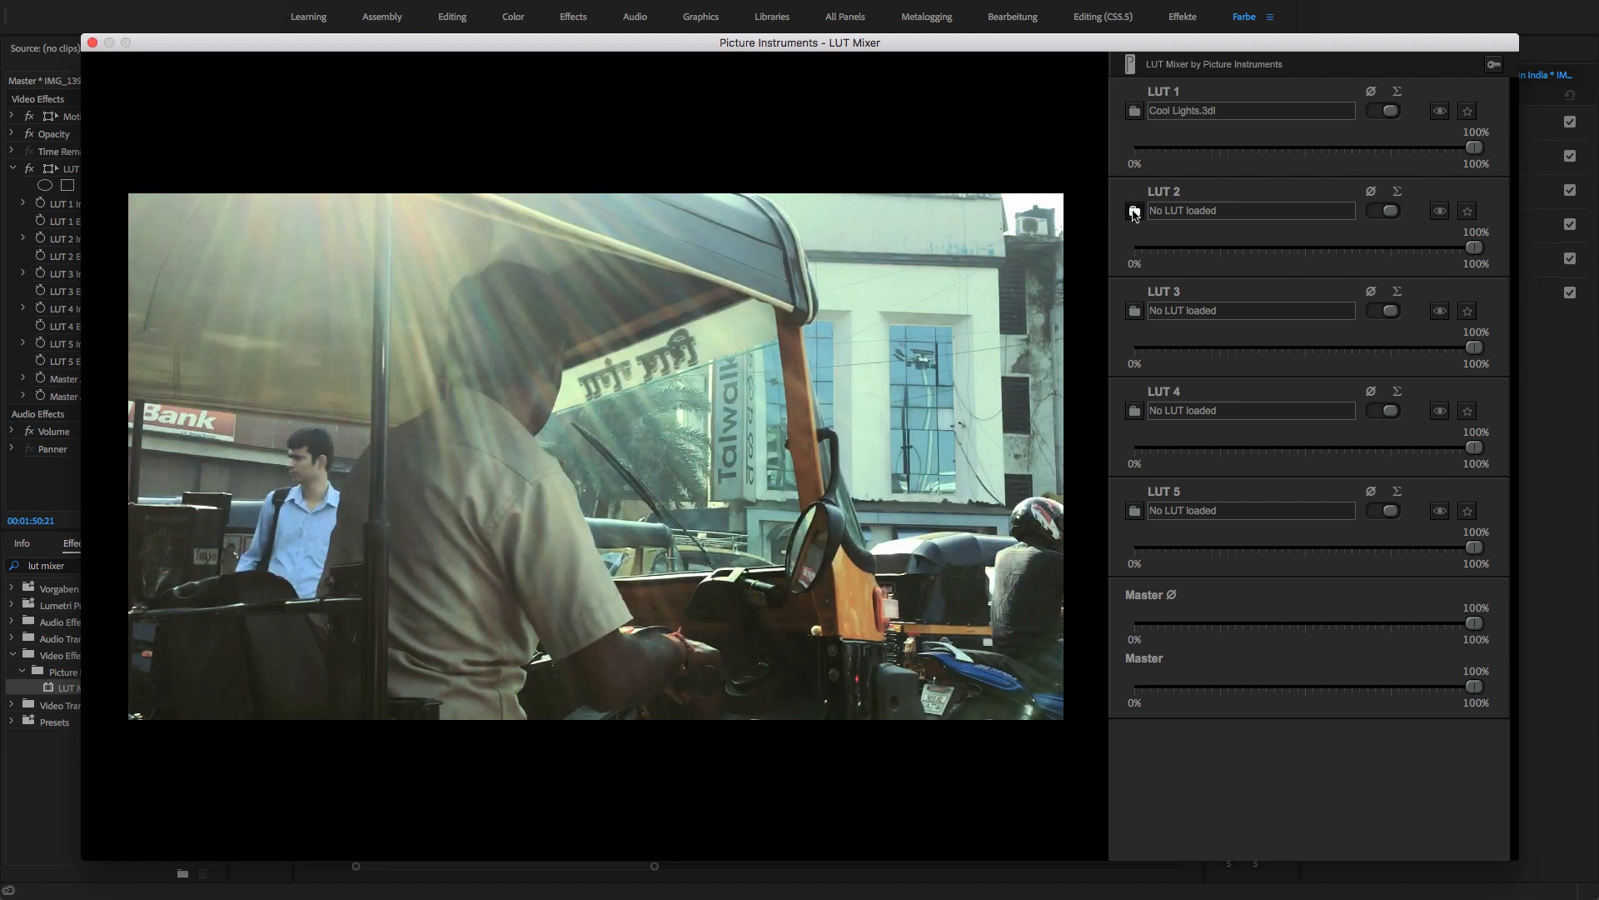
{"action": "left_click", "coordinate": [1134, 212]}
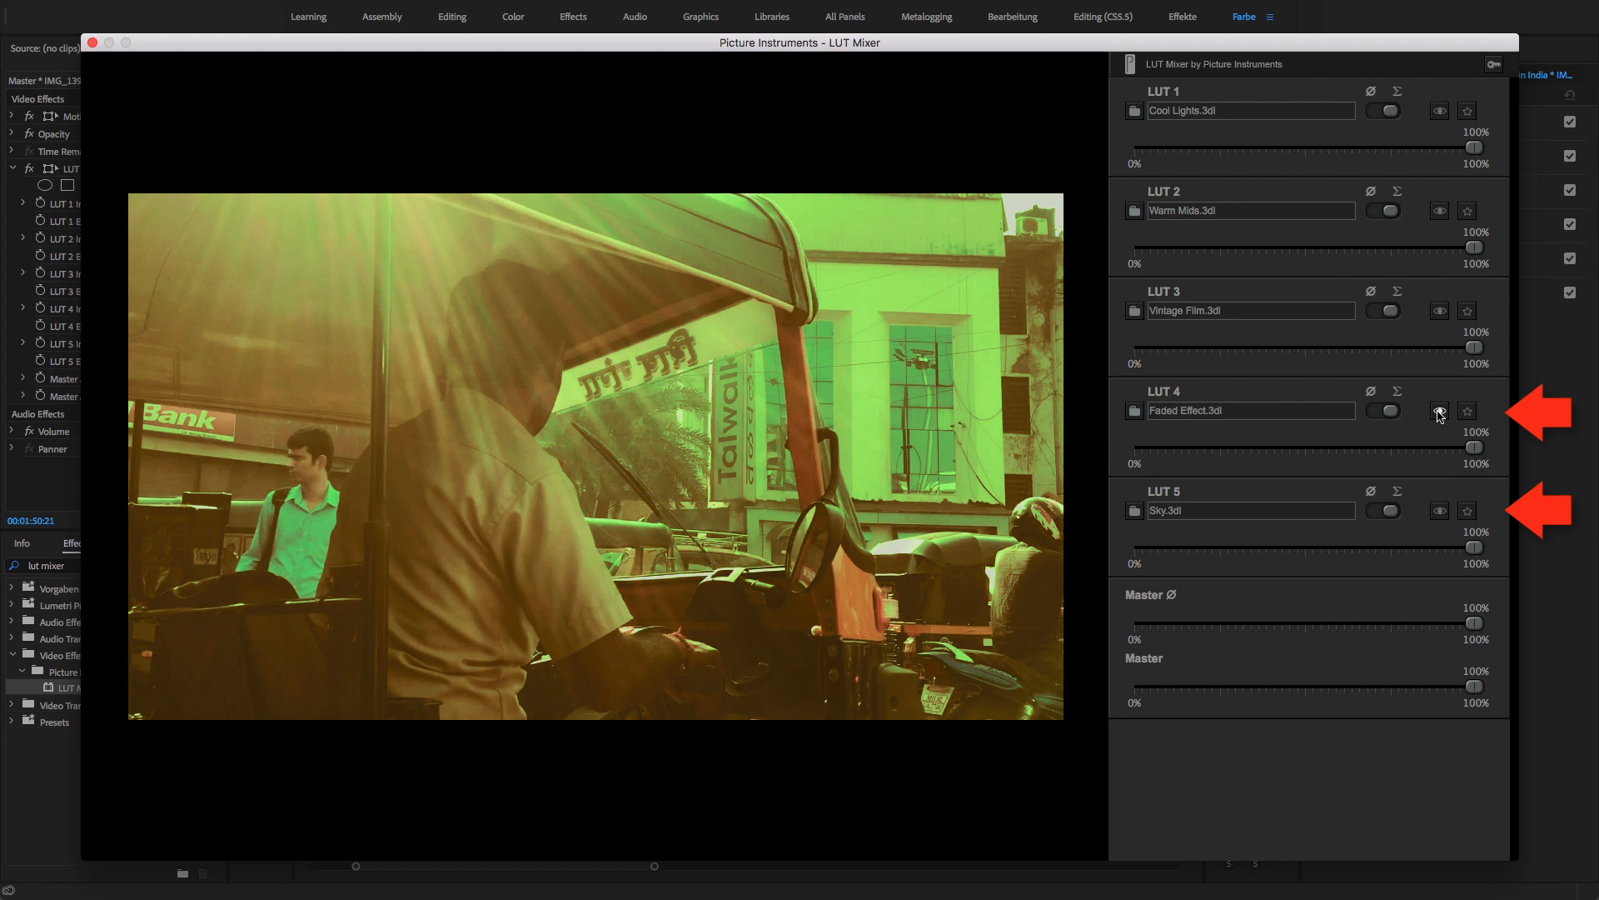
- Toggle the Sky LUT off, restore the three-LUT blend, and close the LUT Mixer setup
{"action": "left_click", "coordinate": [1439, 511]}
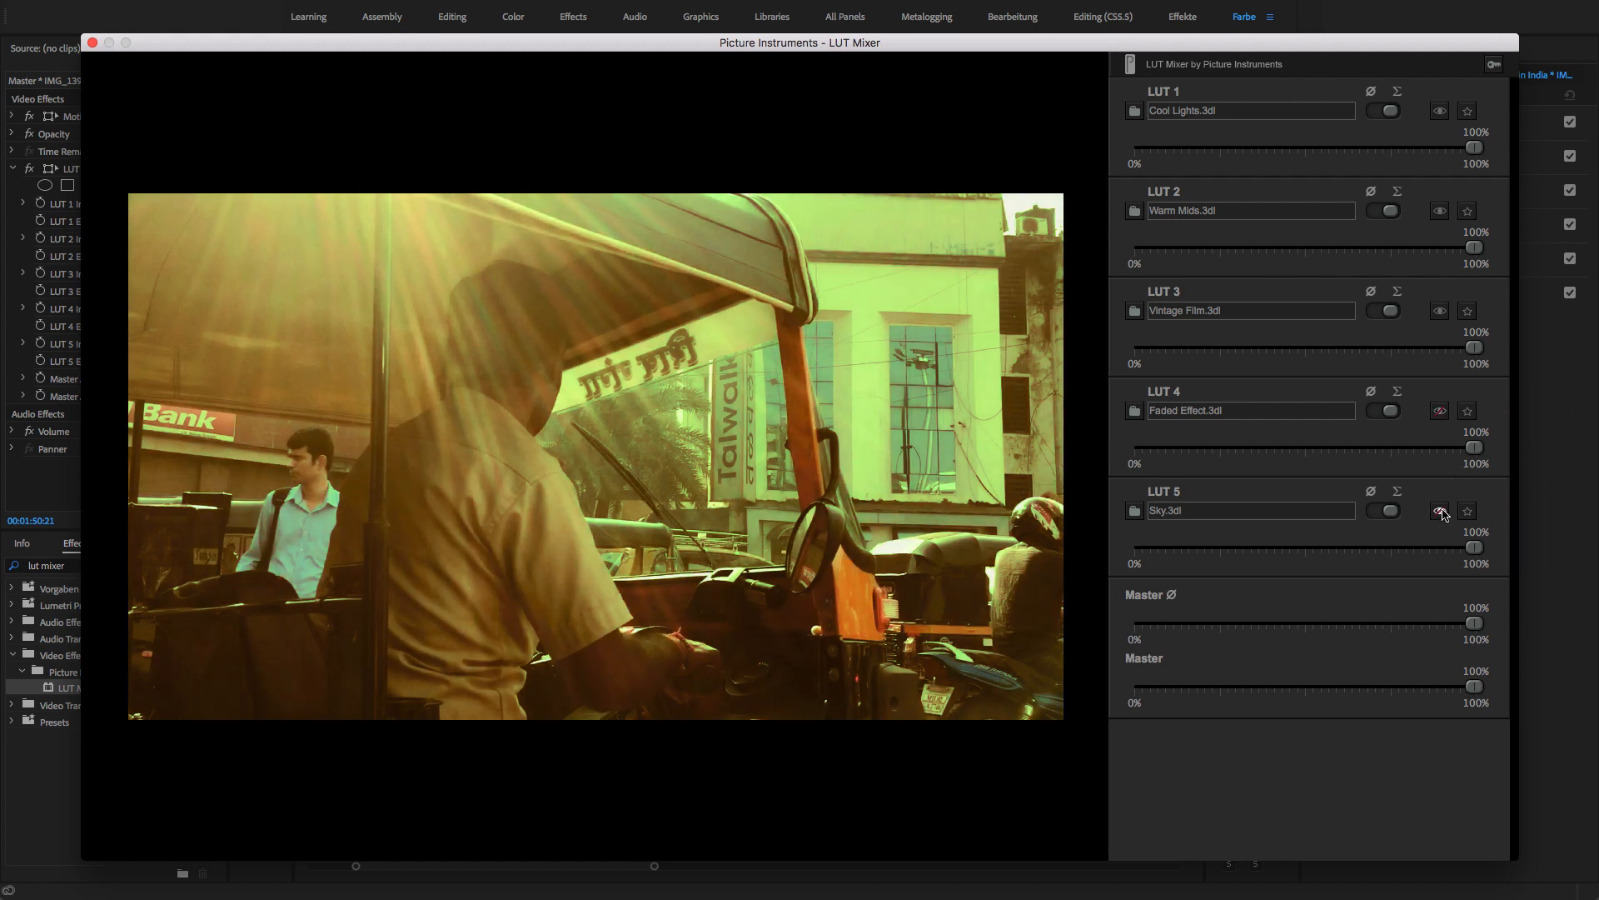
{"action": "mouse_move", "coordinate": [1445, 483]}
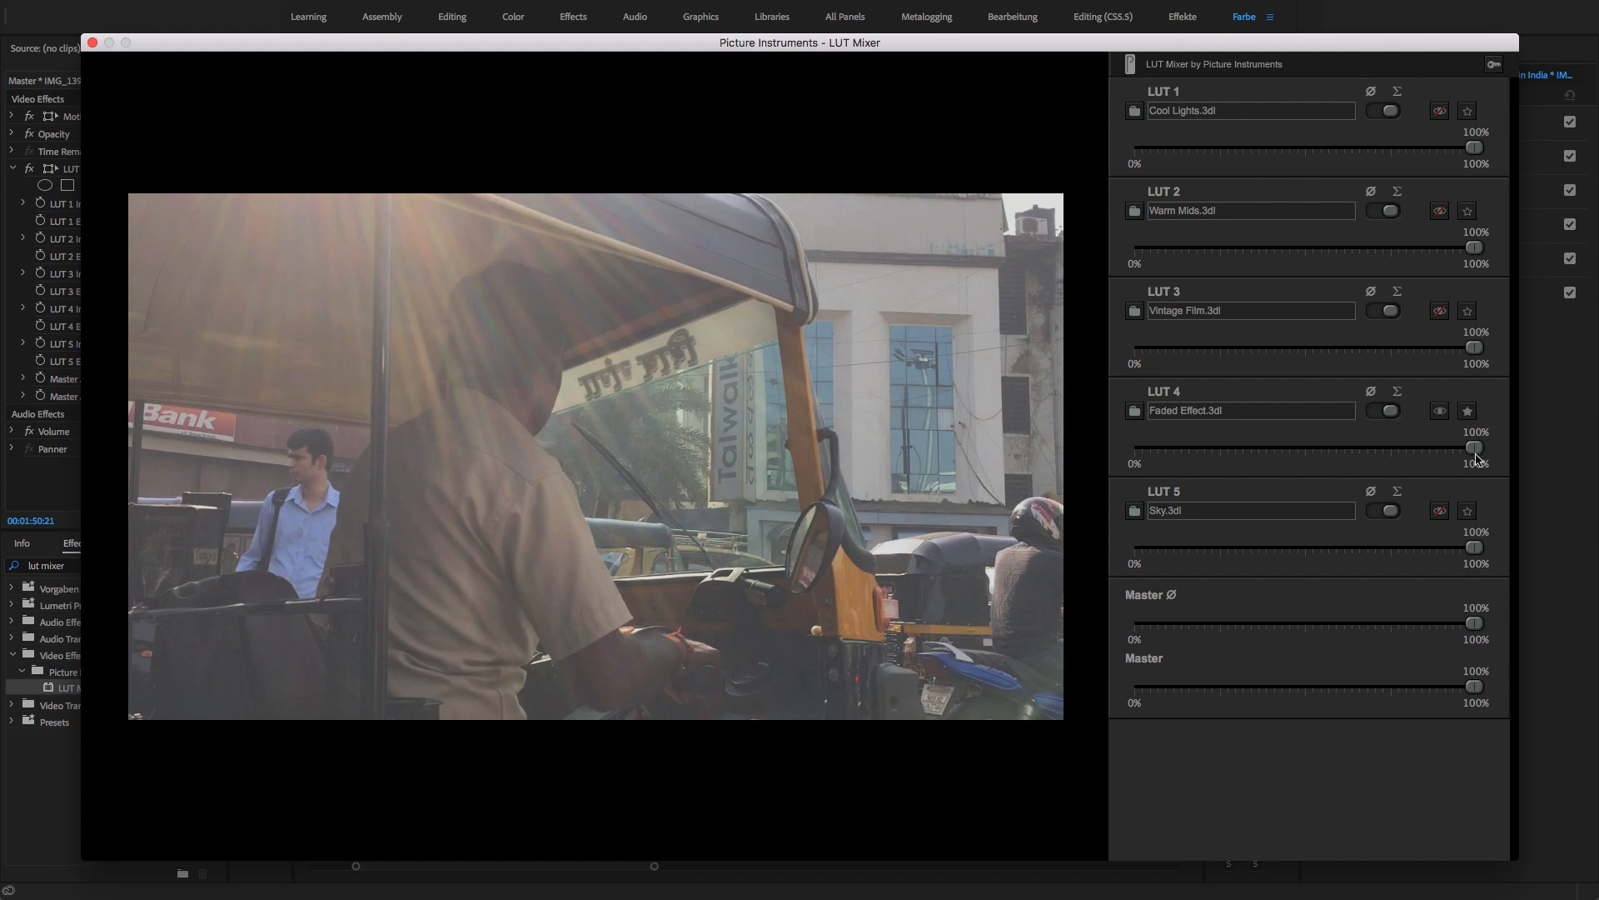
{"action": "left_click", "coordinate": [1440, 512]}
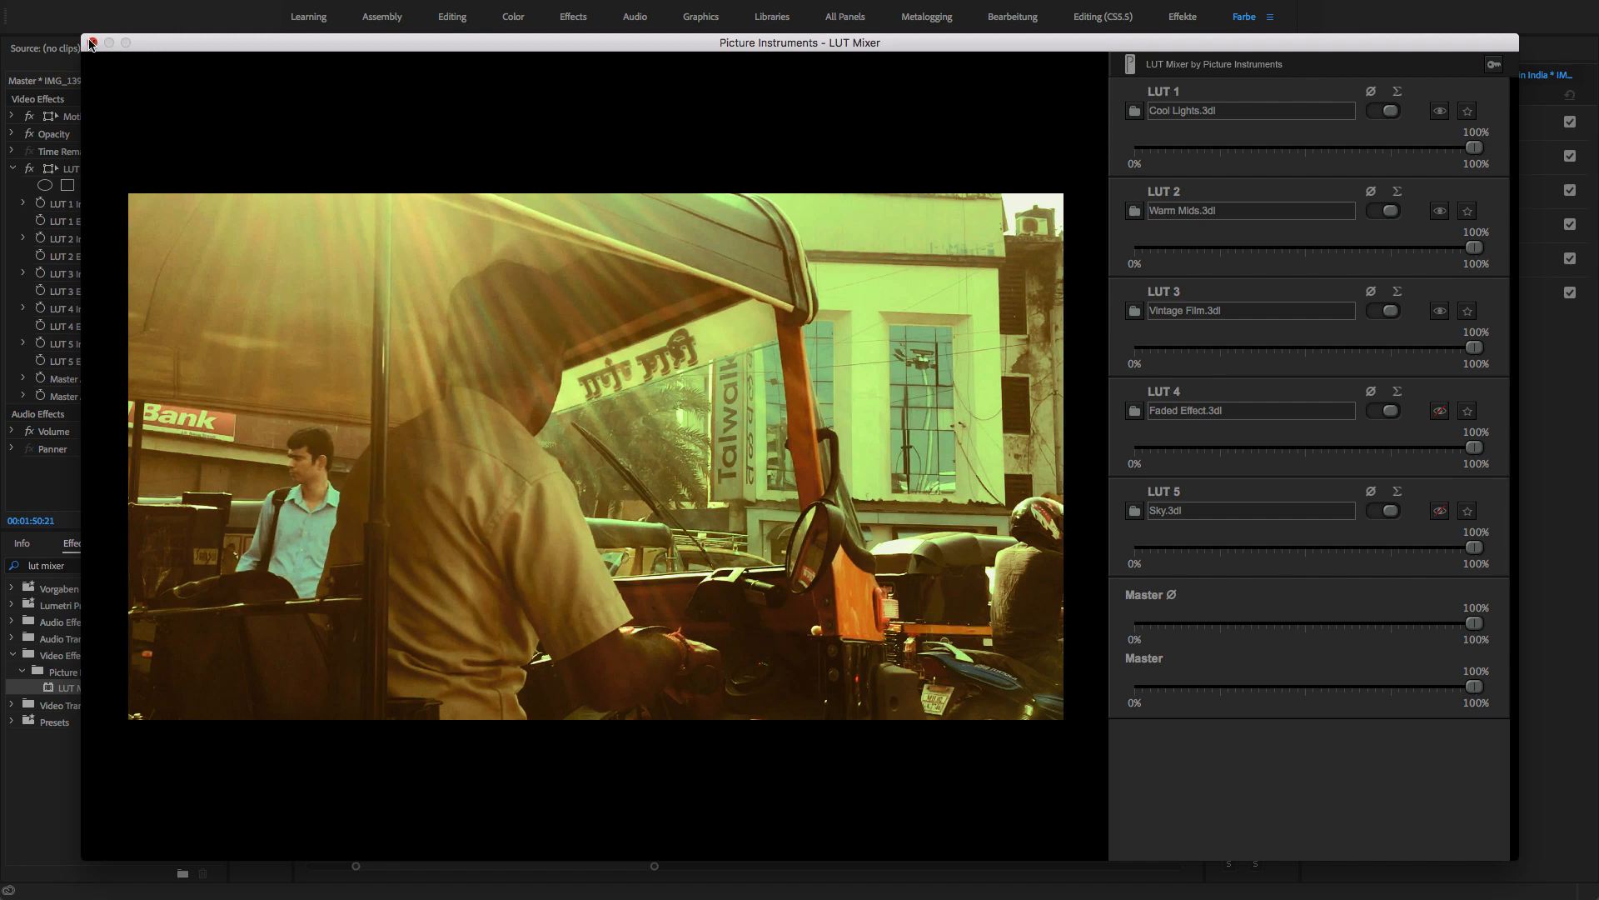
{"action": "left_click", "coordinate": [94, 43]}
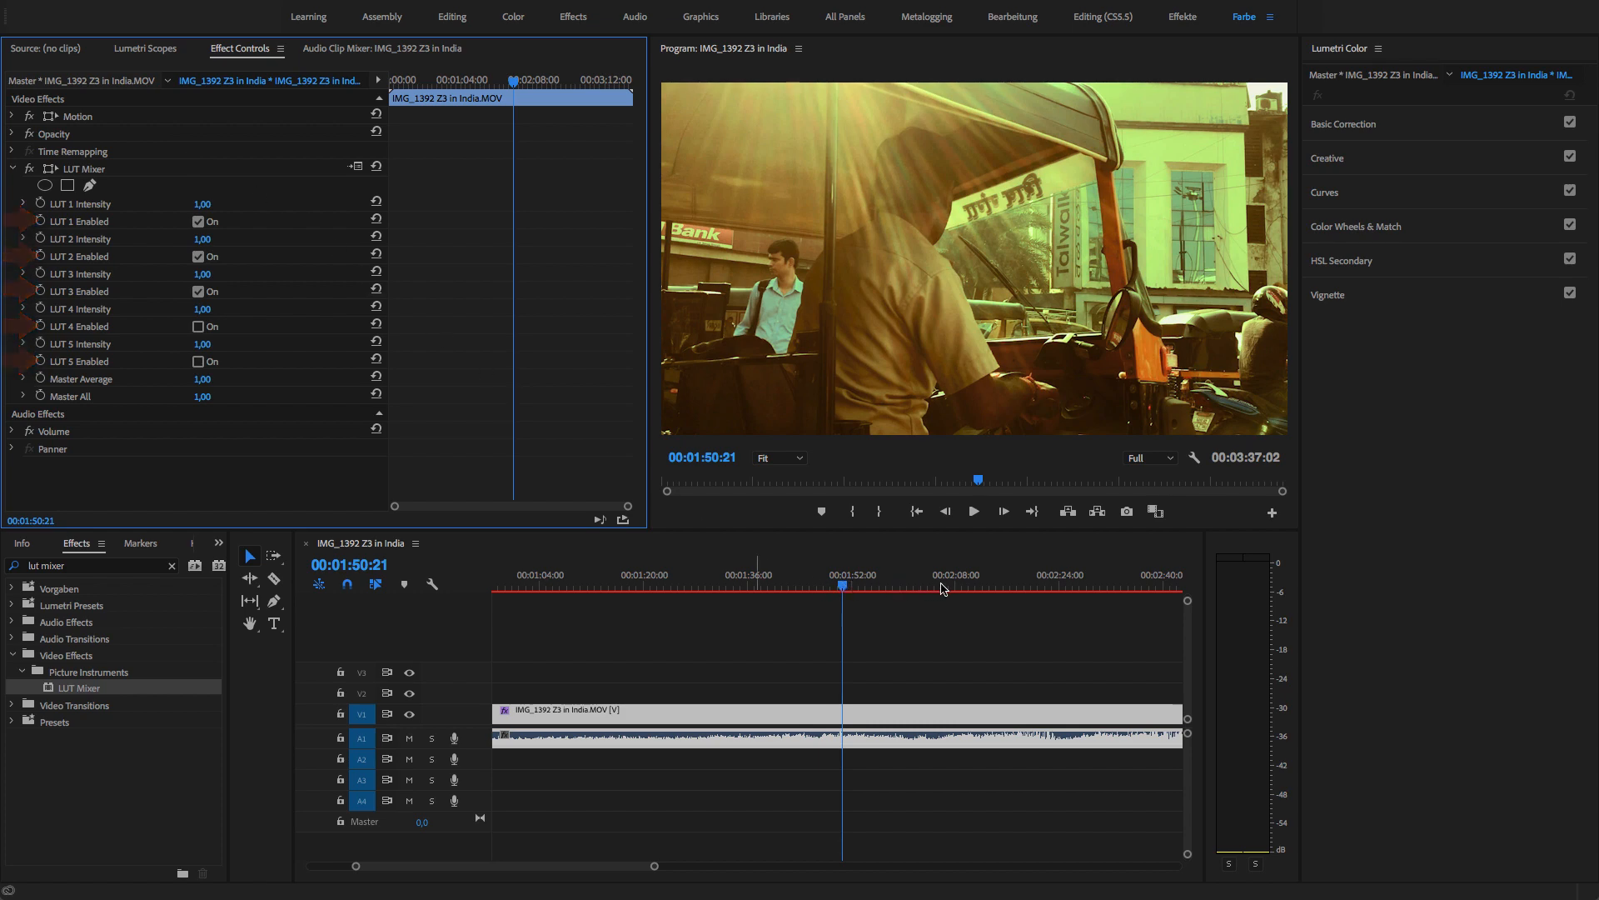
- Jump to the parking-lot shot, reopen LUT Mixer and lower Cool Lights and Warm Mids to 32%
{"action": "left_click", "coordinate": [1049, 589]}
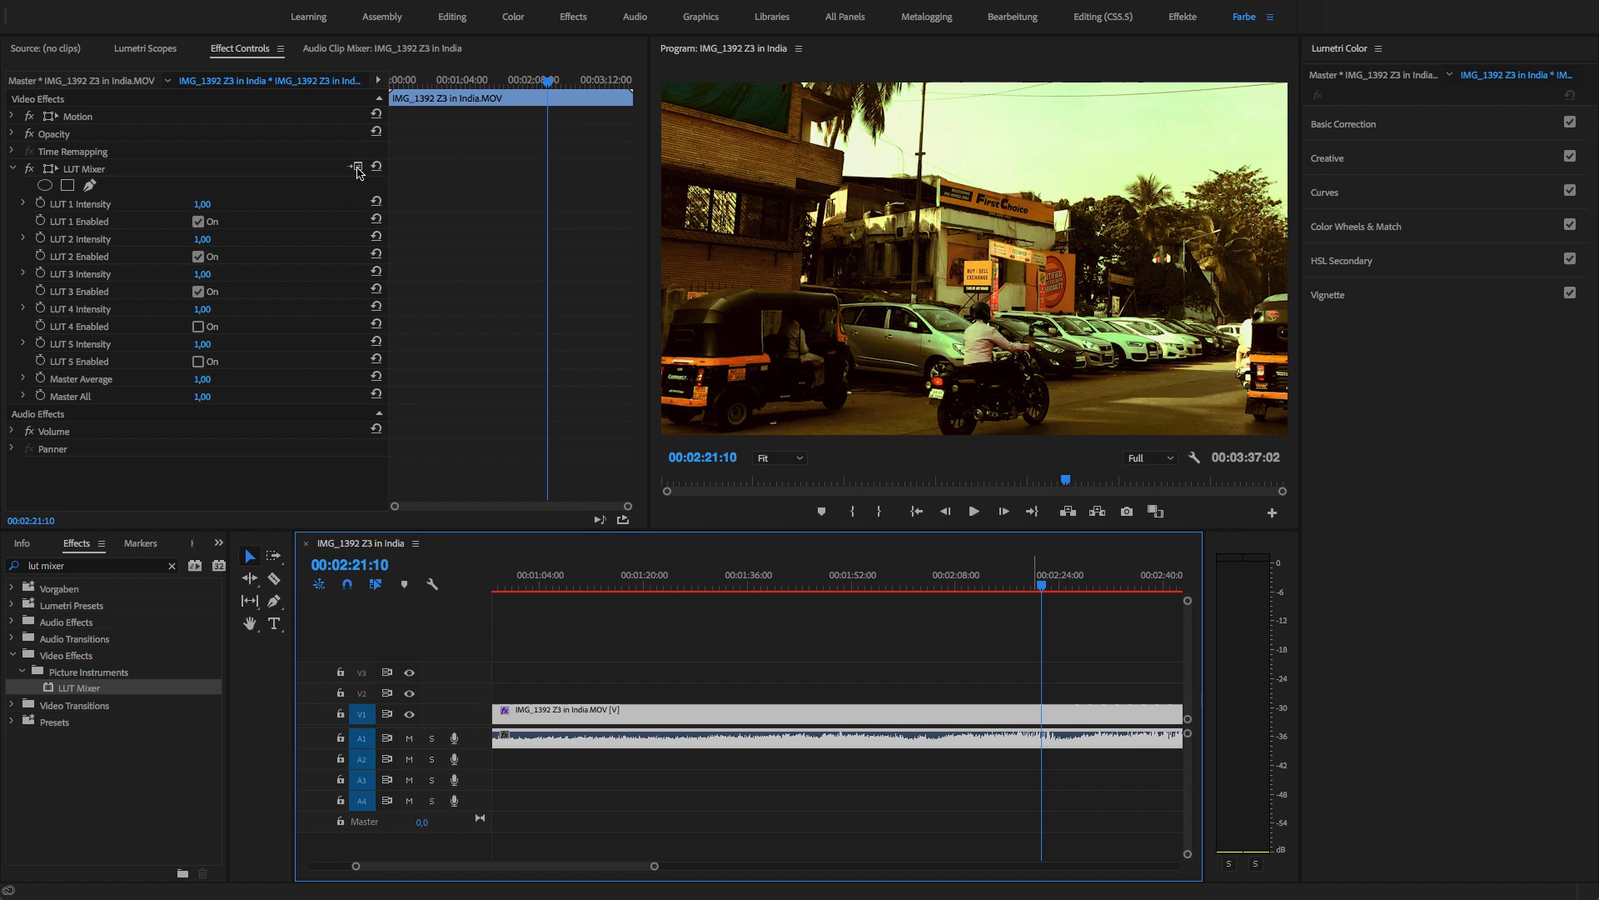
{"action": "left_click", "coordinate": [358, 165]}
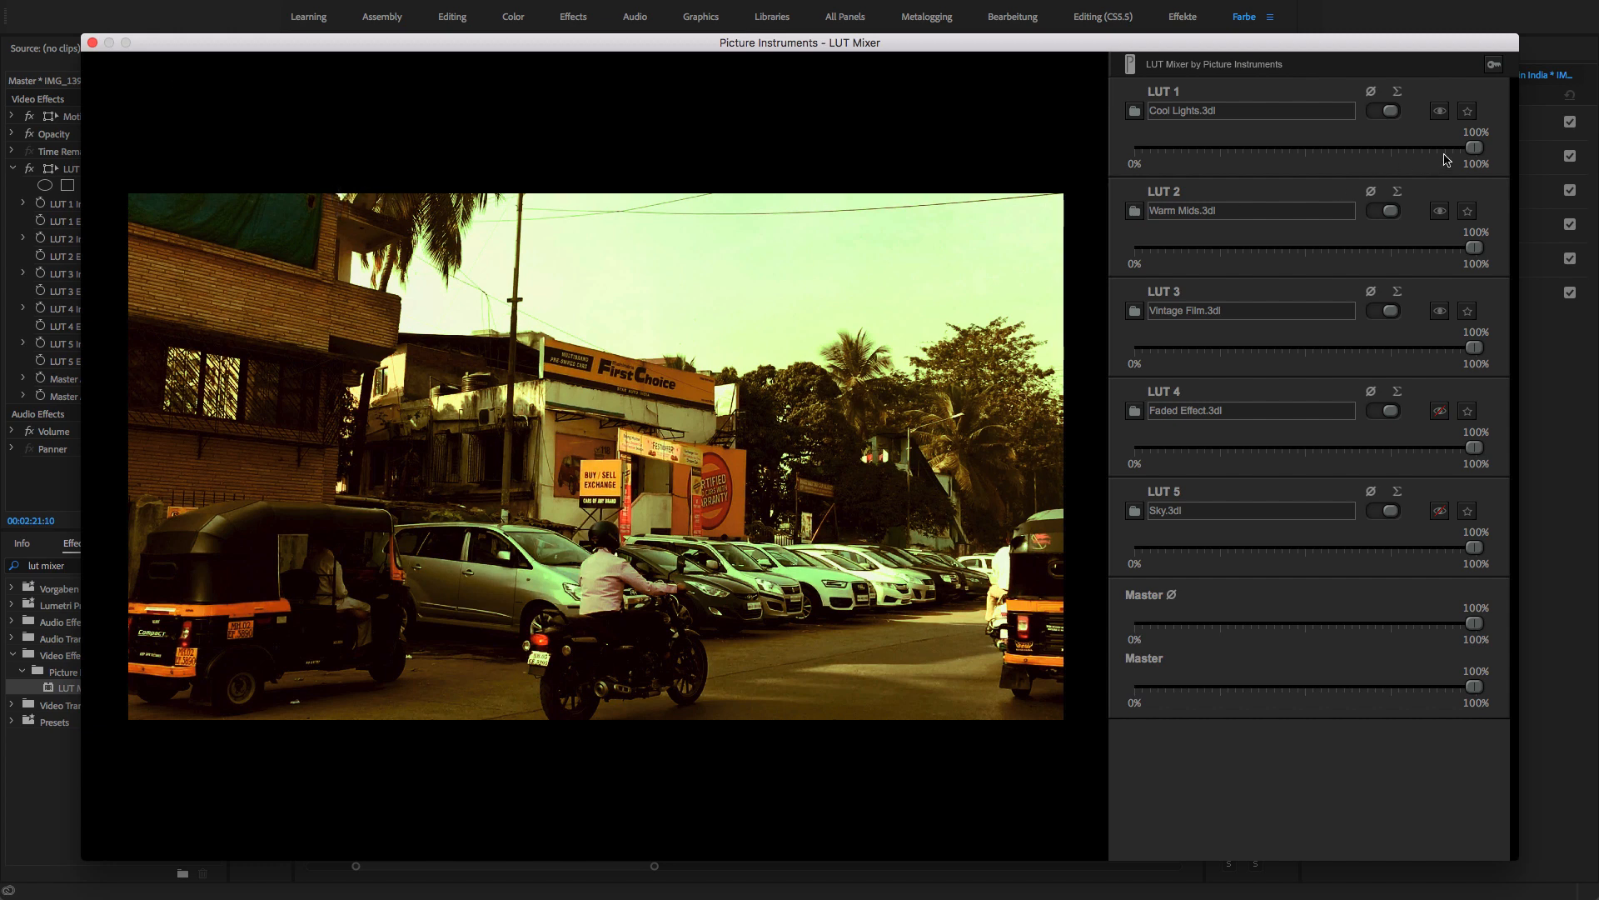
{"action": "left_click_drag", "start_coordinate": [1474, 150], "coordinate": [1262, 150]}
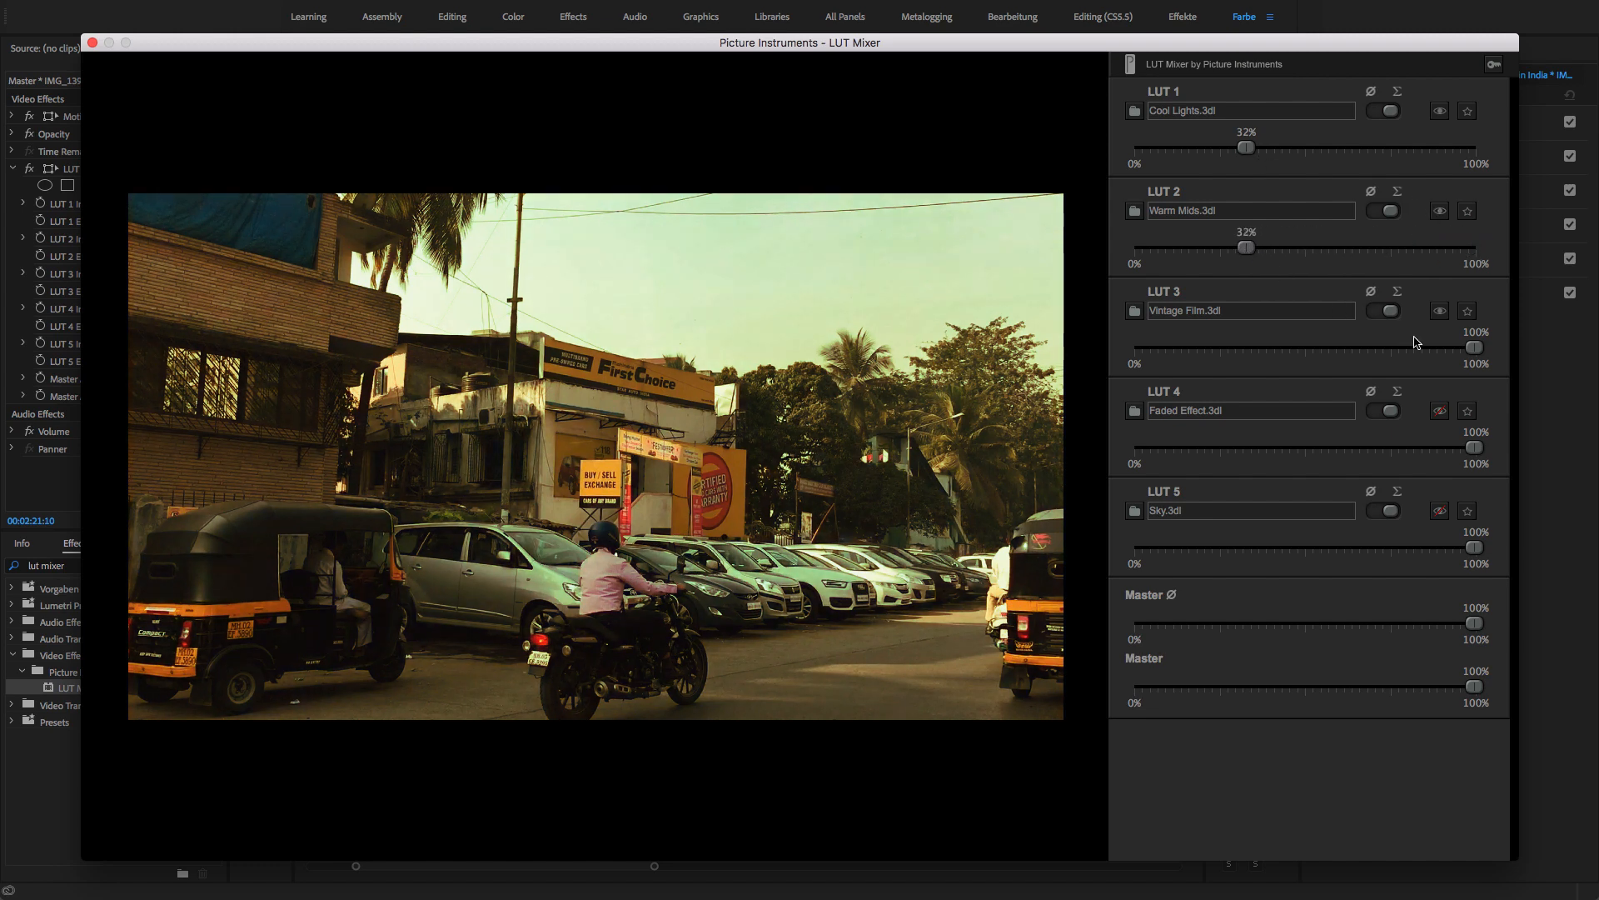
- Set Vintage Film to 10%, Warm Mids to 69% and Cool Lights to about 26%
{"action": "left_click_drag", "start_coordinate": [1476, 345], "coordinate": [1259, 345]}
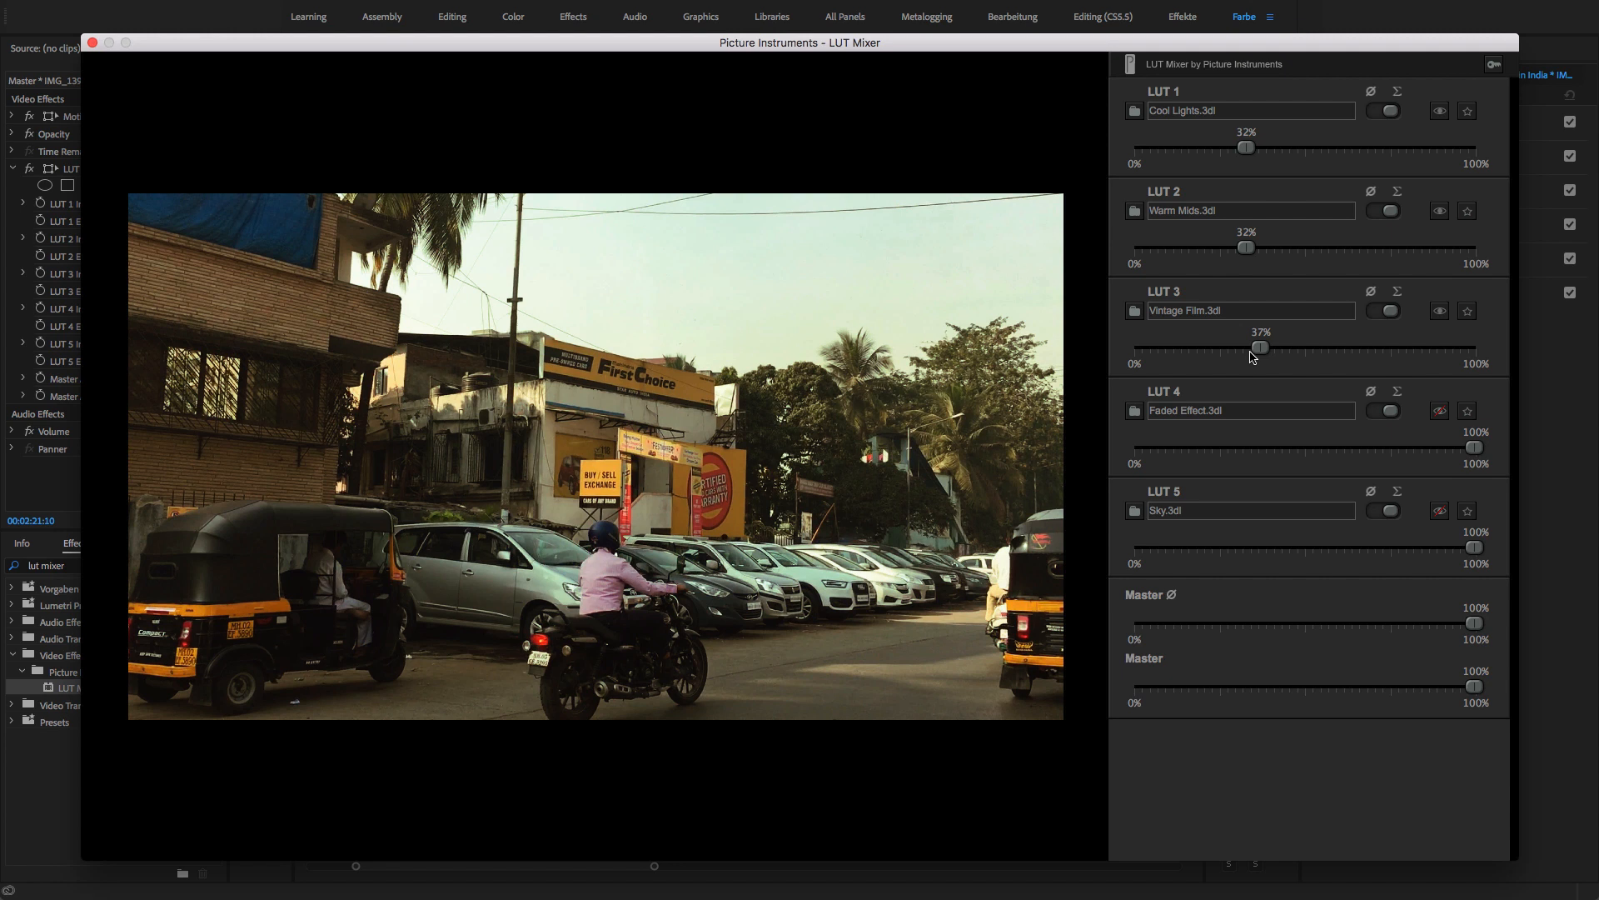
{"action": "left_click_drag", "start_coordinate": [1261, 348], "coordinate": [1246, 348]}
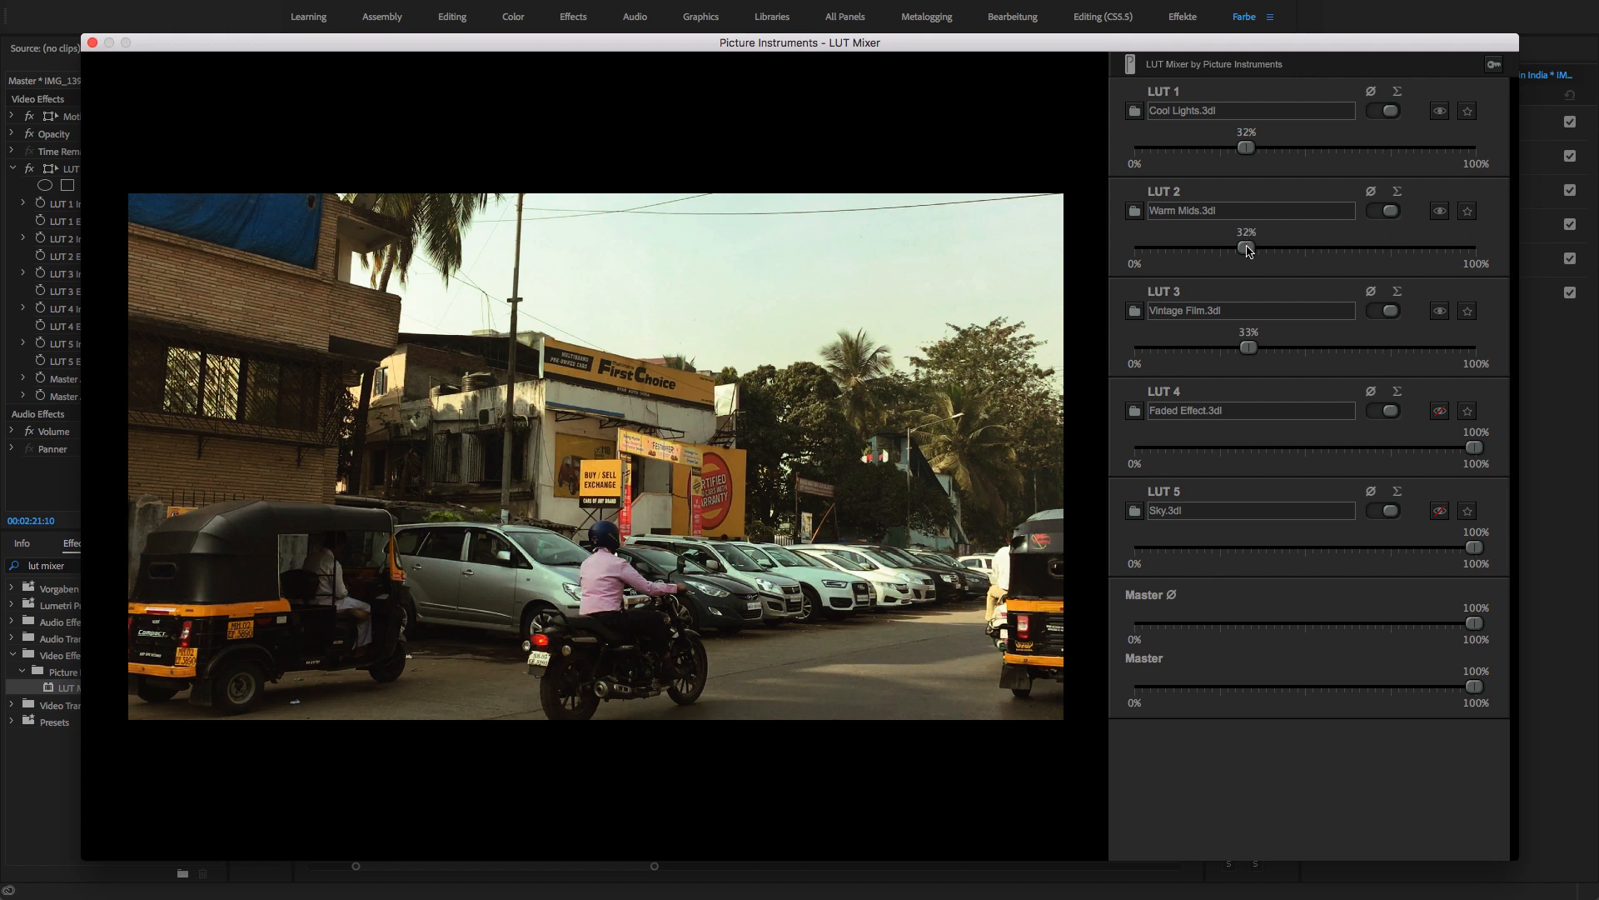
{"action": "left_click_drag", "start_coordinate": [1246, 249], "coordinate": [1411, 250]}
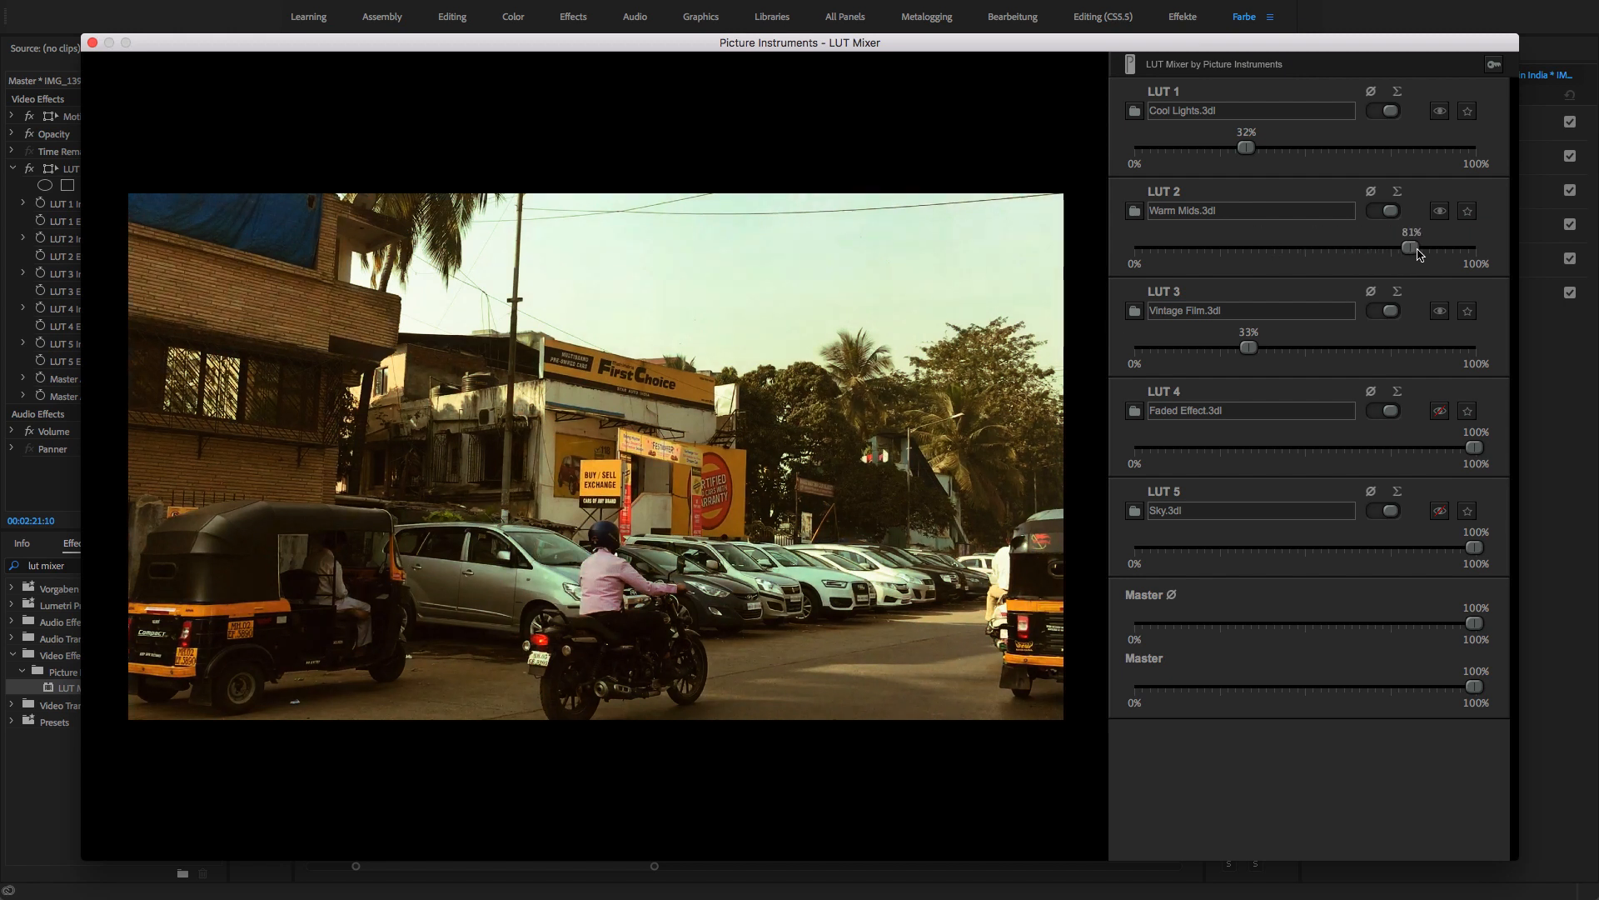
{"action": "left_click_drag", "start_coordinate": [1408, 248], "coordinate": [1437, 248]}
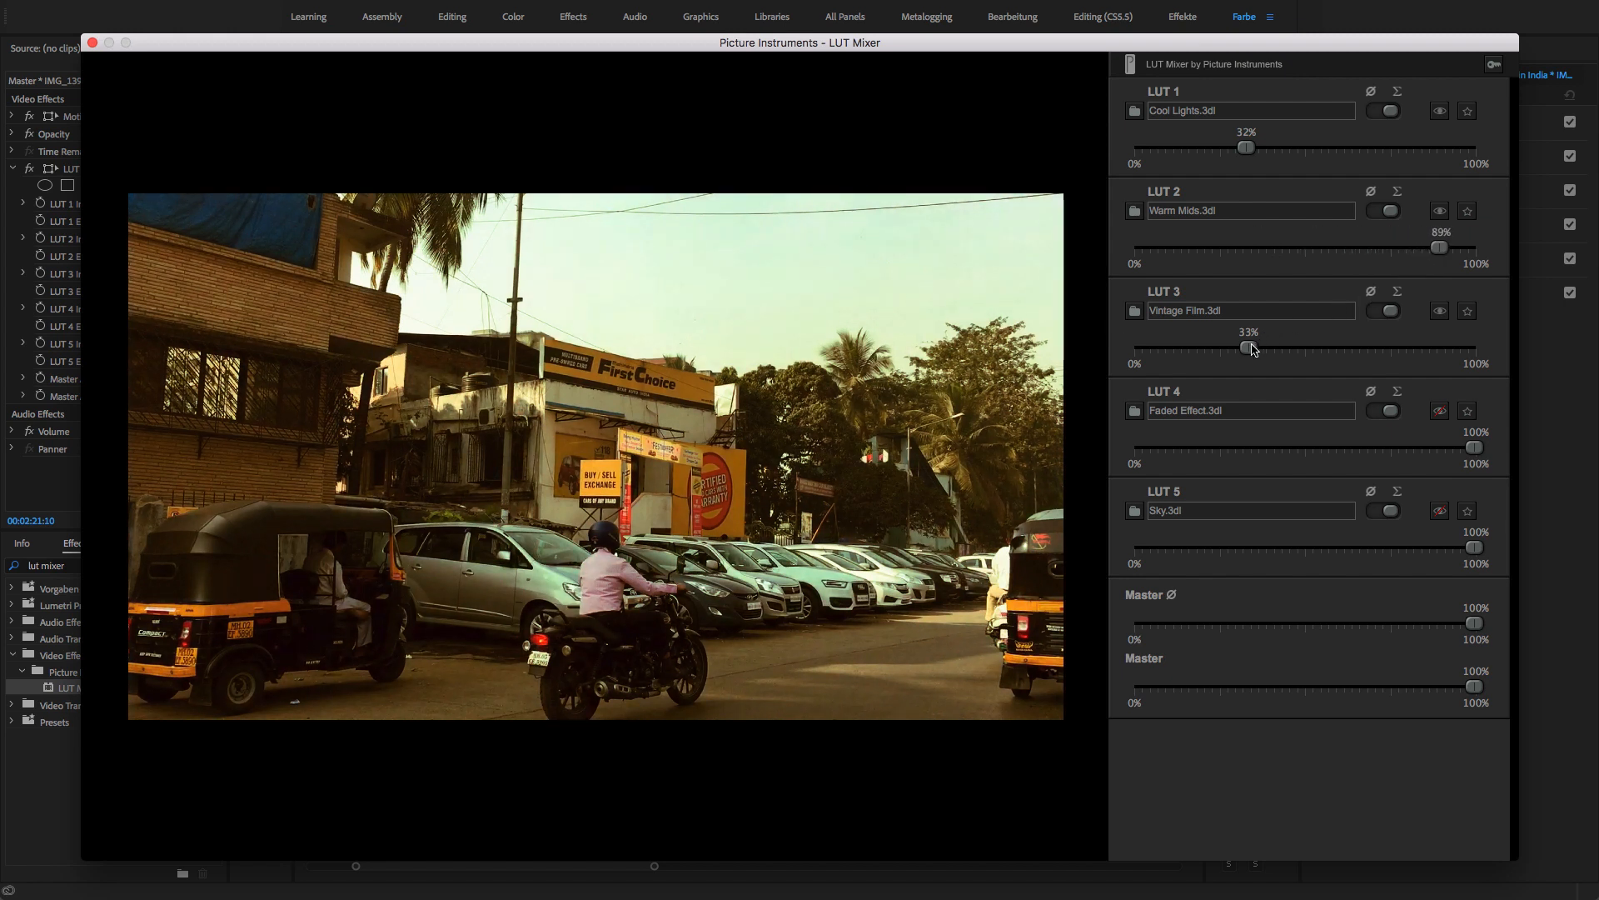
{"action": "left_click_drag", "start_coordinate": [1250, 348], "coordinate": [1169, 348]}
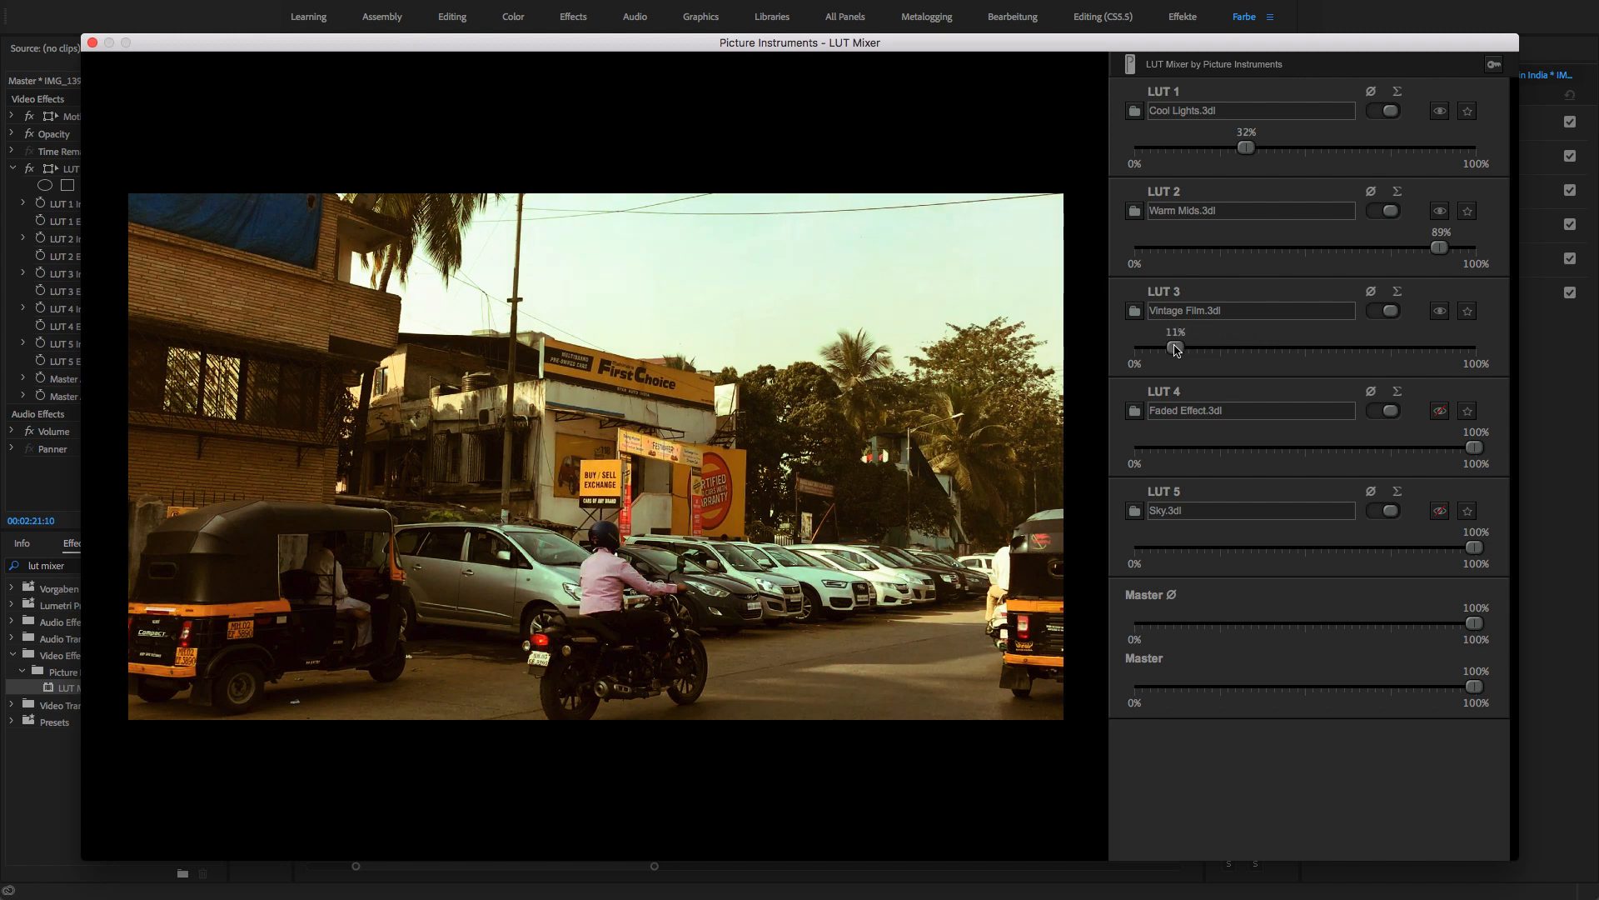
{"action": "left_click_drag", "start_coordinate": [1242, 148], "coordinate": [1227, 149]}
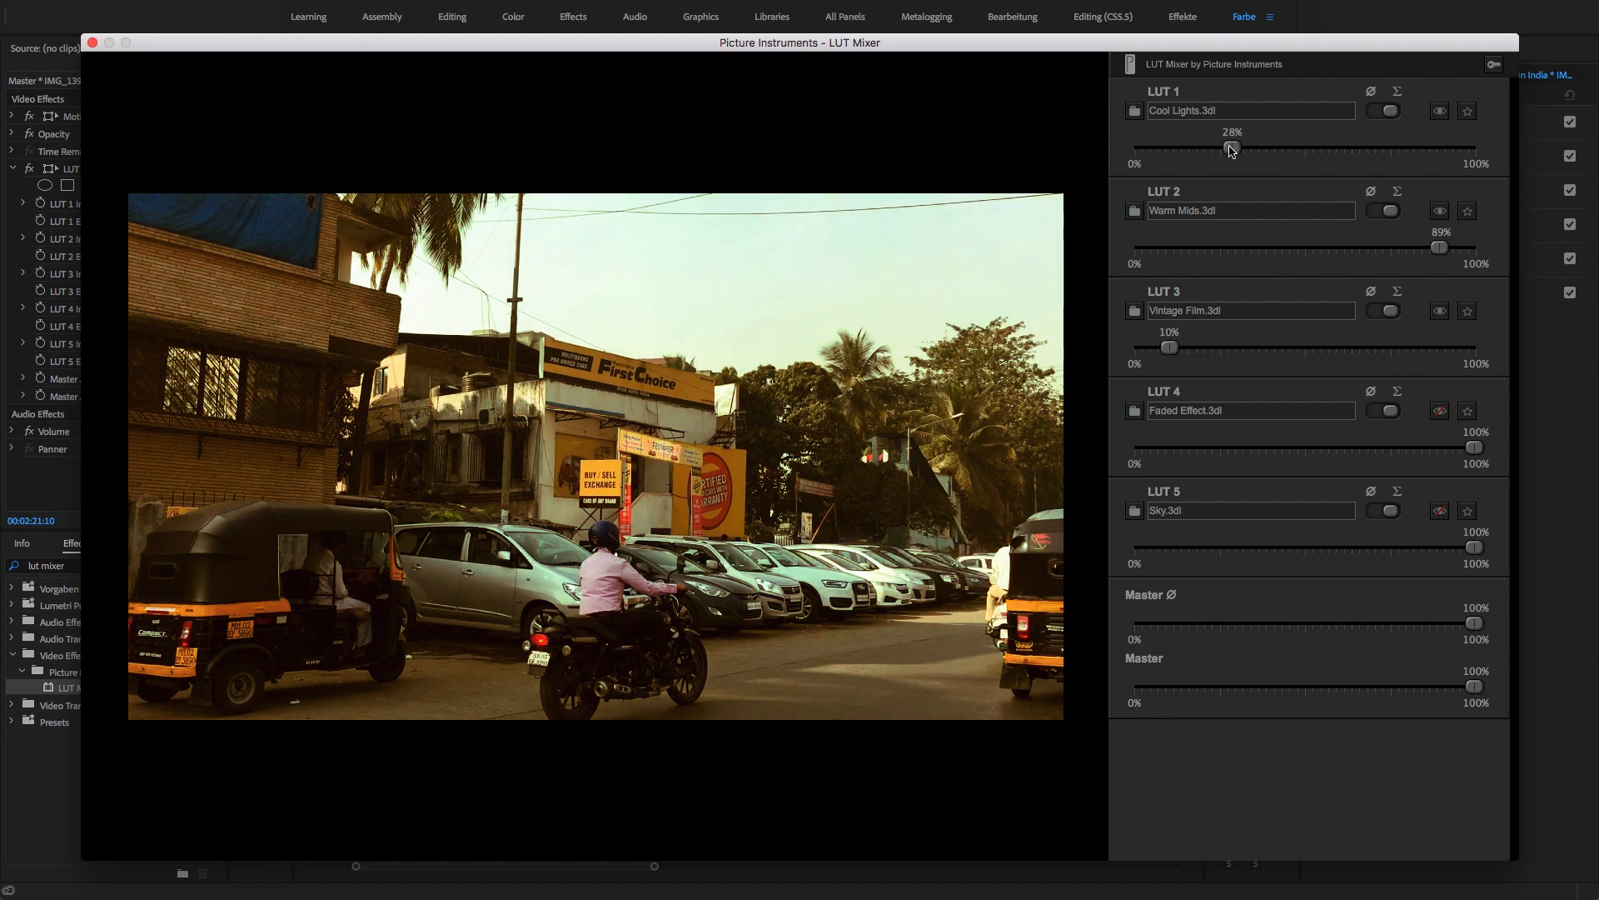
{"action": "left_click_drag", "start_coordinate": [1228, 146], "coordinate": [1225, 146]}
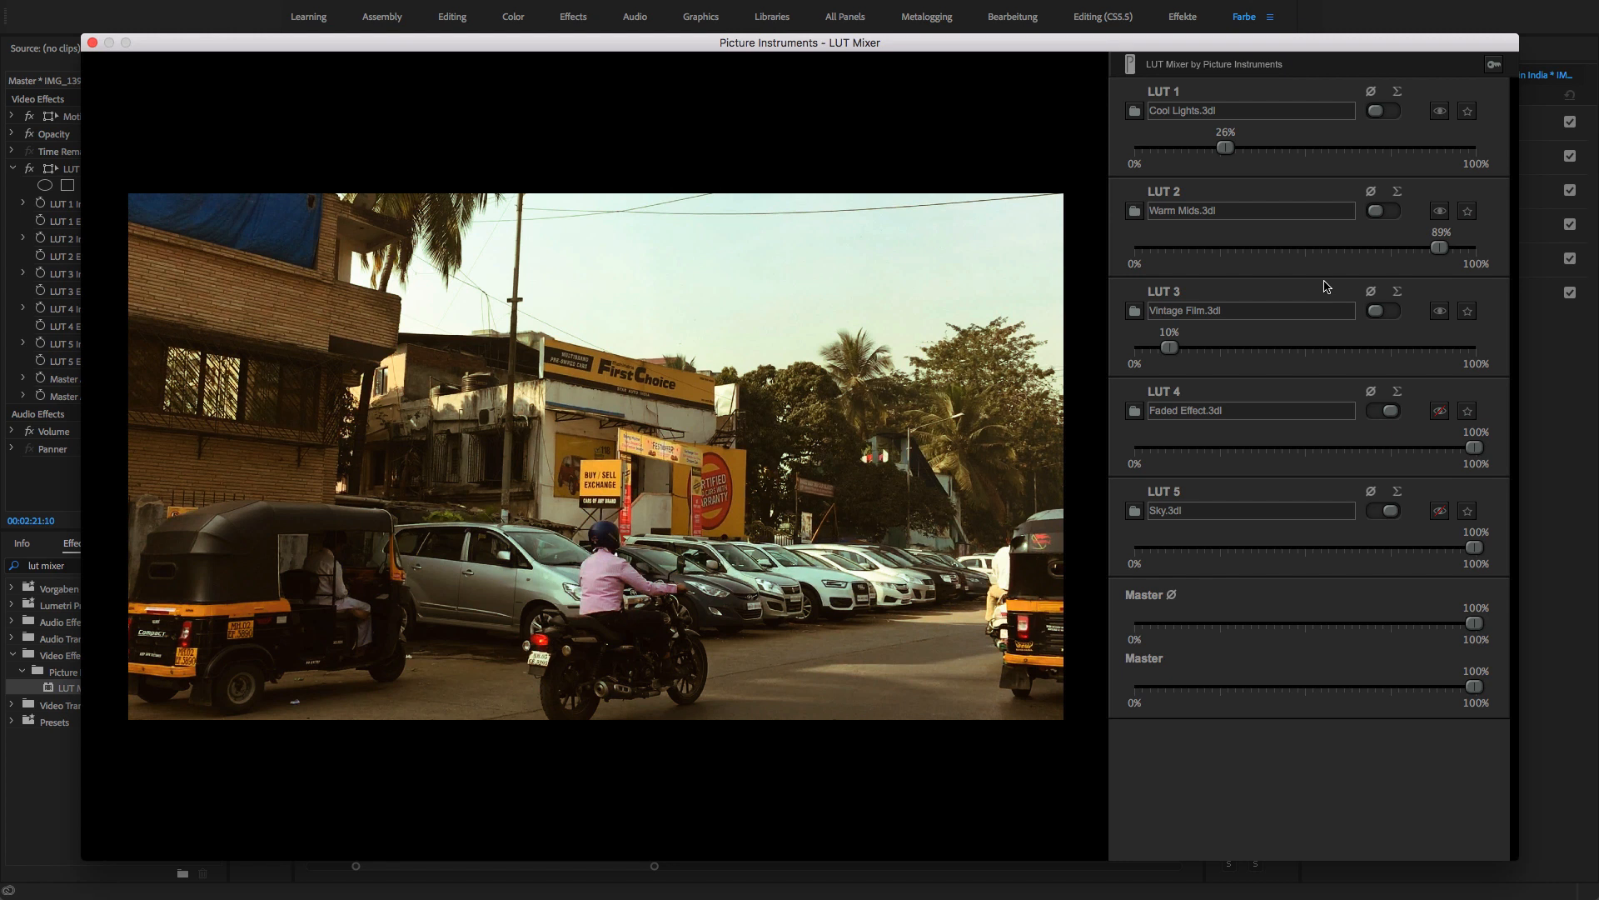
- Try Cool Lights and Vintage Film near full, then pull all three LUTs back low
{"action": "left_click_drag", "start_coordinate": [1225, 146], "coordinate": [1359, 147]}
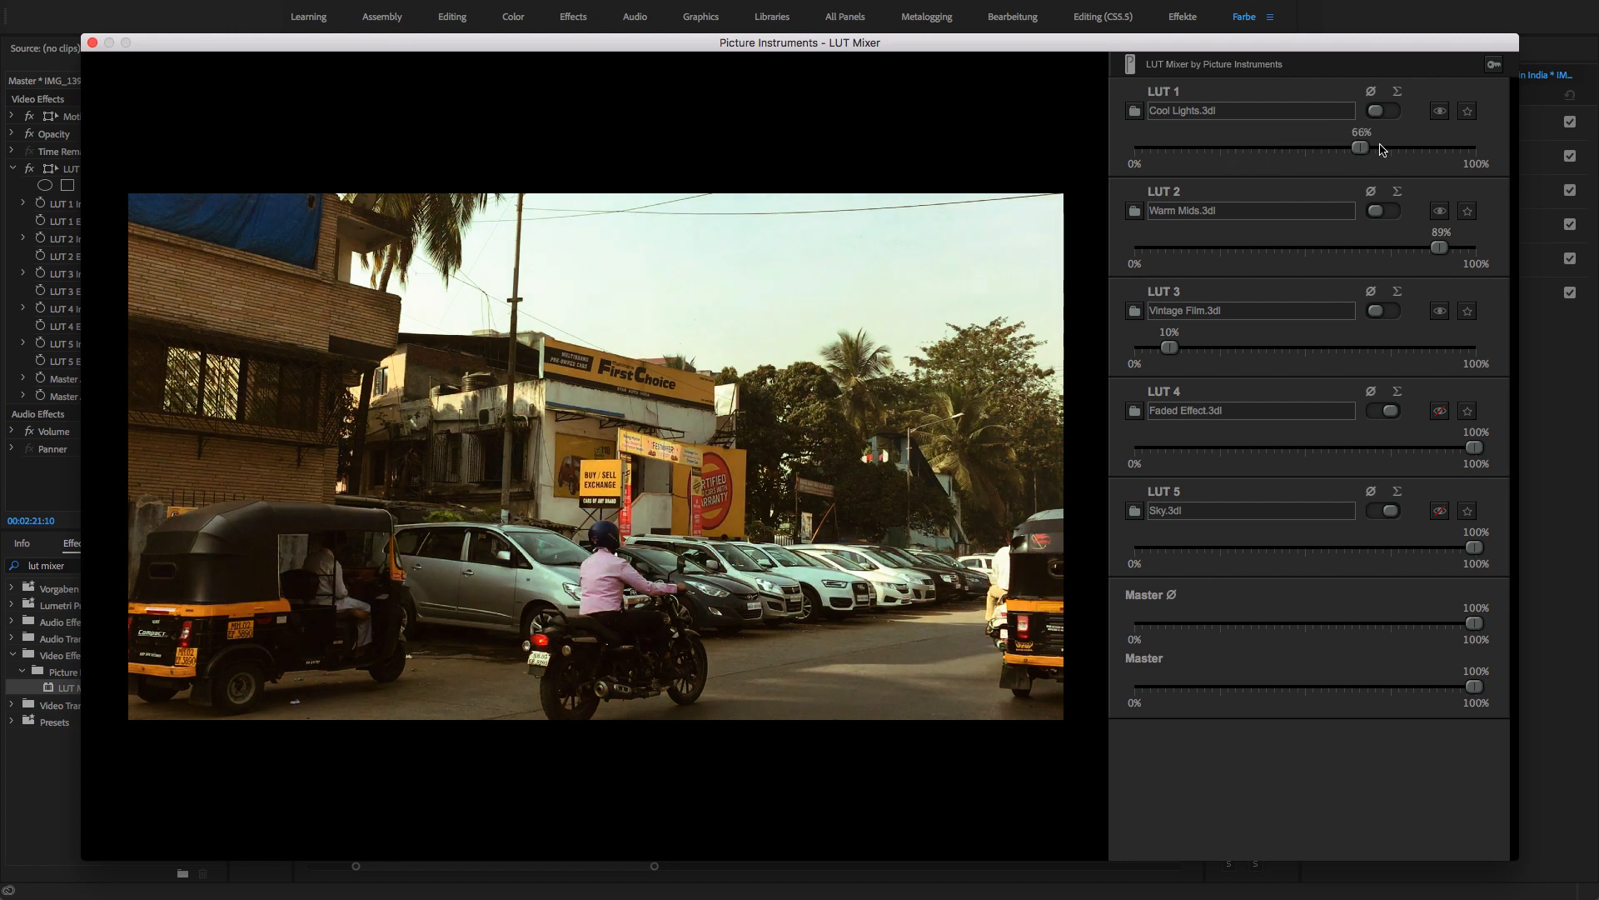
{"action": "left_click_drag", "start_coordinate": [1355, 148], "coordinate": [1465, 149]}
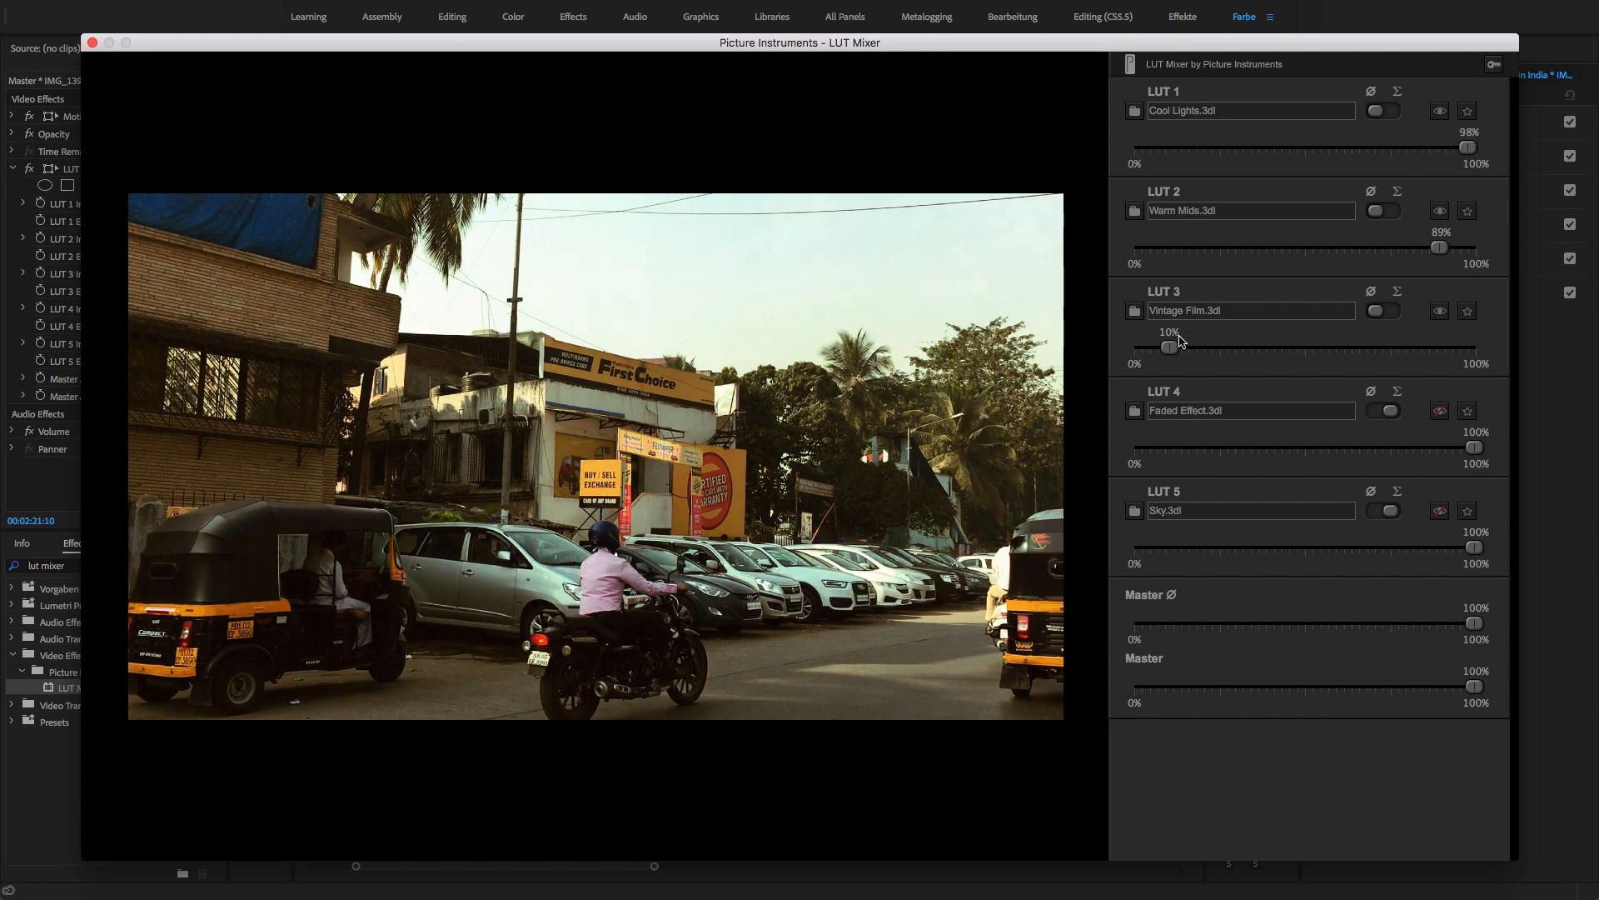
{"action": "left_click_drag", "start_coordinate": [1169, 347], "coordinate": [1404, 346]}
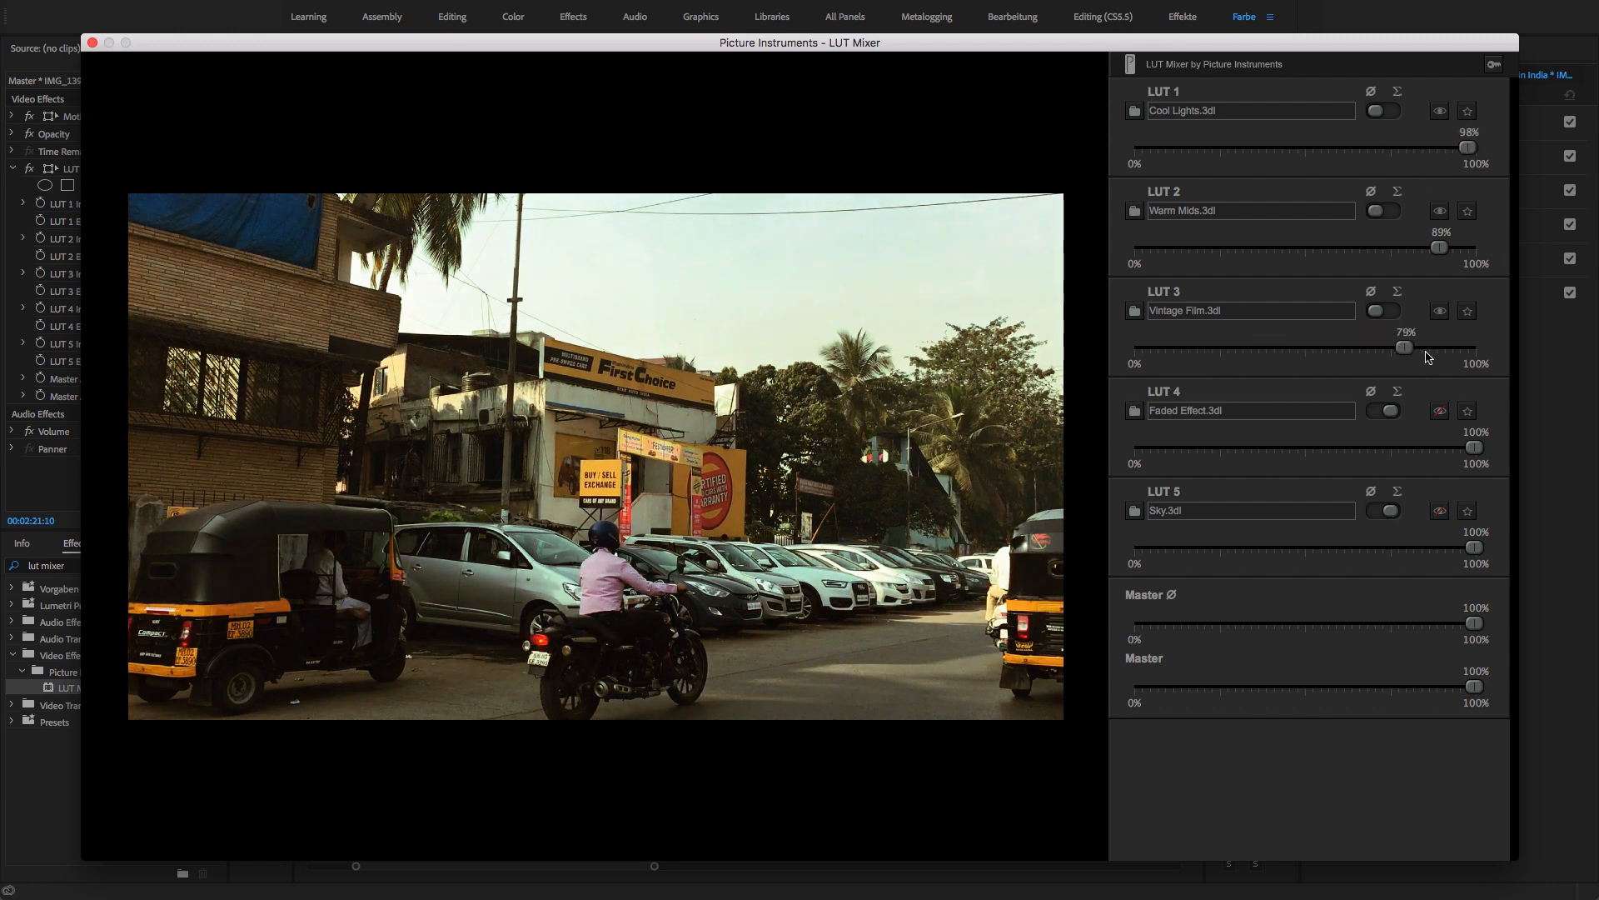
{"action": "left_click_drag", "start_coordinate": [1403, 347], "coordinate": [1461, 346]}
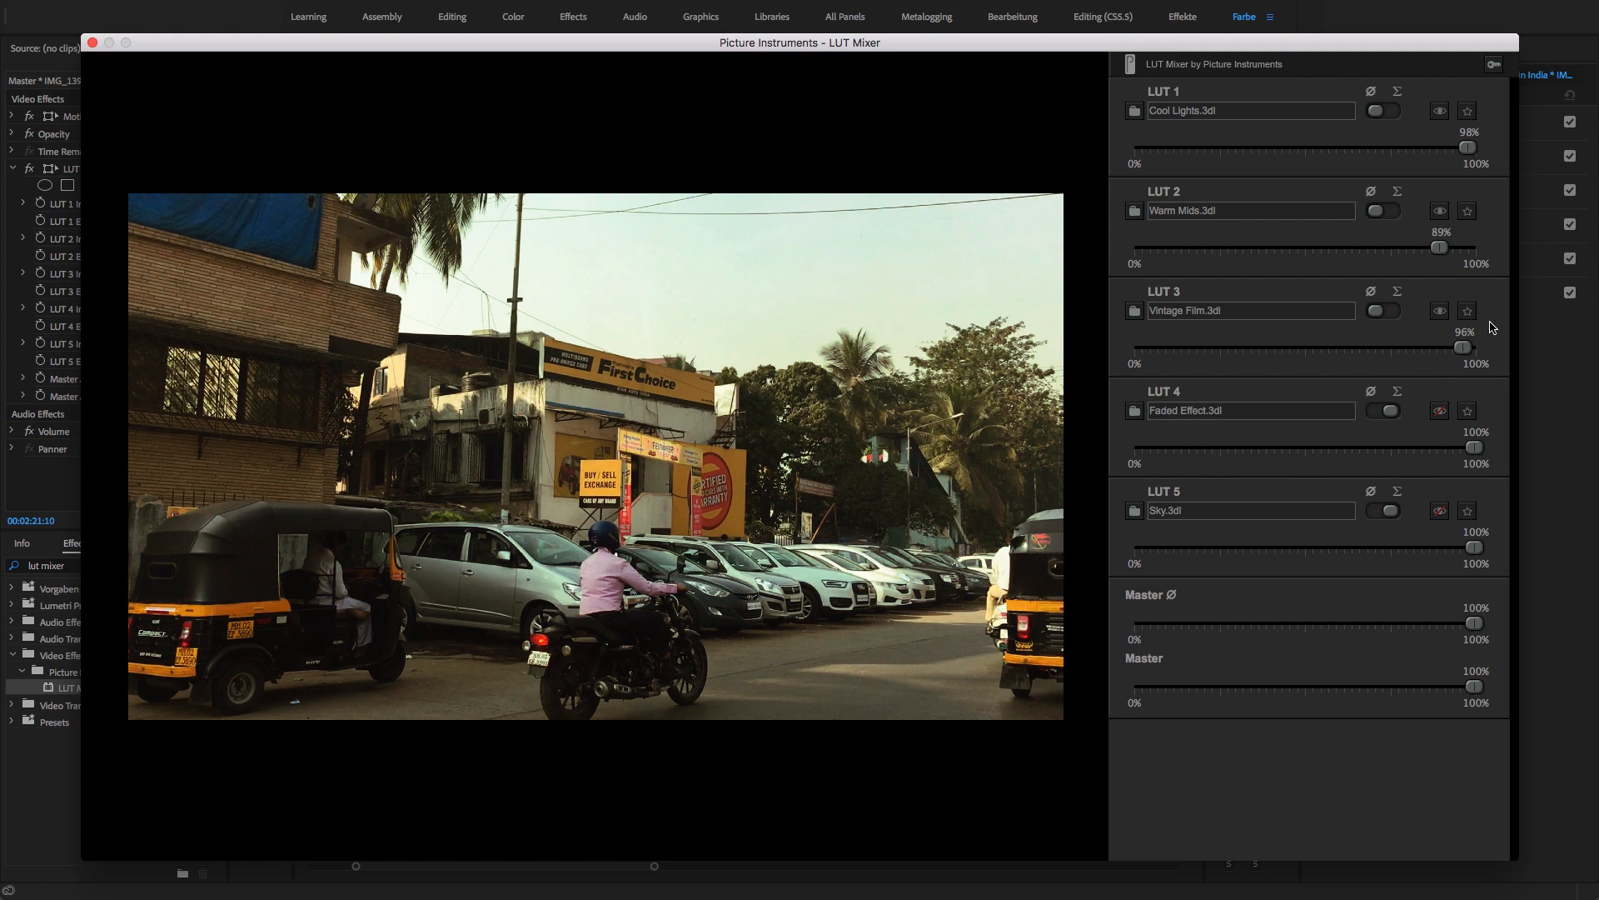
{"action": "left_click_drag", "start_coordinate": [1471, 148], "coordinate": [1282, 148]}
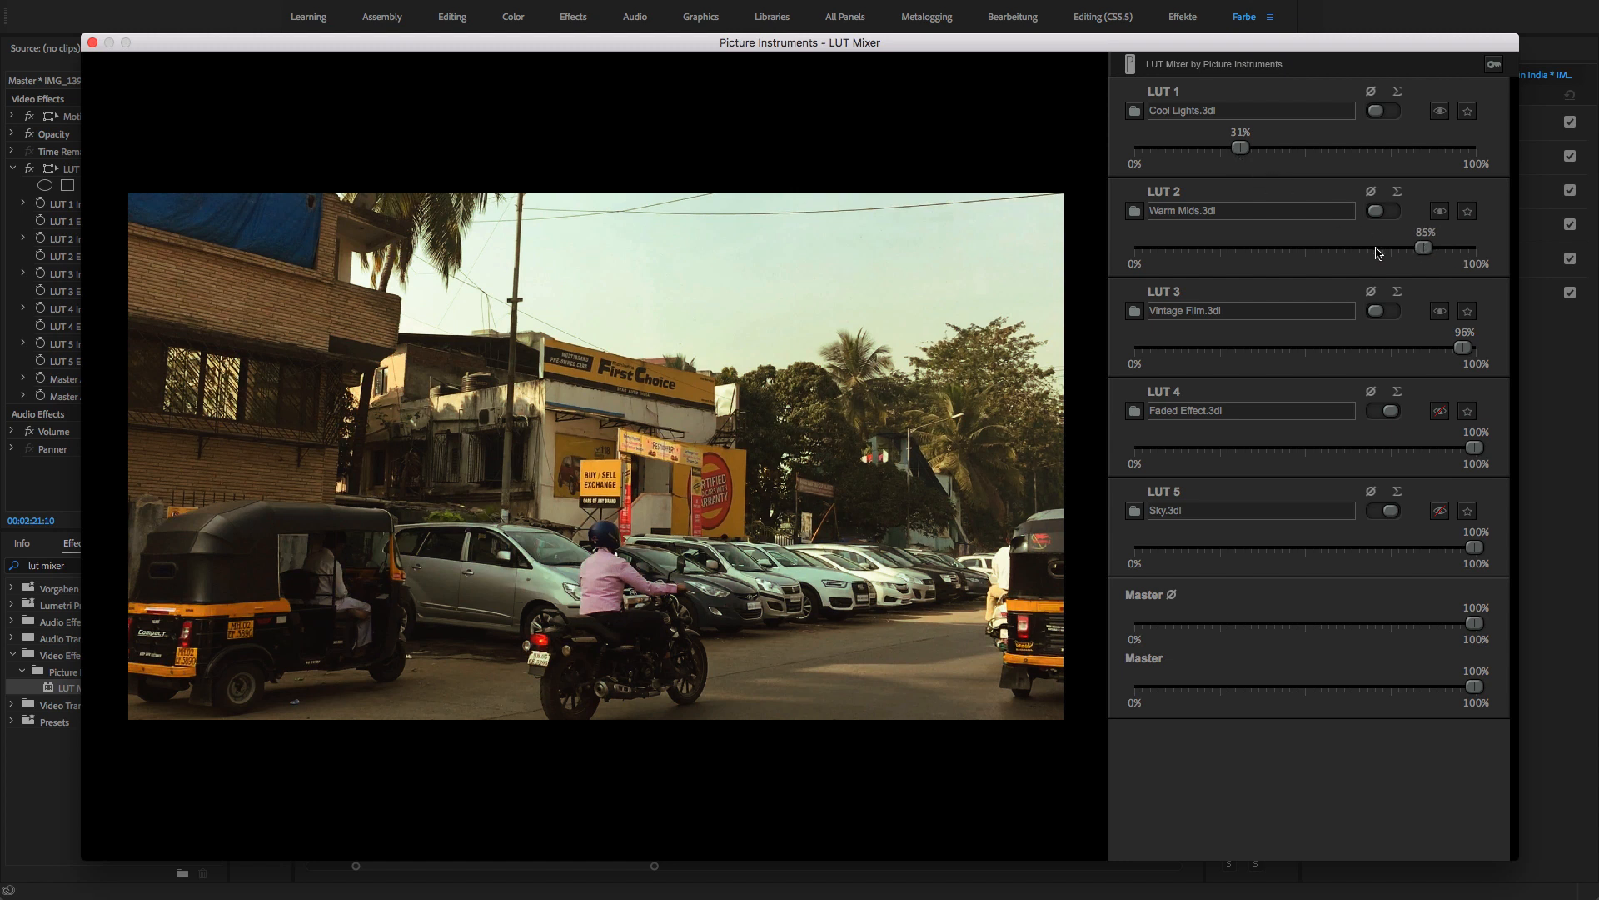
{"action": "left_click_drag", "start_coordinate": [1421, 246], "coordinate": [1201, 246]}
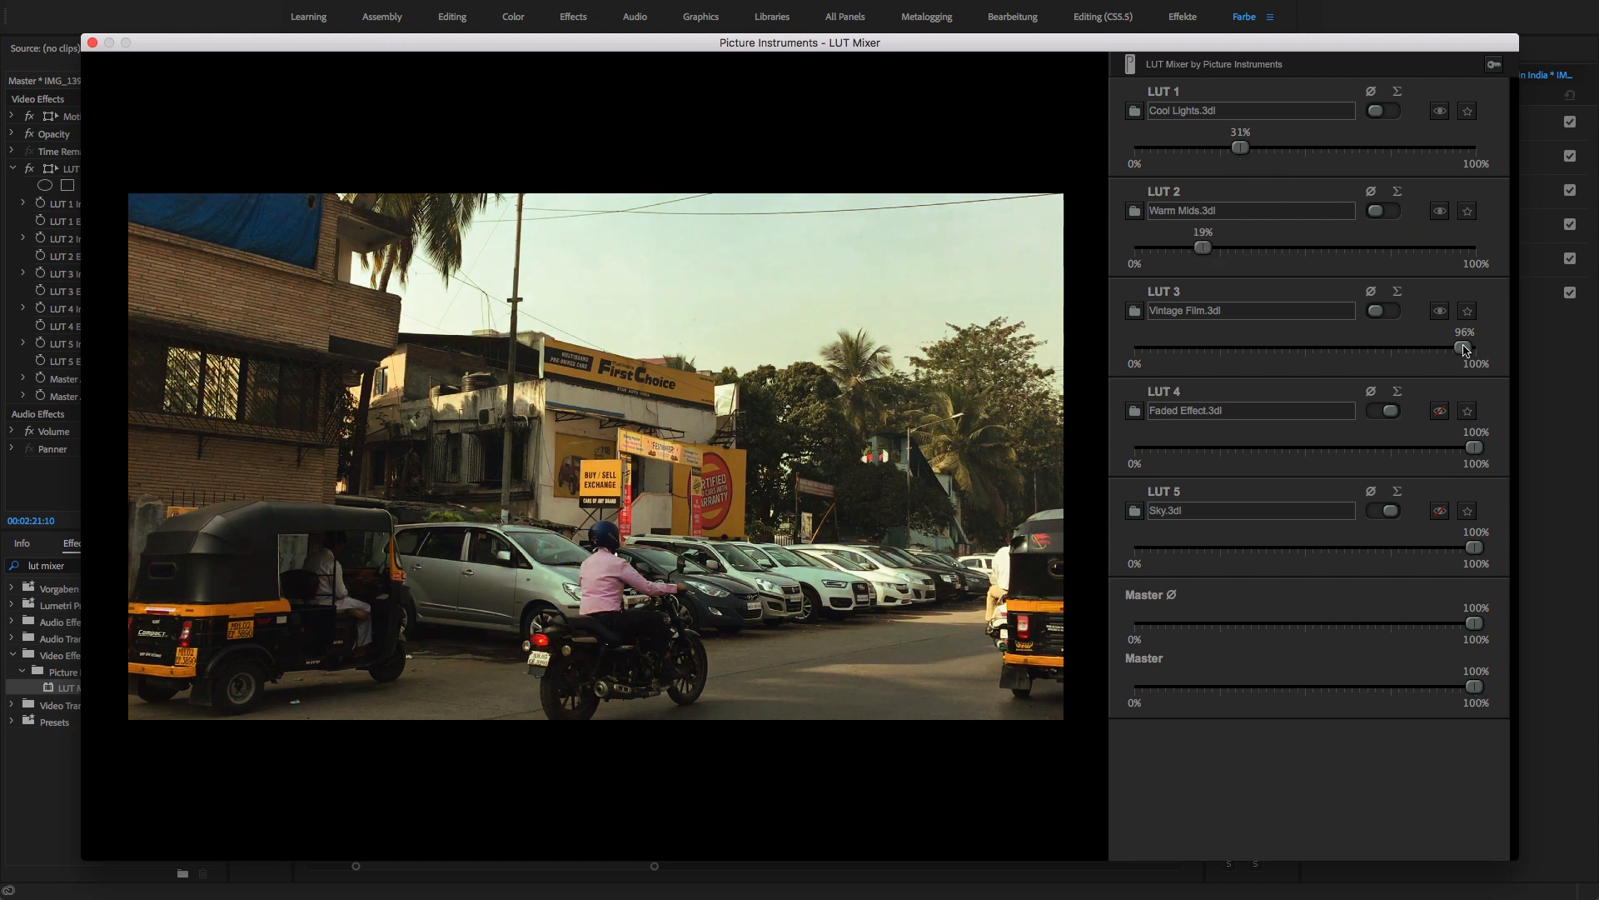
{"action": "left_click_drag", "start_coordinate": [1463, 348], "coordinate": [1174, 348]}
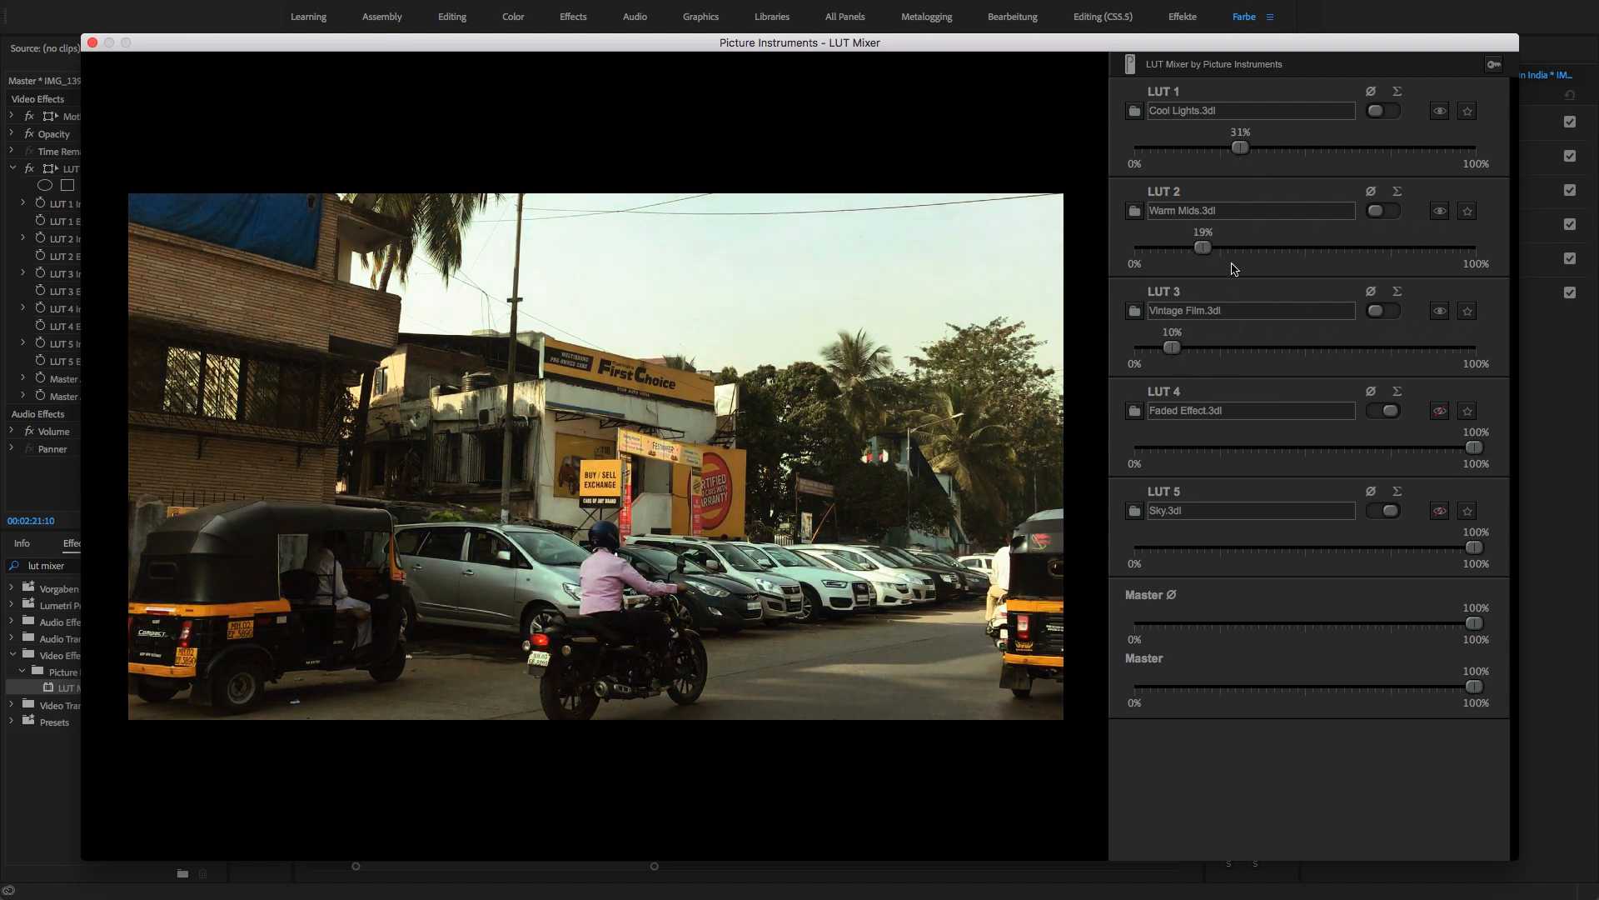
- Settle the blend at 91% Cool Lights, 54% Warm Mids and 11% Vintage Film
{"action": "left_click_drag", "start_coordinate": [1240, 147], "coordinate": [1319, 147]}
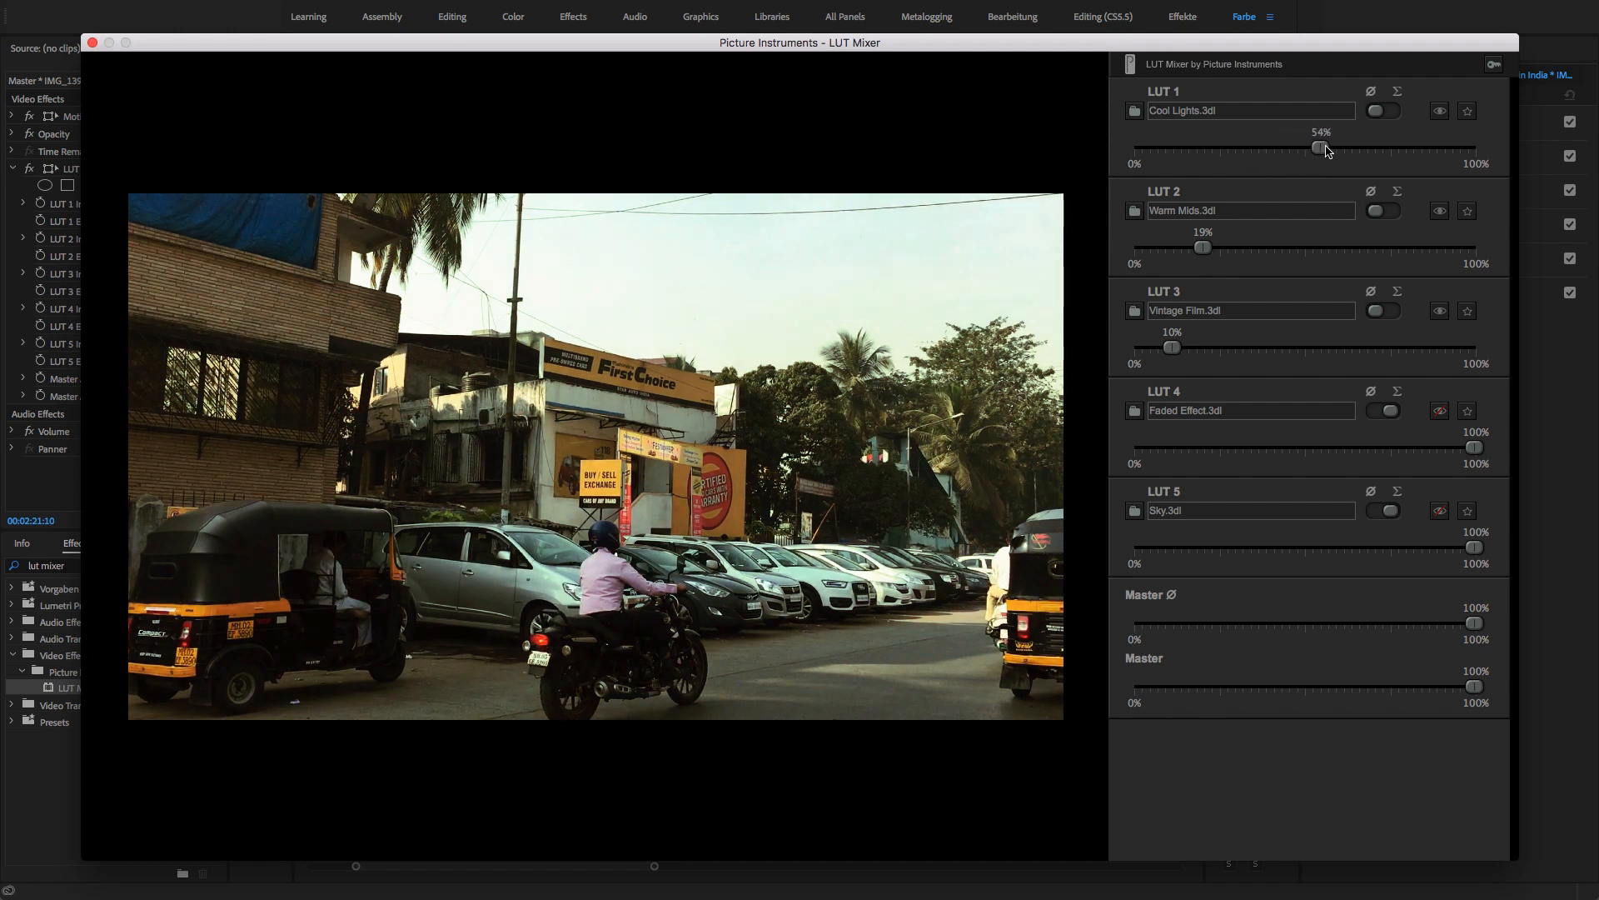
{"action": "left_click_drag", "start_coordinate": [1316, 148], "coordinate": [1339, 148]}
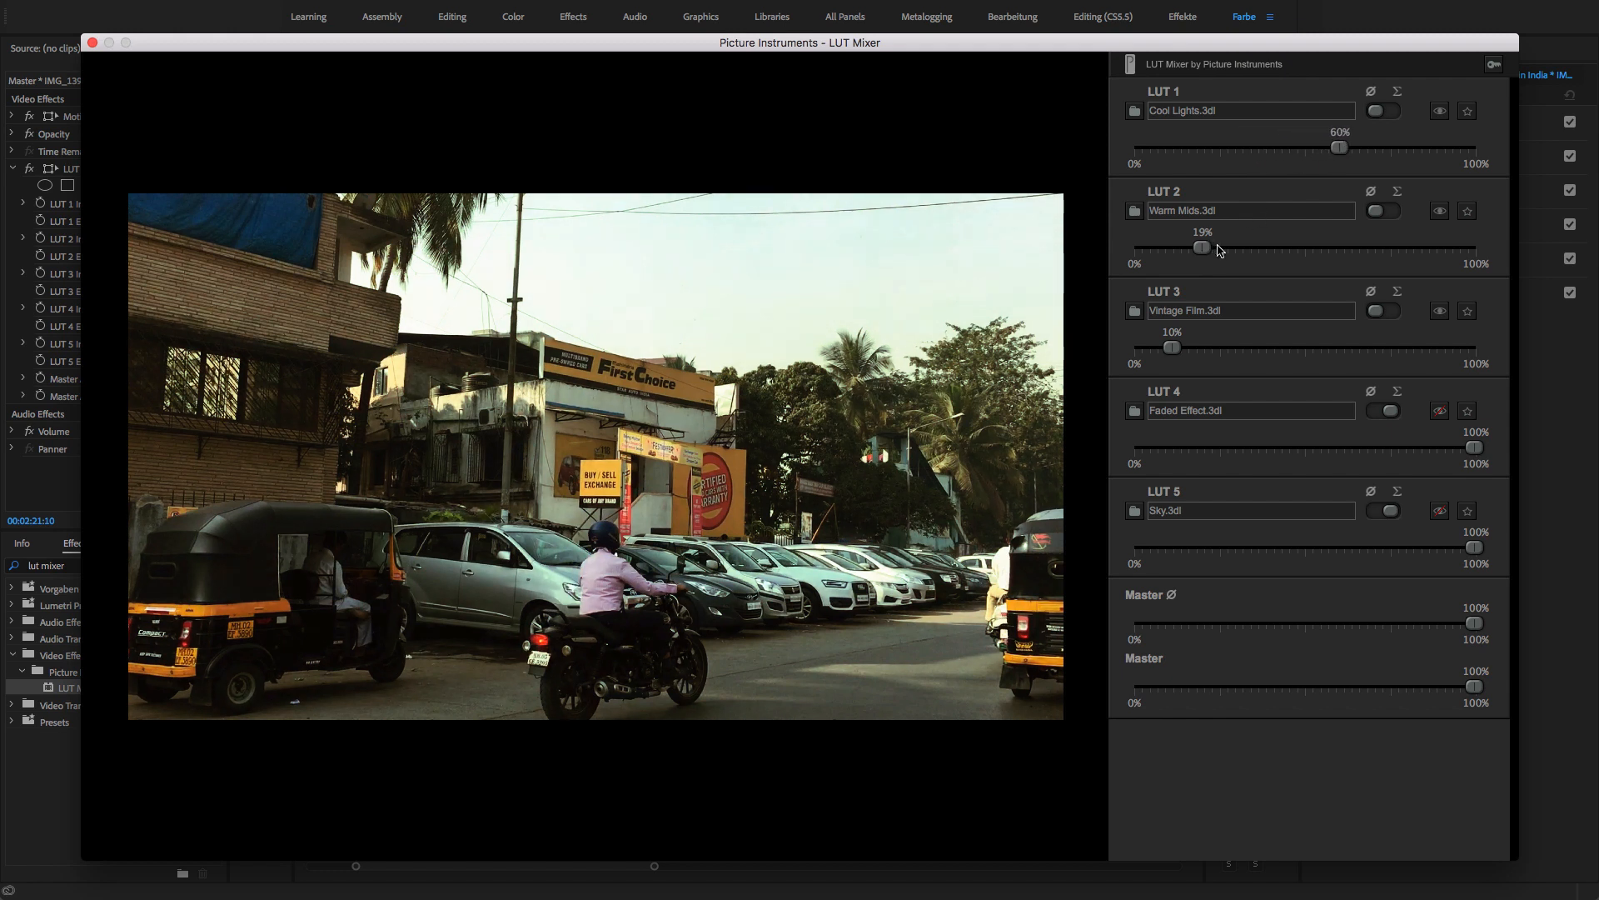
{"action": "left_click_drag", "start_coordinate": [1201, 249], "coordinate": [1273, 248]}
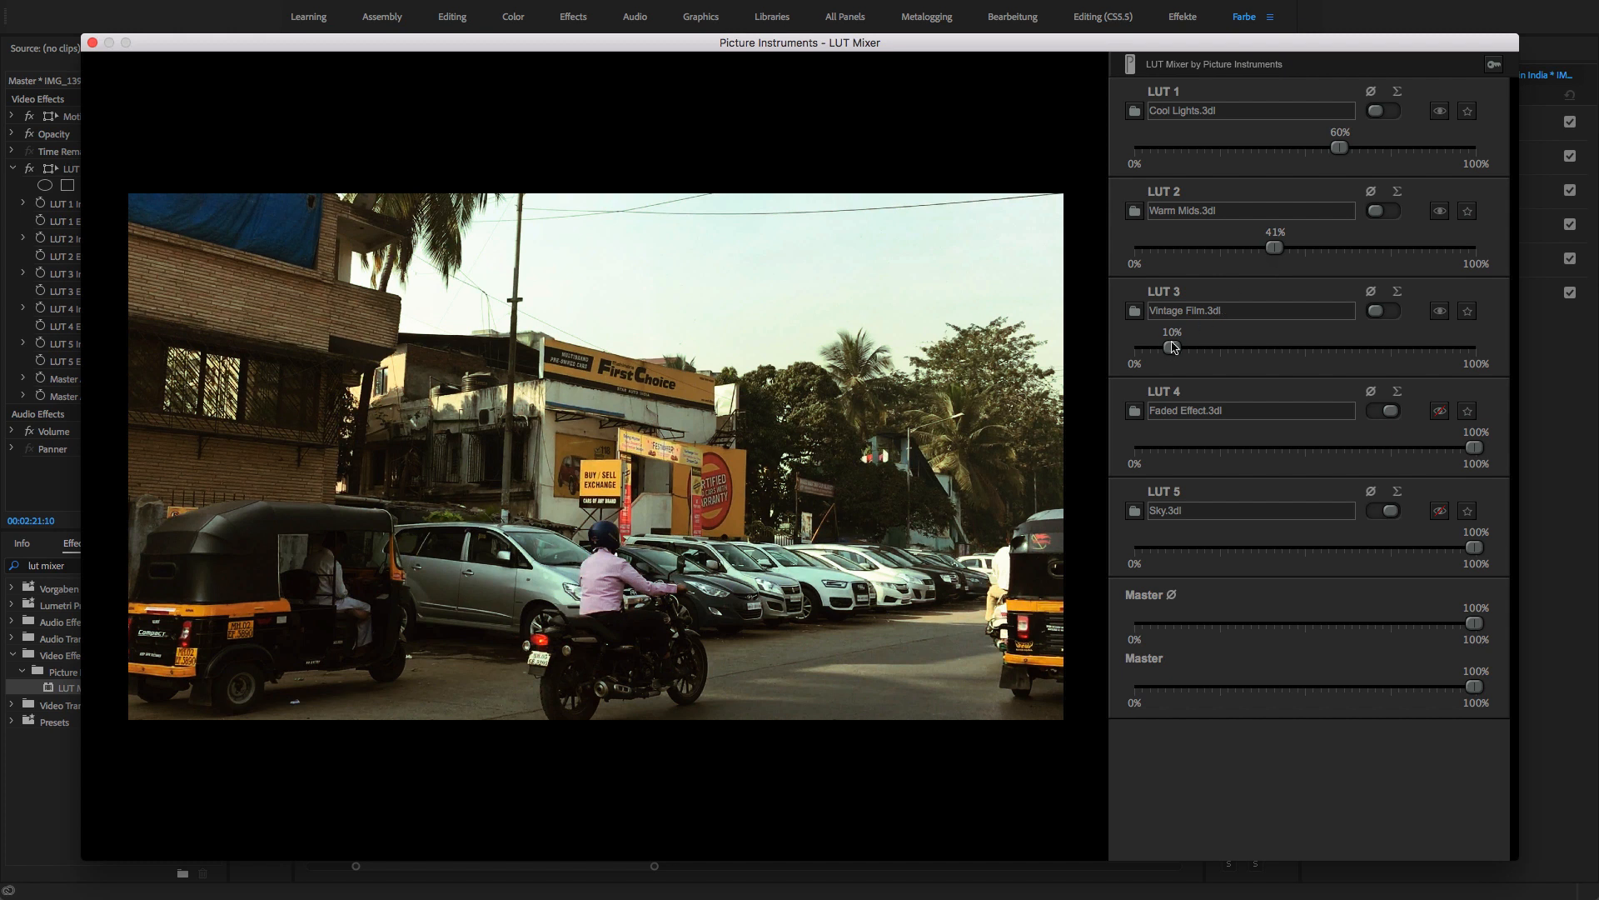
{"action": "left_click_drag", "start_coordinate": [1167, 346], "coordinate": [1203, 347]}
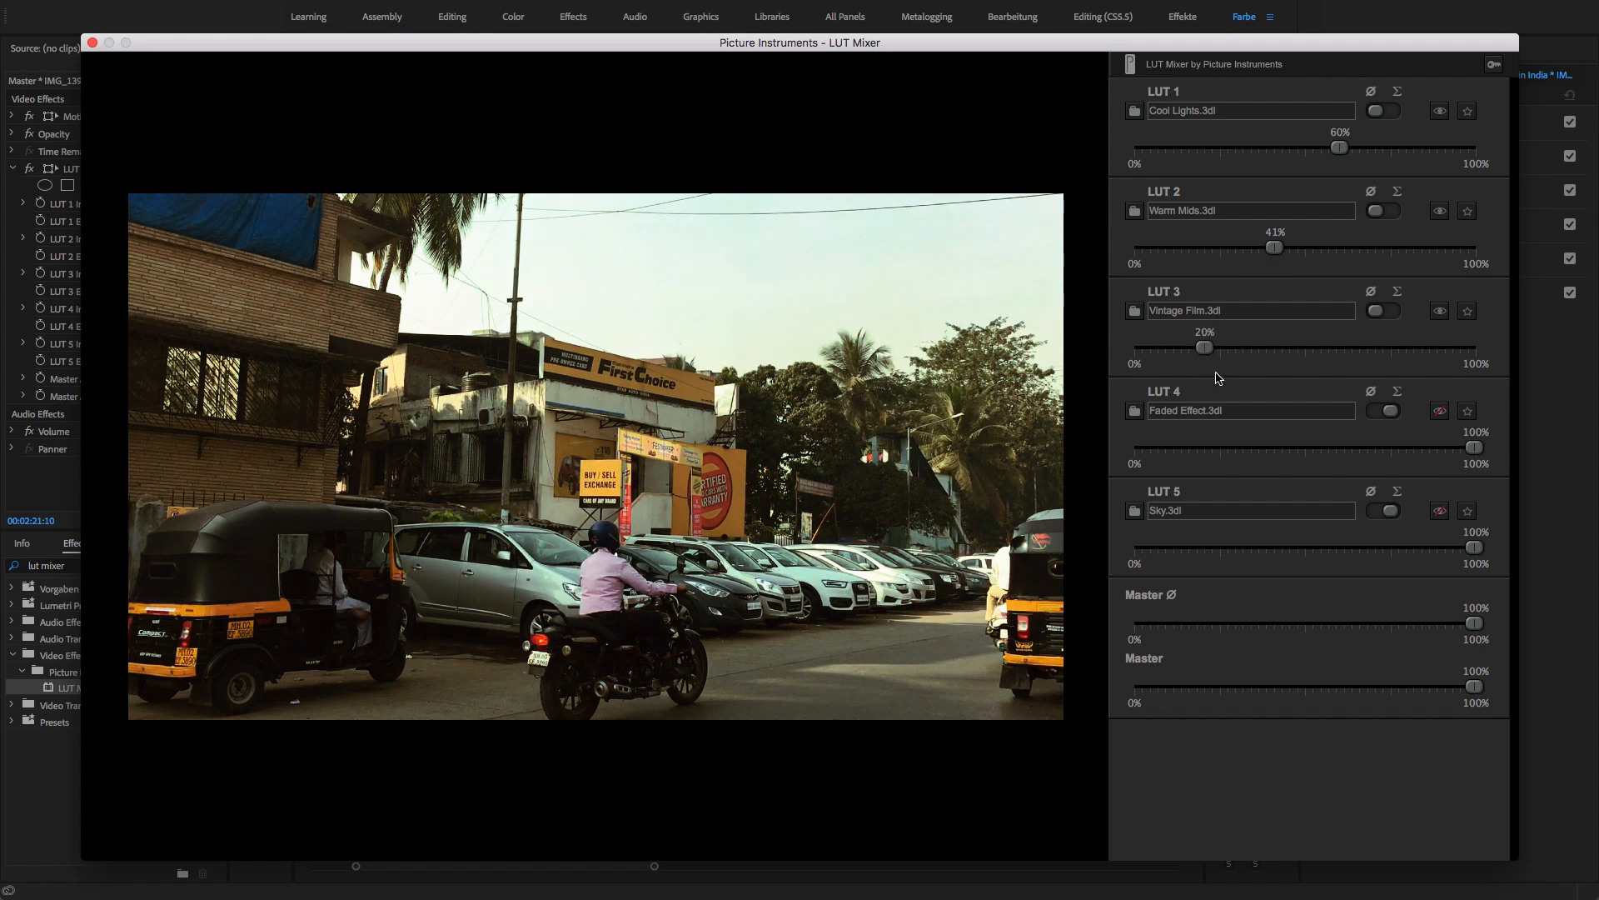
{"action": "mouse_move", "coordinate": [1296, 203]}
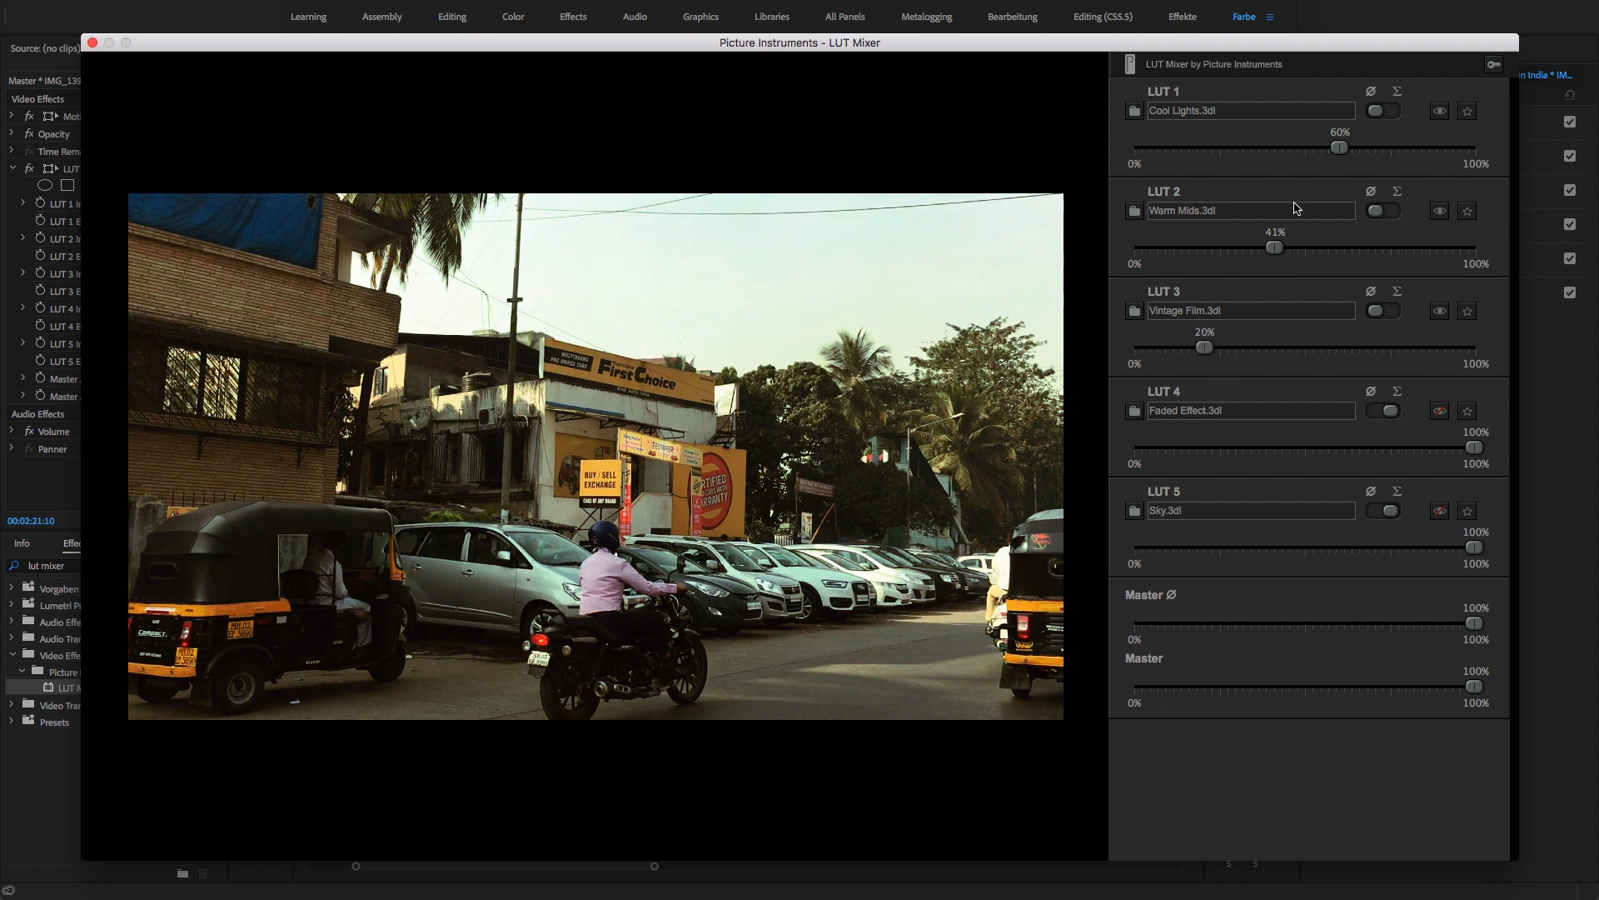
{"action": "left_click_drag", "start_coordinate": [1339, 147], "coordinate": [1399, 147]}
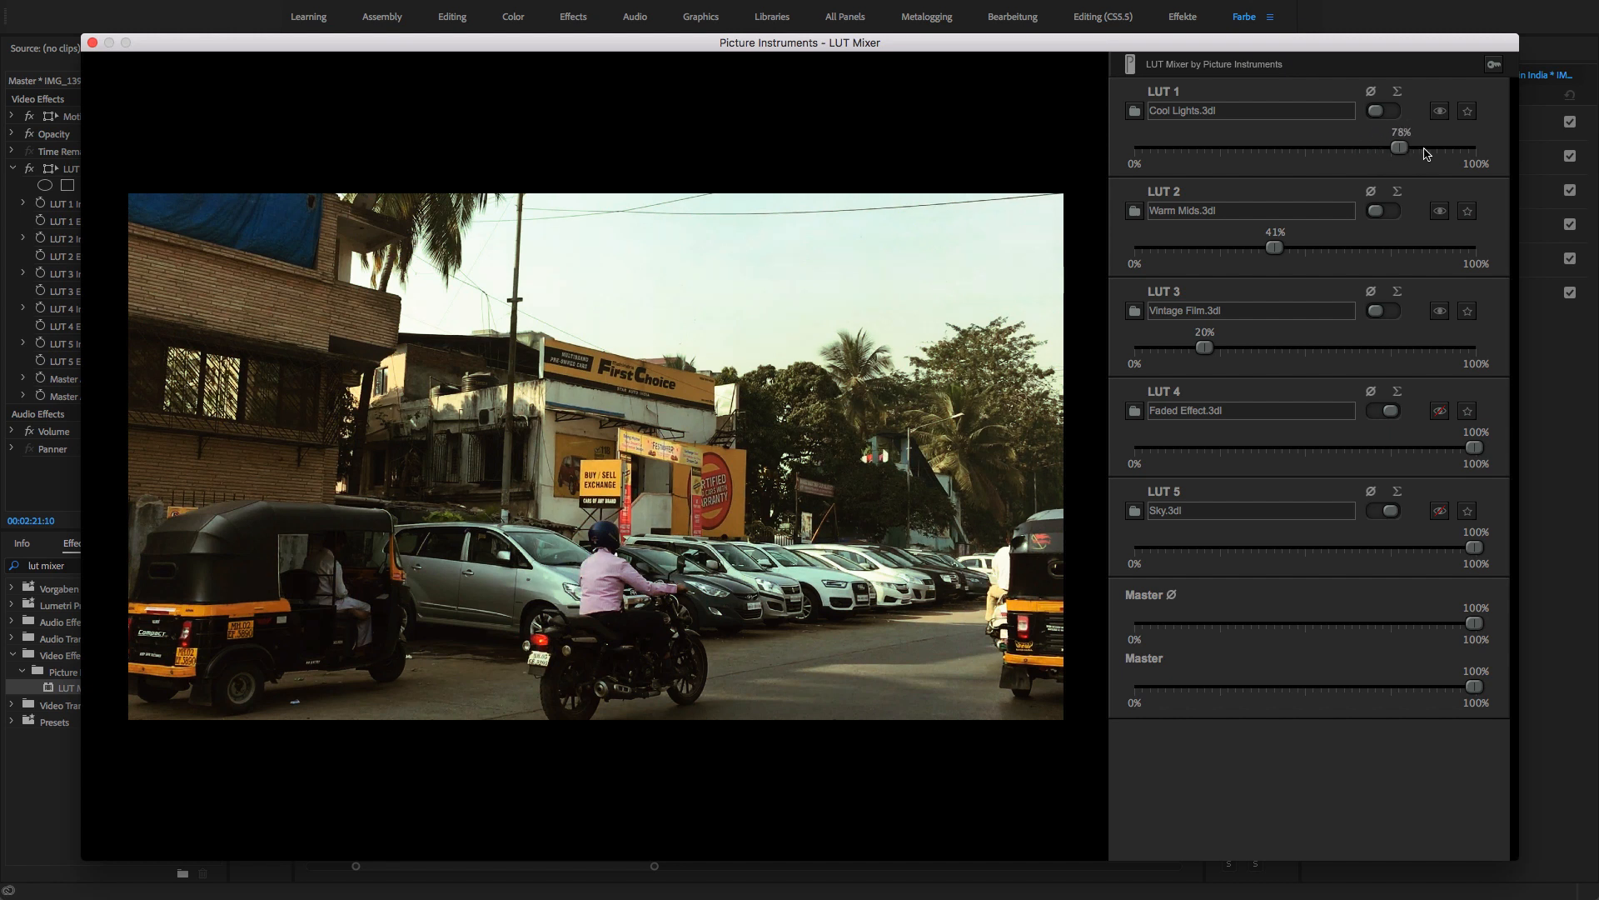
{"action": "left_click_drag", "start_coordinate": [1398, 147], "coordinate": [1442, 147]}
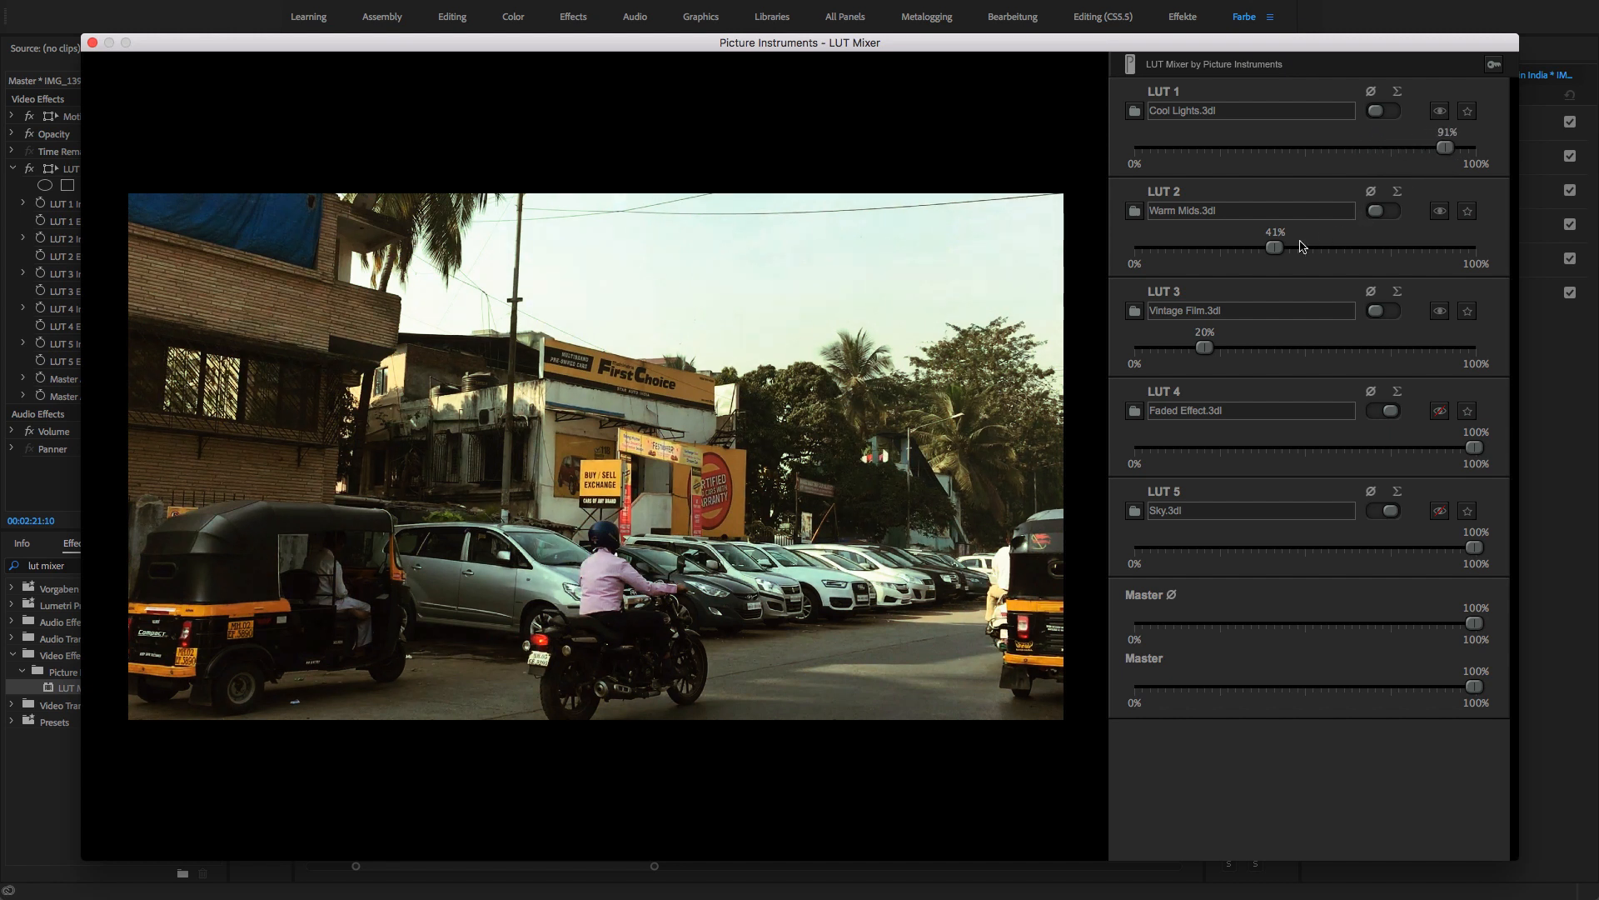
{"action": "left_click_drag", "start_coordinate": [1273, 247], "coordinate": [1329, 246]}
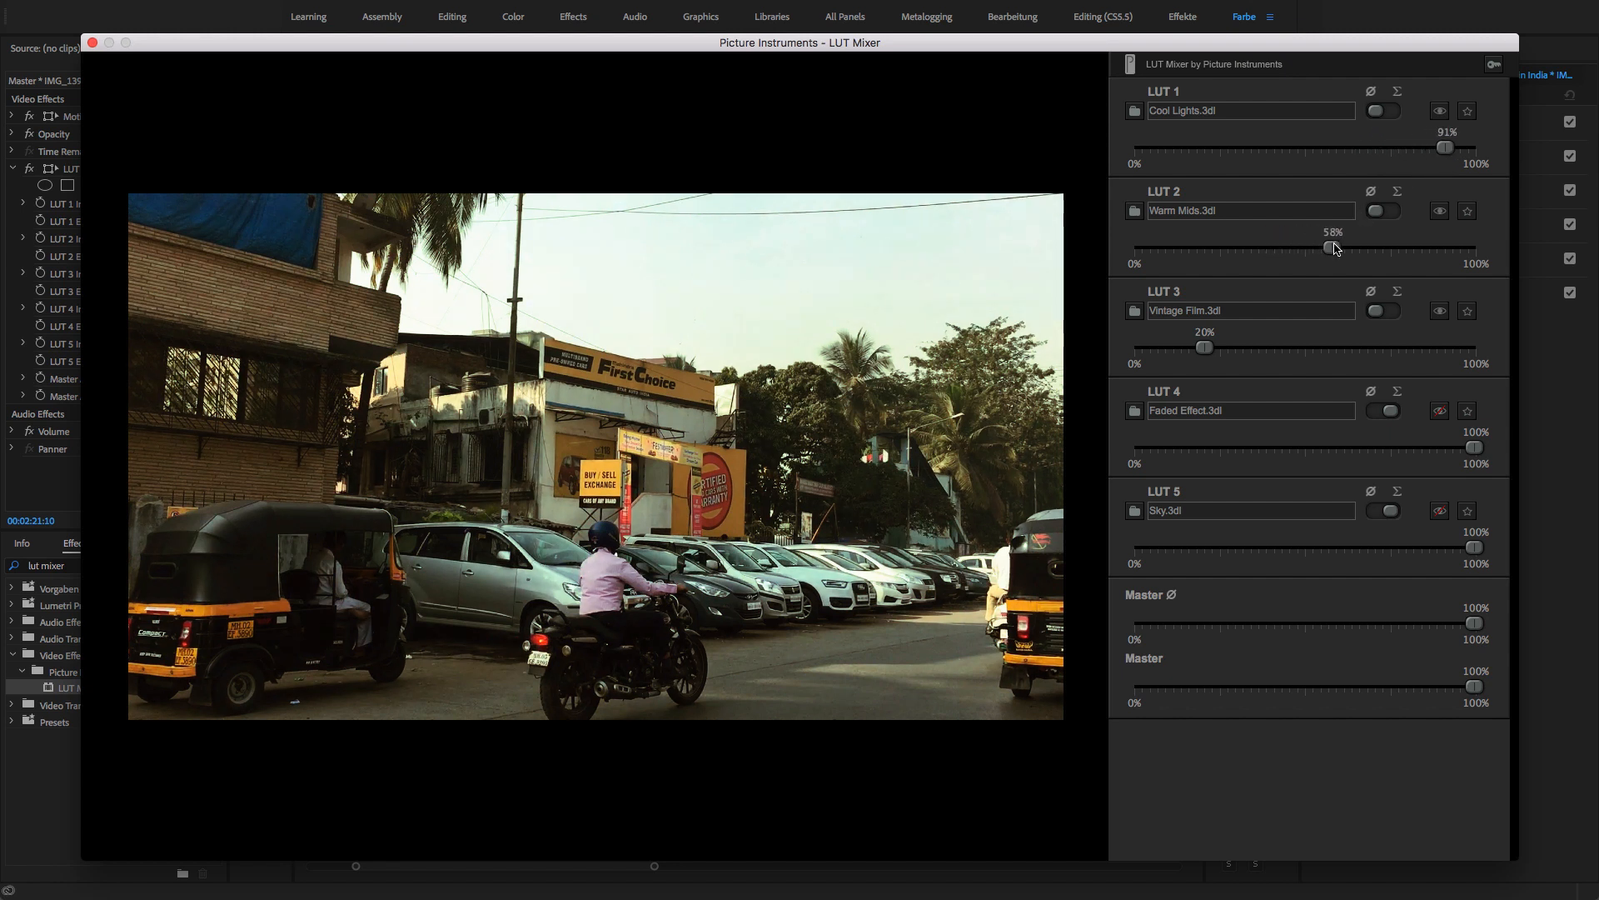
{"action": "left_click_drag", "start_coordinate": [1334, 249], "coordinate": [1321, 248]}
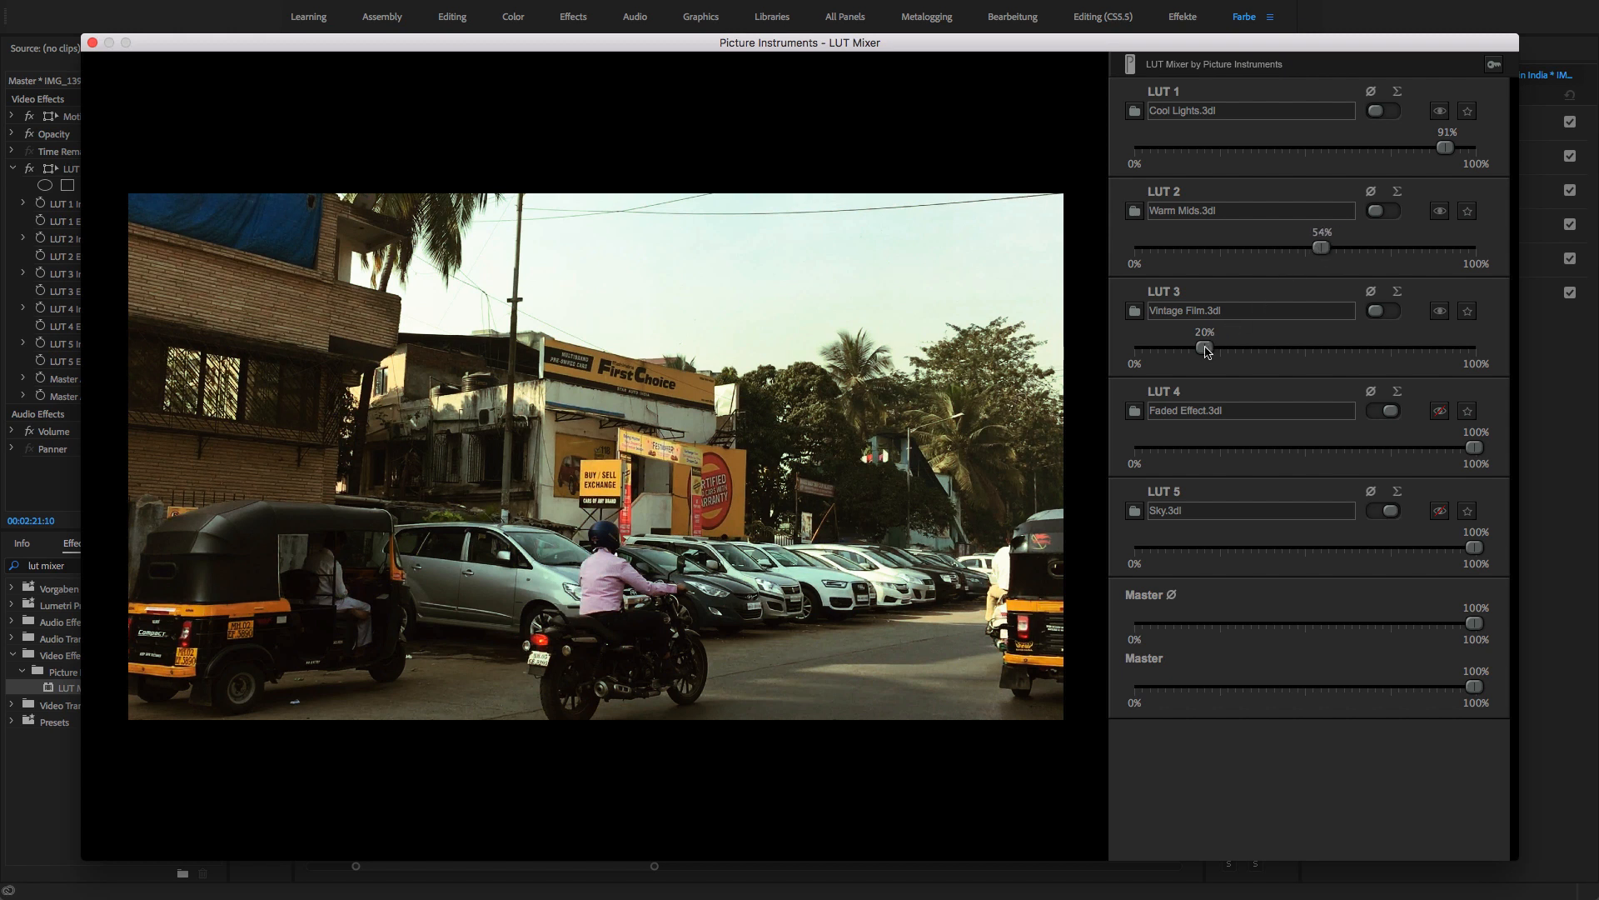
{"action": "left_click_drag", "start_coordinate": [1199, 348], "coordinate": [1171, 348]}
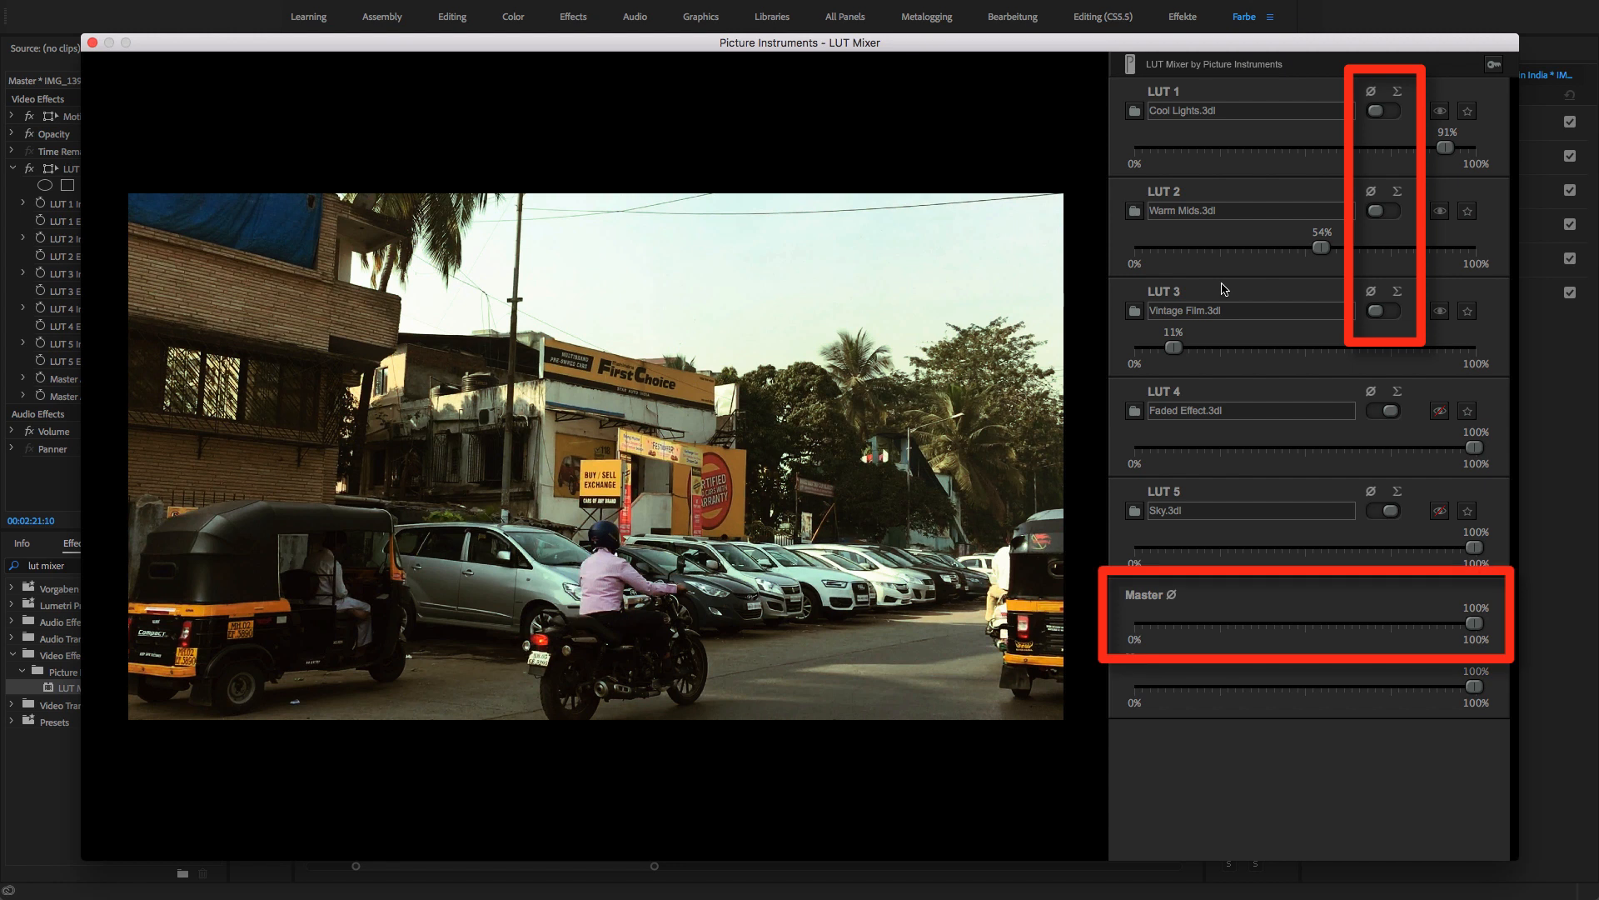
{"action": "mouse_move", "coordinate": [1234, 313]}
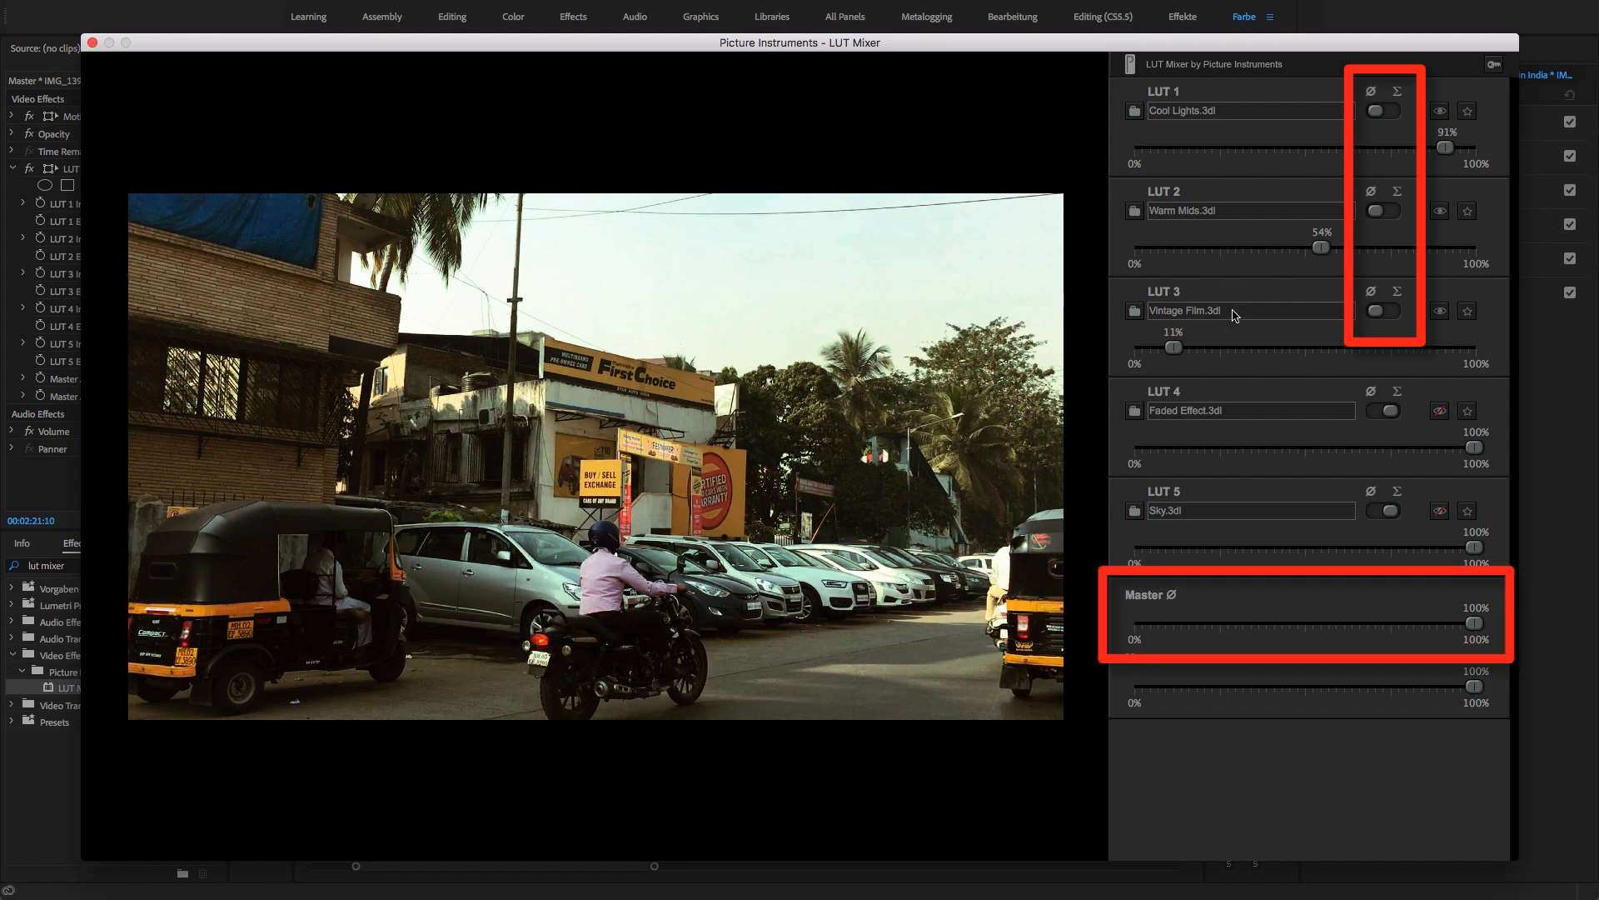
{"action": "left_click_drag", "start_coordinate": [1501, 623], "coordinate": [1428, 623]}
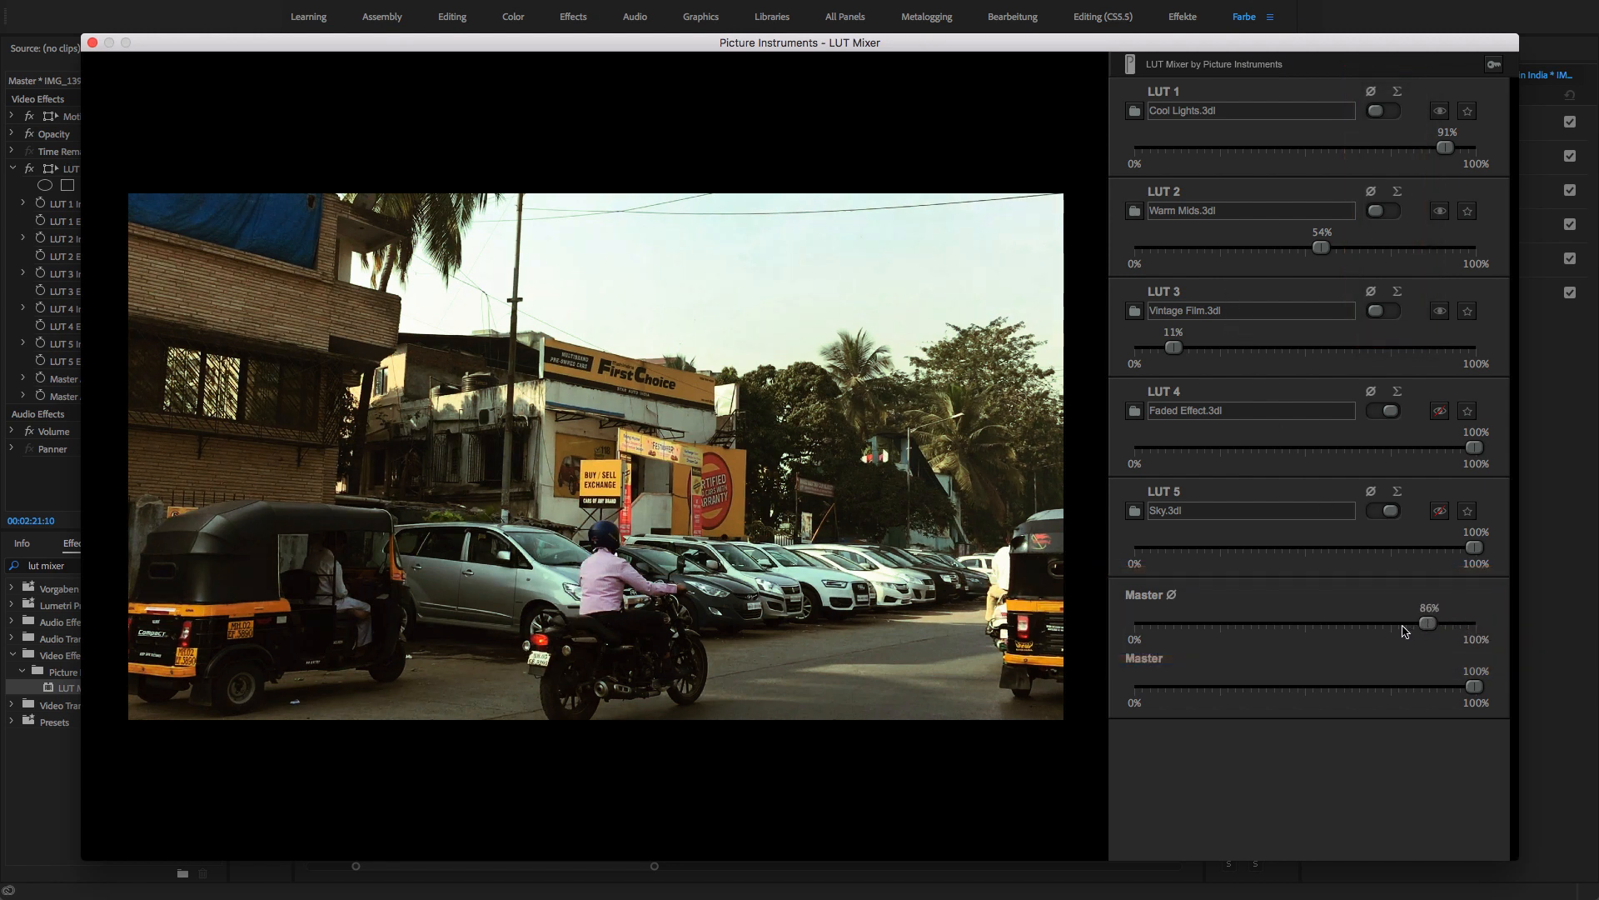
{"action": "left_click_drag", "start_coordinate": [1426, 623], "coordinate": [1145, 623]}
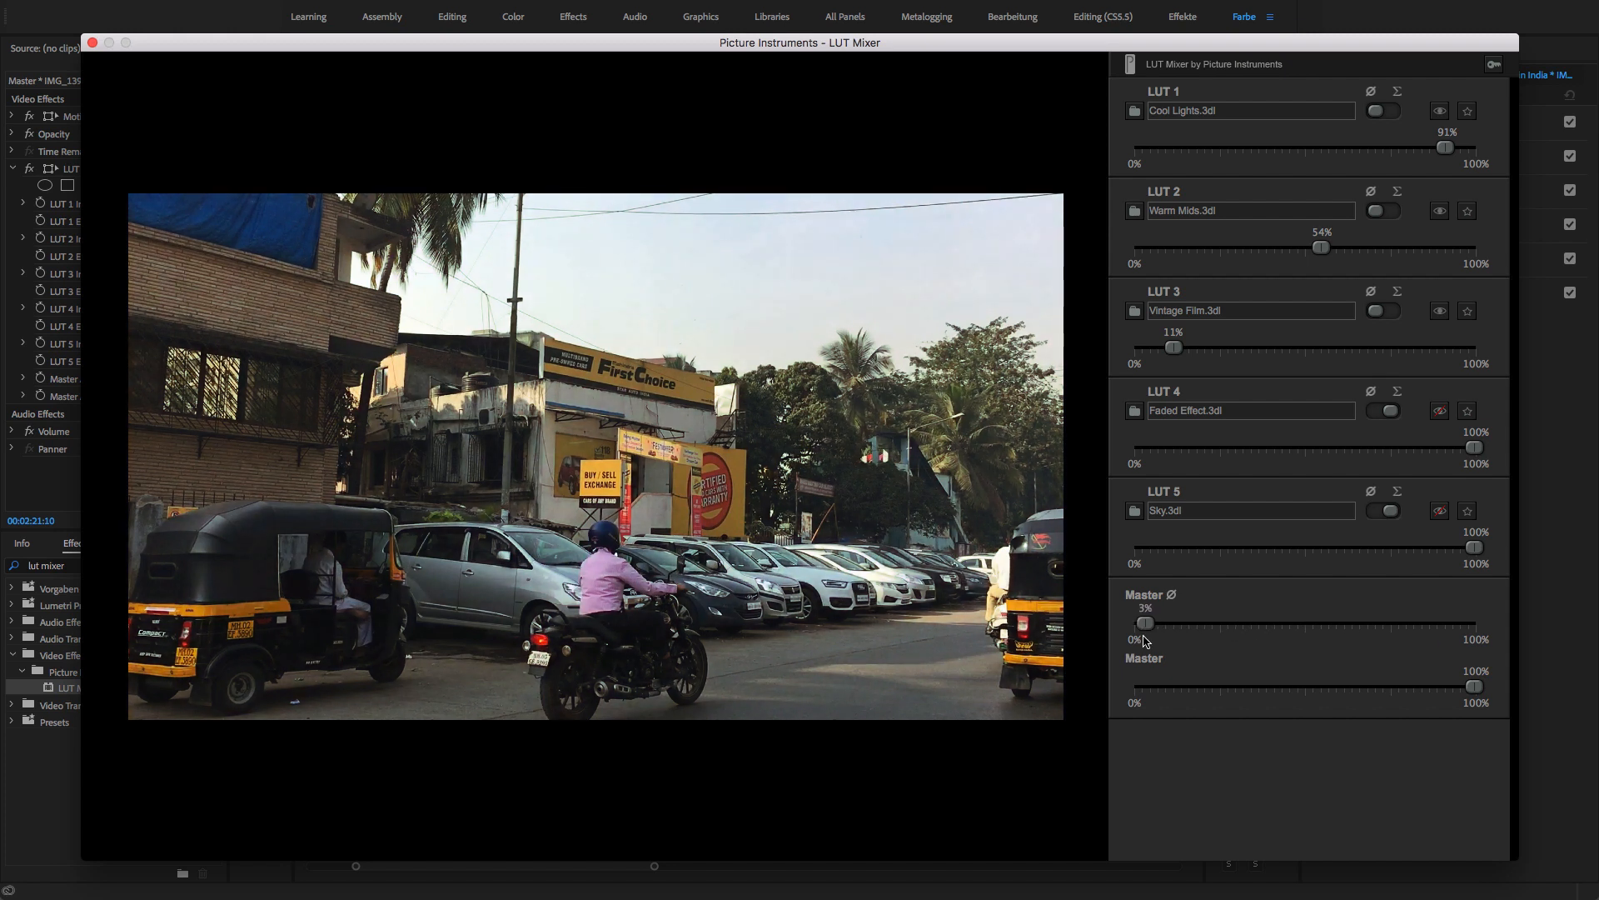
{"action": "left_click_drag", "start_coordinate": [1145, 621], "coordinate": [1311, 621]}
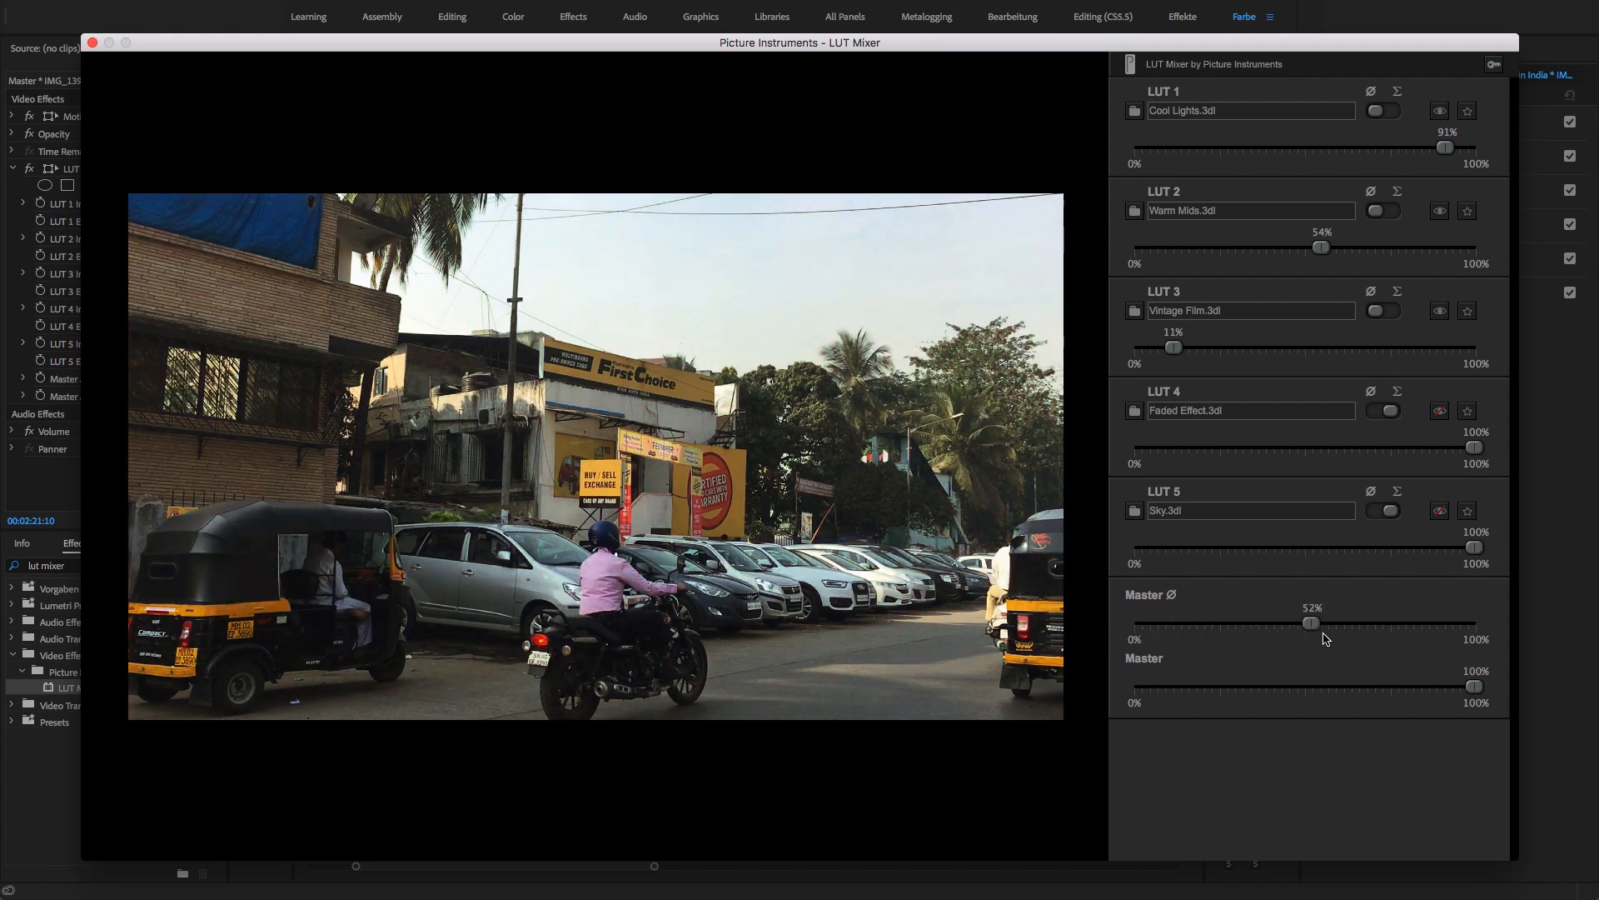
{"action": "left_click_drag", "start_coordinate": [1311, 623], "coordinate": [1474, 623]}
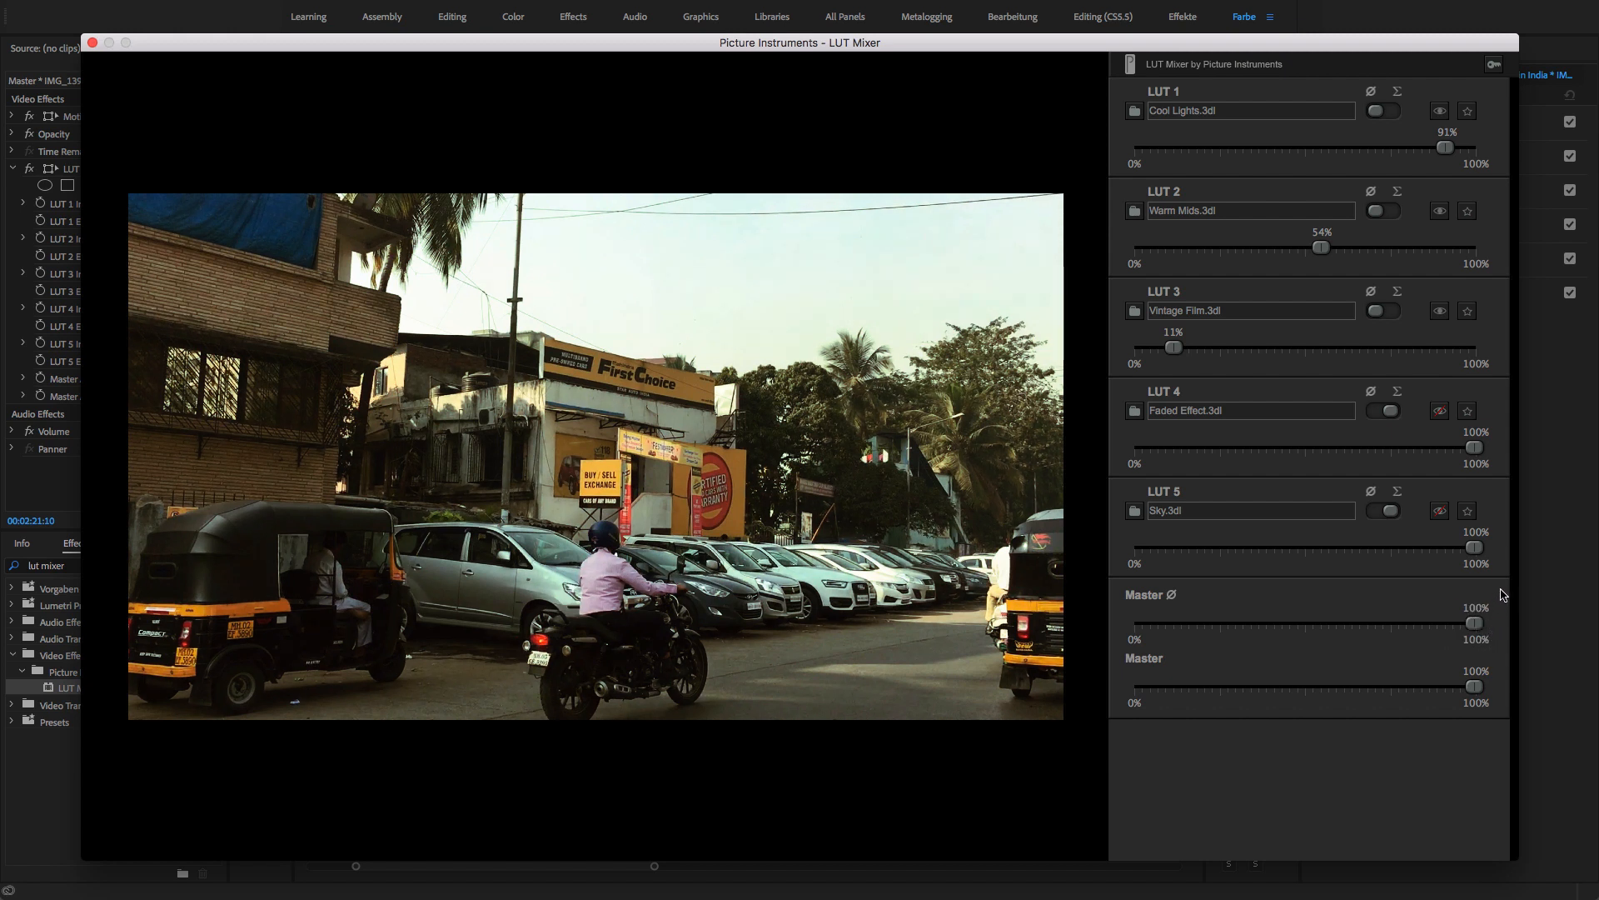
- Enable Faded Effect at 43% and blend the Sky LUT in at 65%
{"action": "left_click", "coordinate": [1439, 511]}
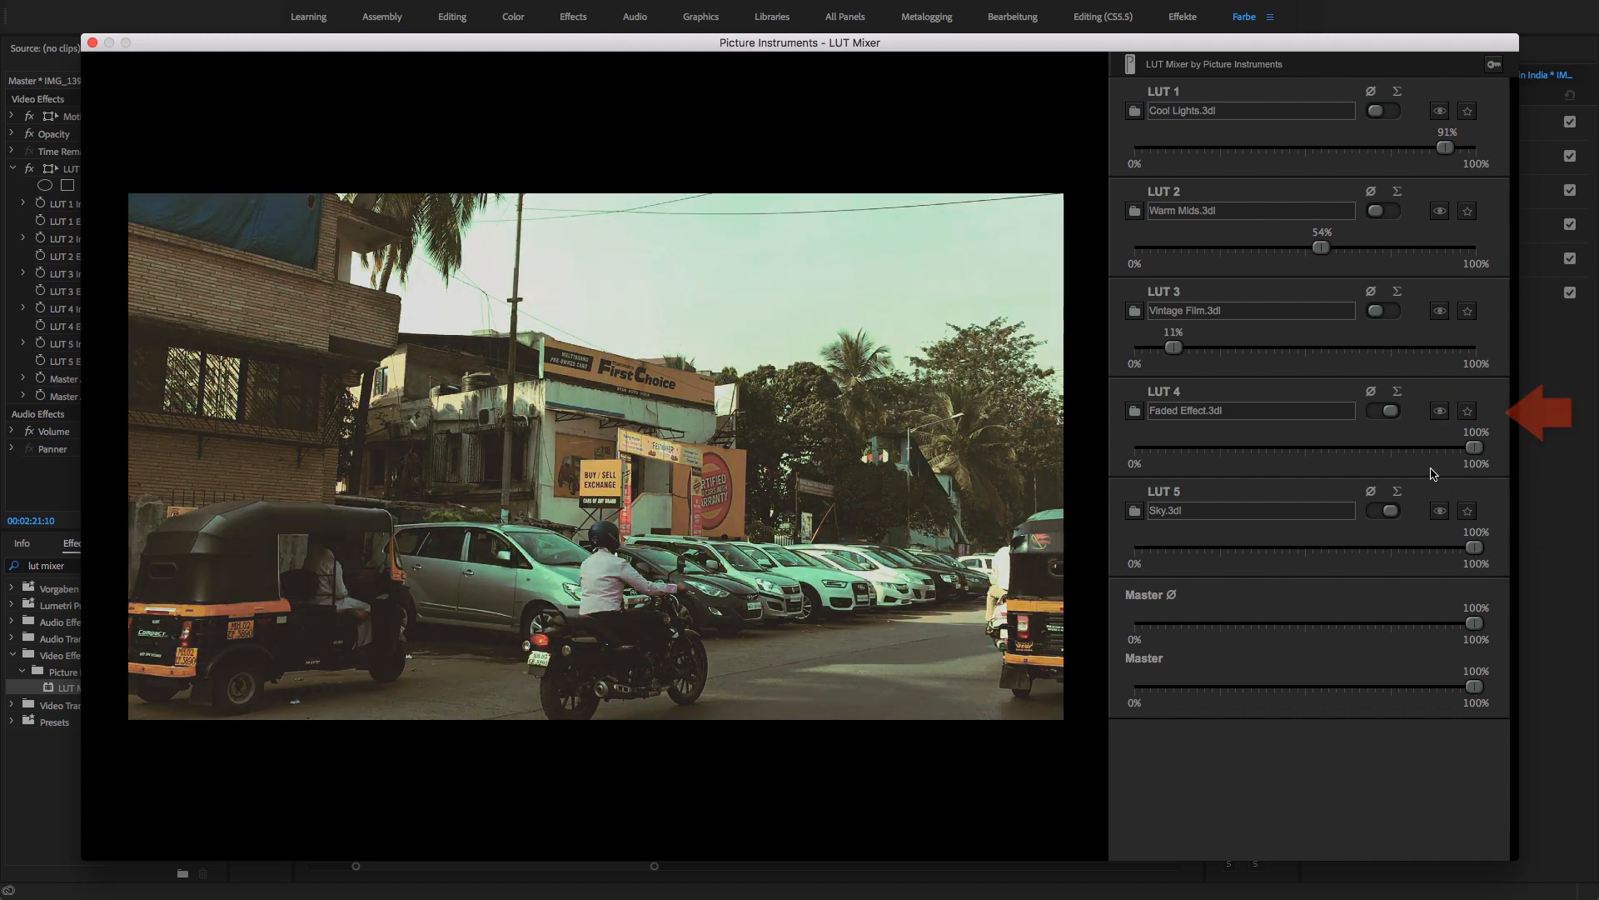
{"action": "left_click_drag", "start_coordinate": [1471, 446], "coordinate": [1387, 446]}
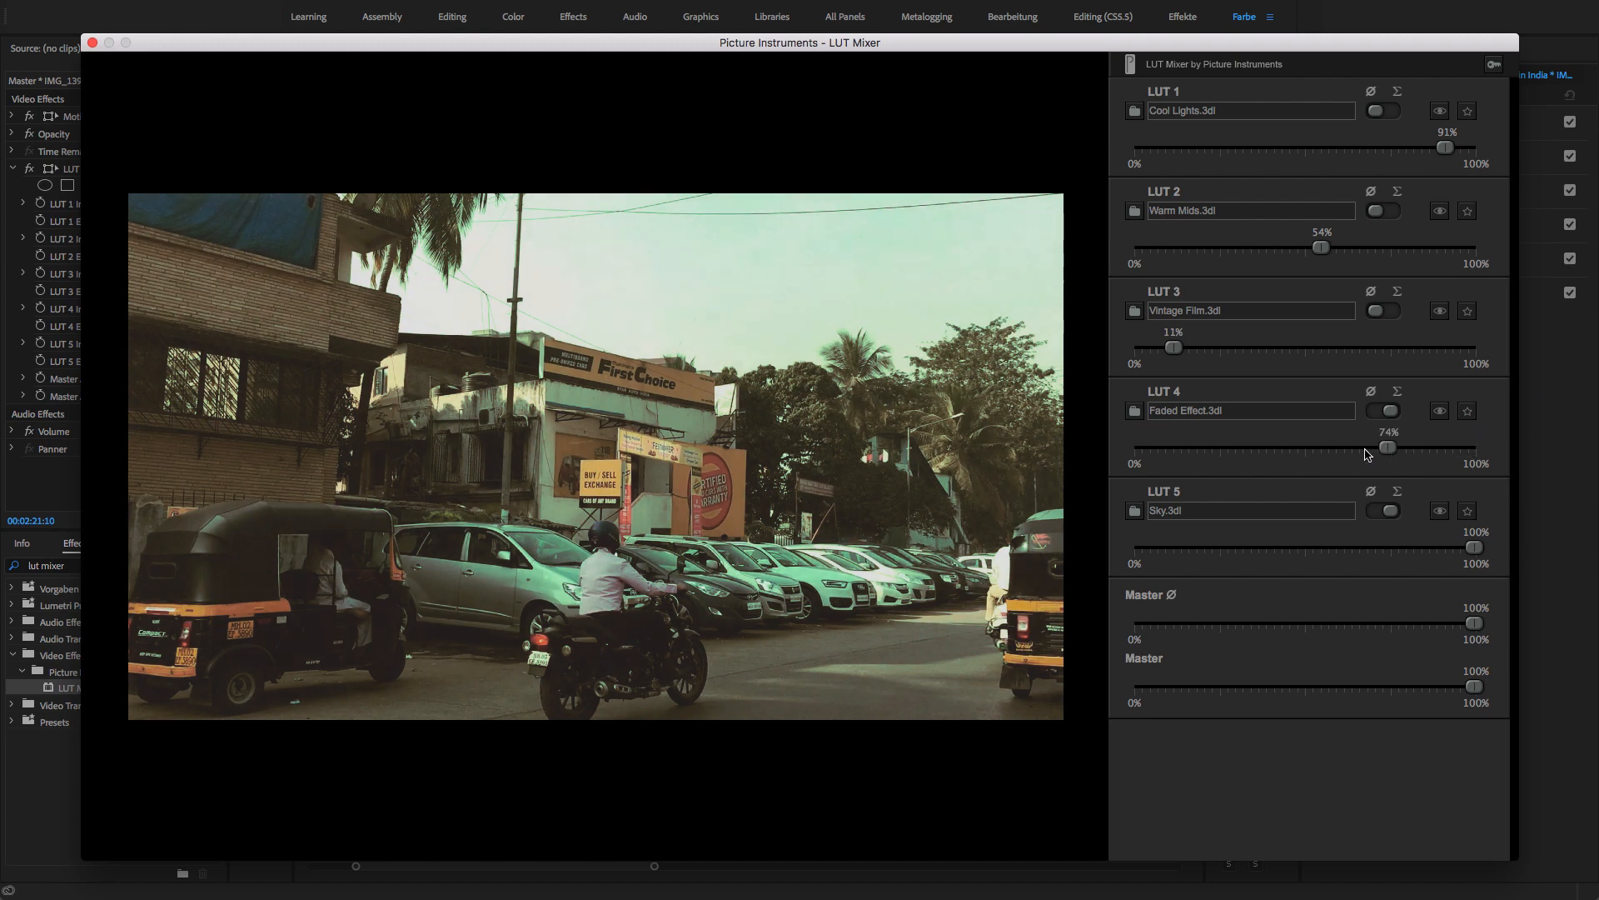
{"action": "left_click_drag", "start_coordinate": [1388, 446], "coordinate": [1210, 447]}
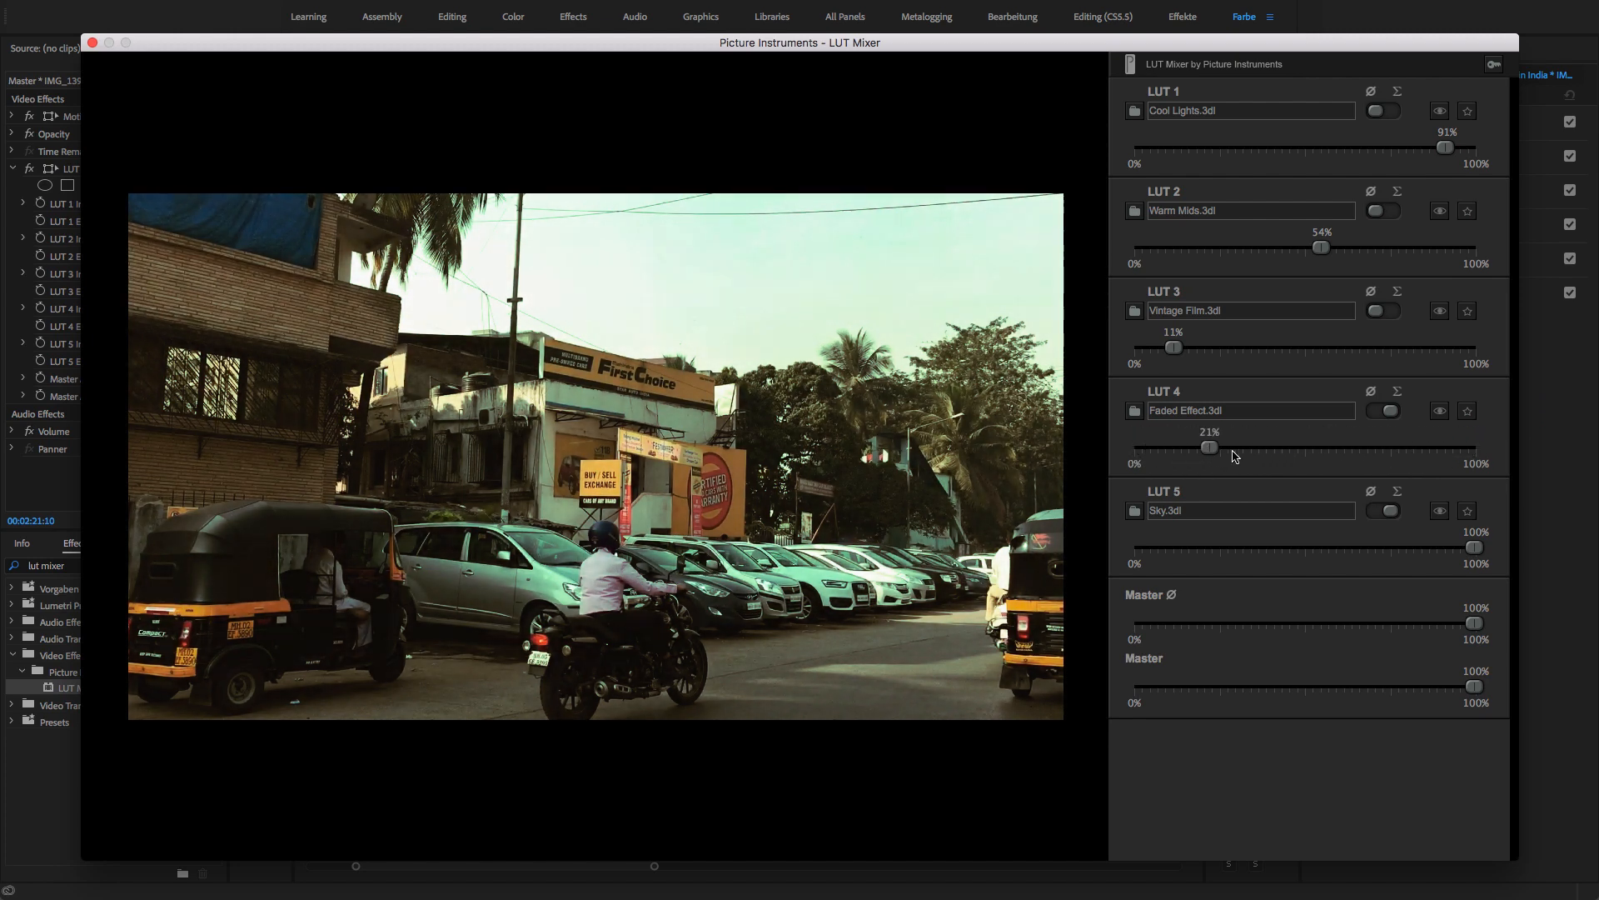
{"action": "left_click_drag", "start_coordinate": [1209, 448], "coordinate": [1283, 448]}
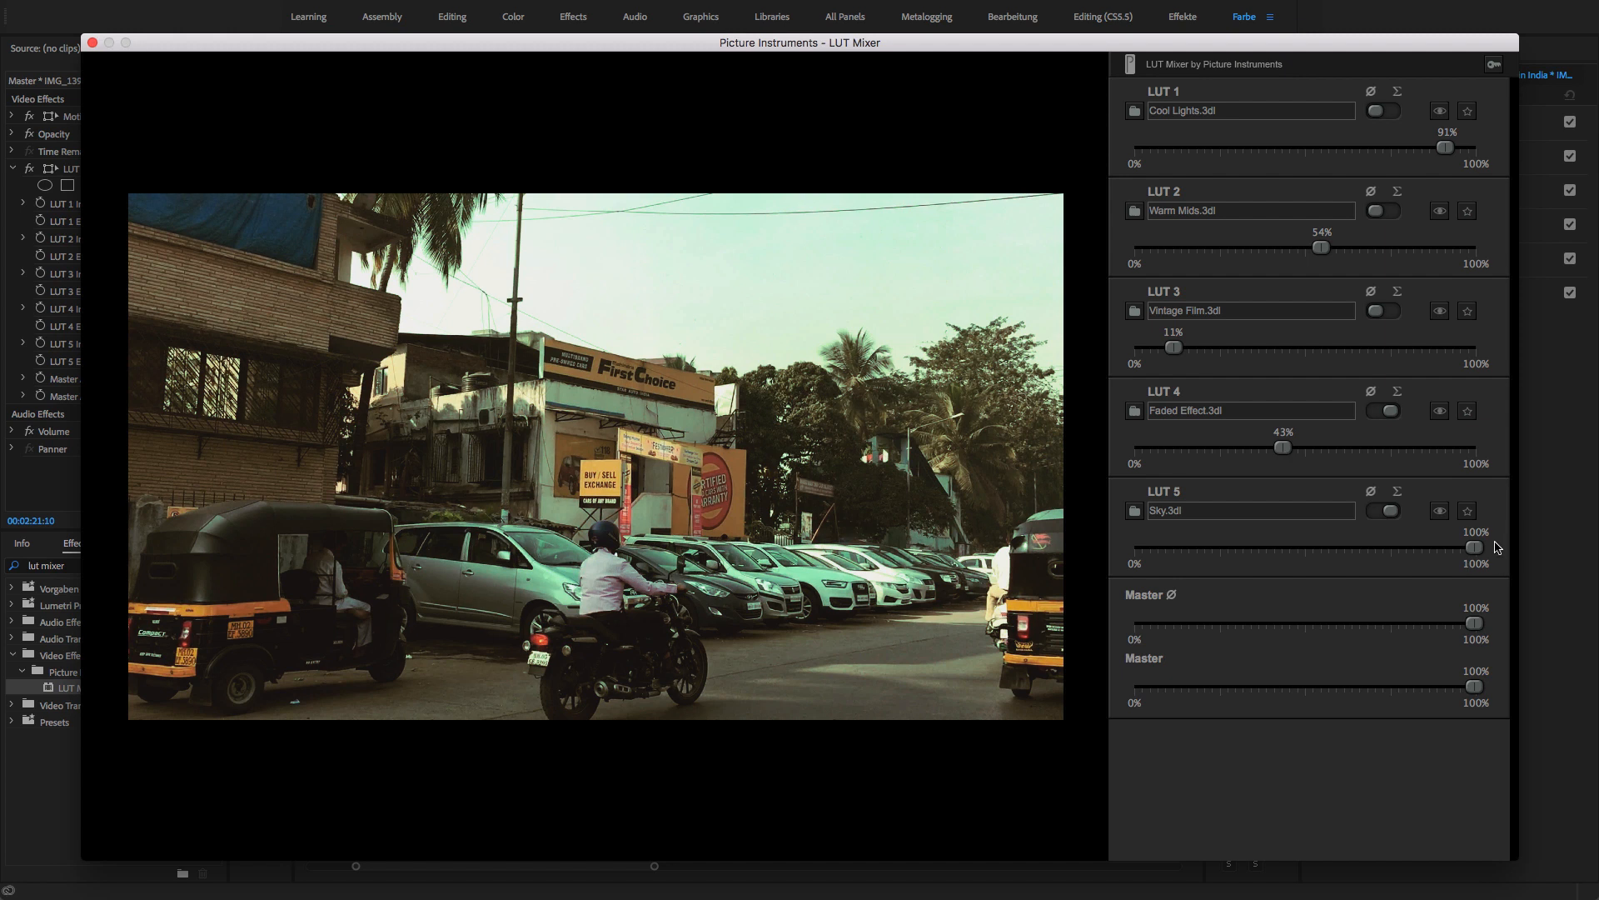
{"action": "left_click_drag", "start_coordinate": [1473, 548], "coordinate": [1206, 548]}
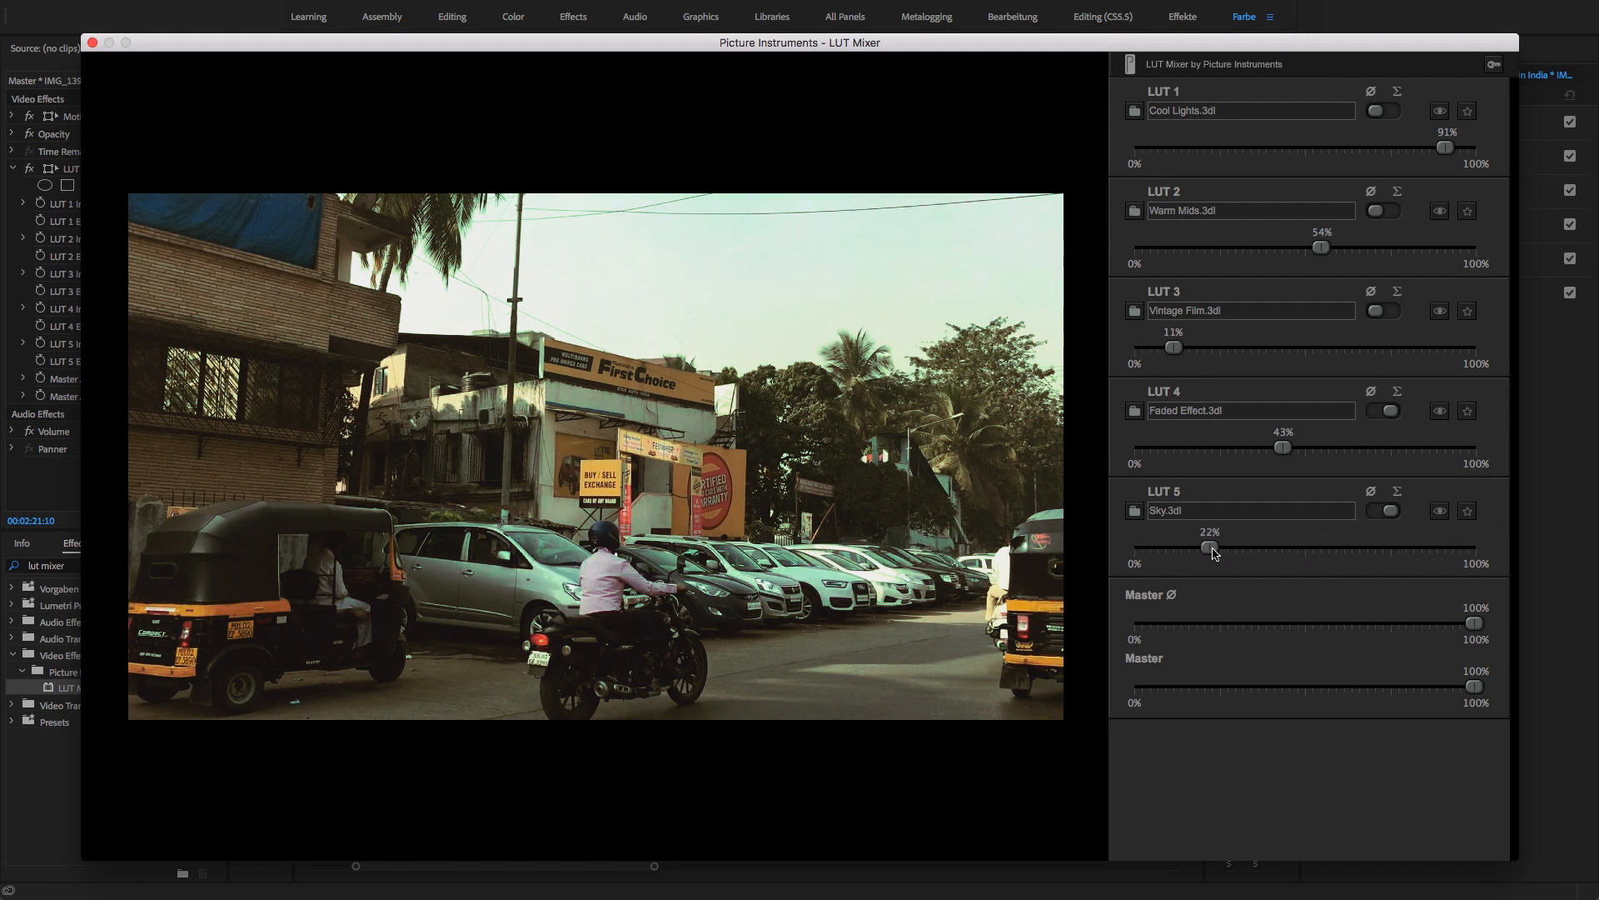
{"action": "left_click_drag", "start_coordinate": [1206, 548], "coordinate": [1356, 548]}
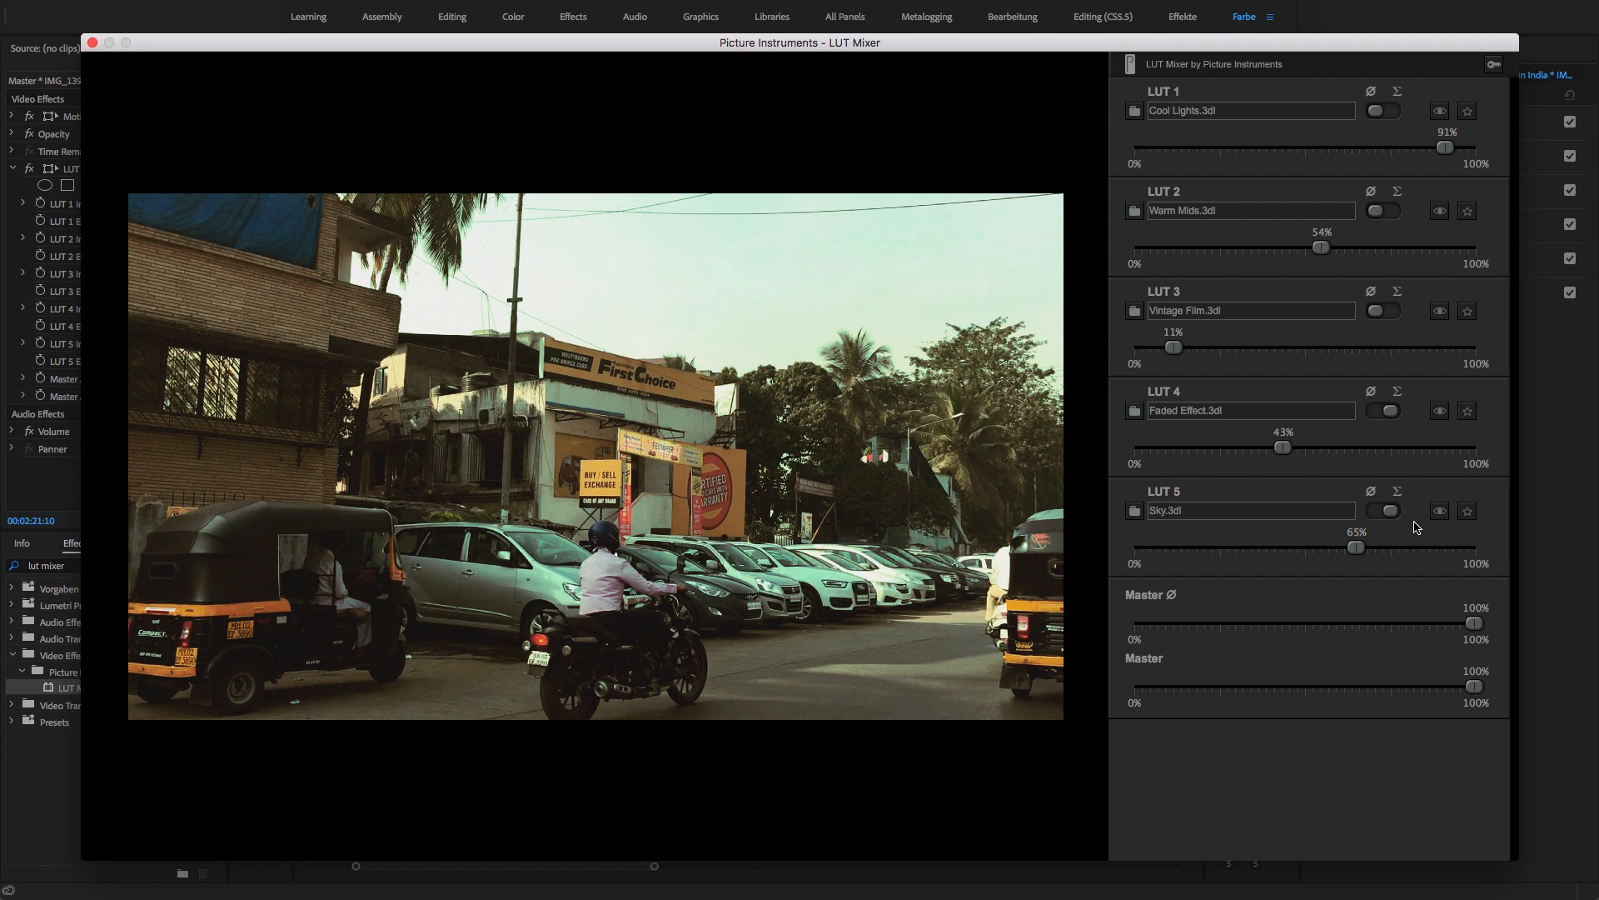
{"action": "mouse_move", "coordinate": [1442, 653]}
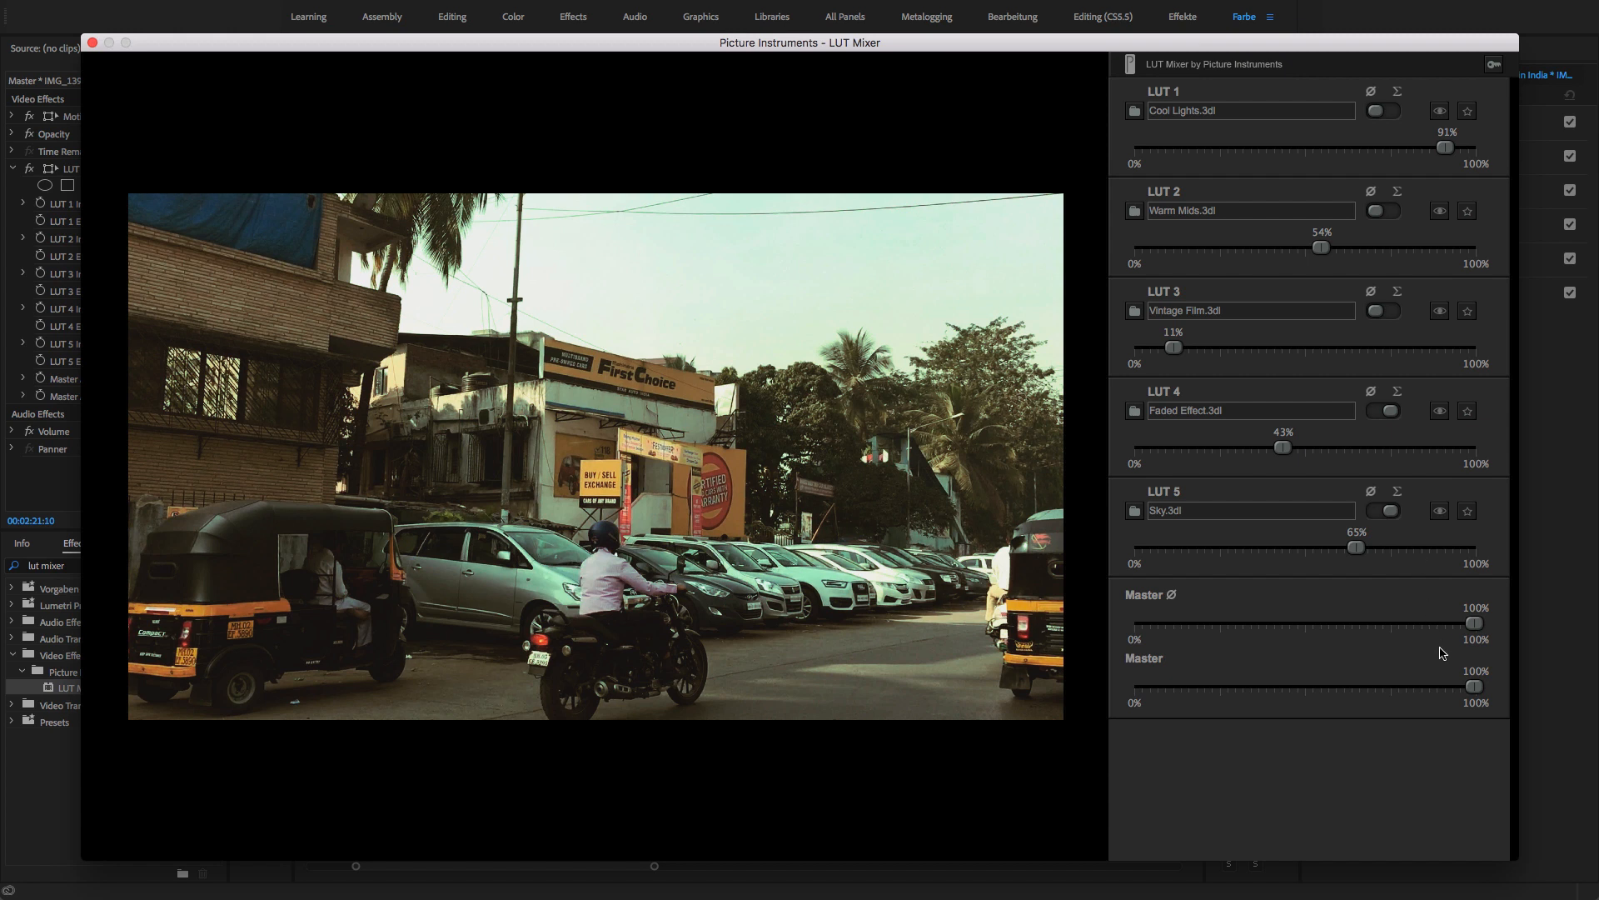
- Preview the master at 26%, then return it to full strength
{"action": "left_click_drag", "start_coordinate": [1472, 687], "coordinate": [1224, 686]}
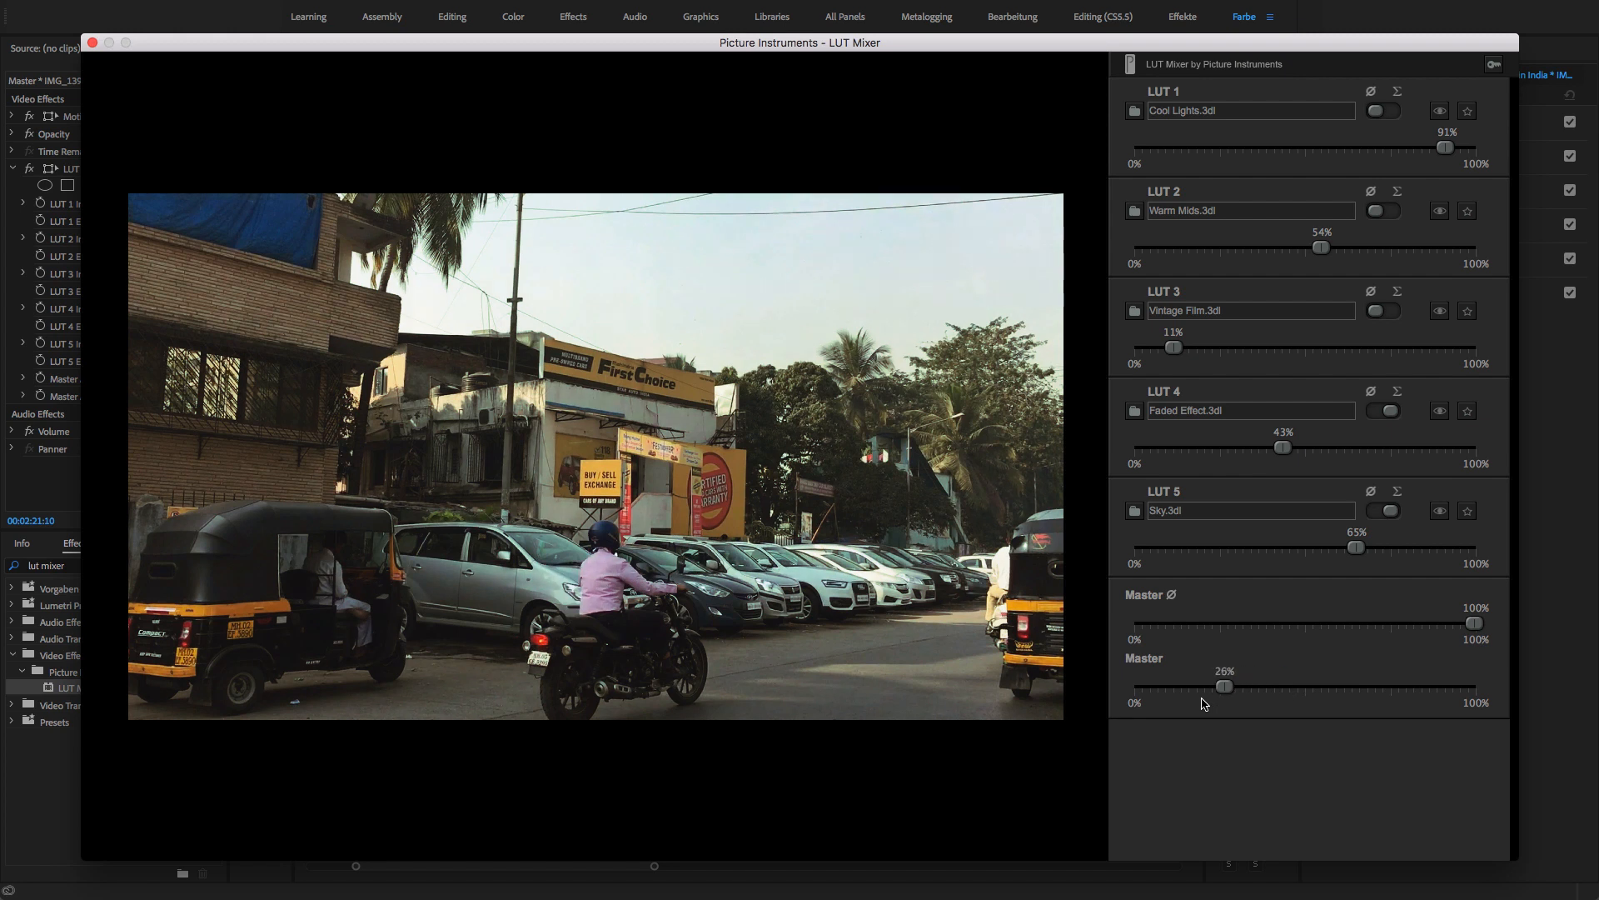
{"action": "left_click_drag", "start_coordinate": [1224, 685], "coordinate": [1471, 684]}
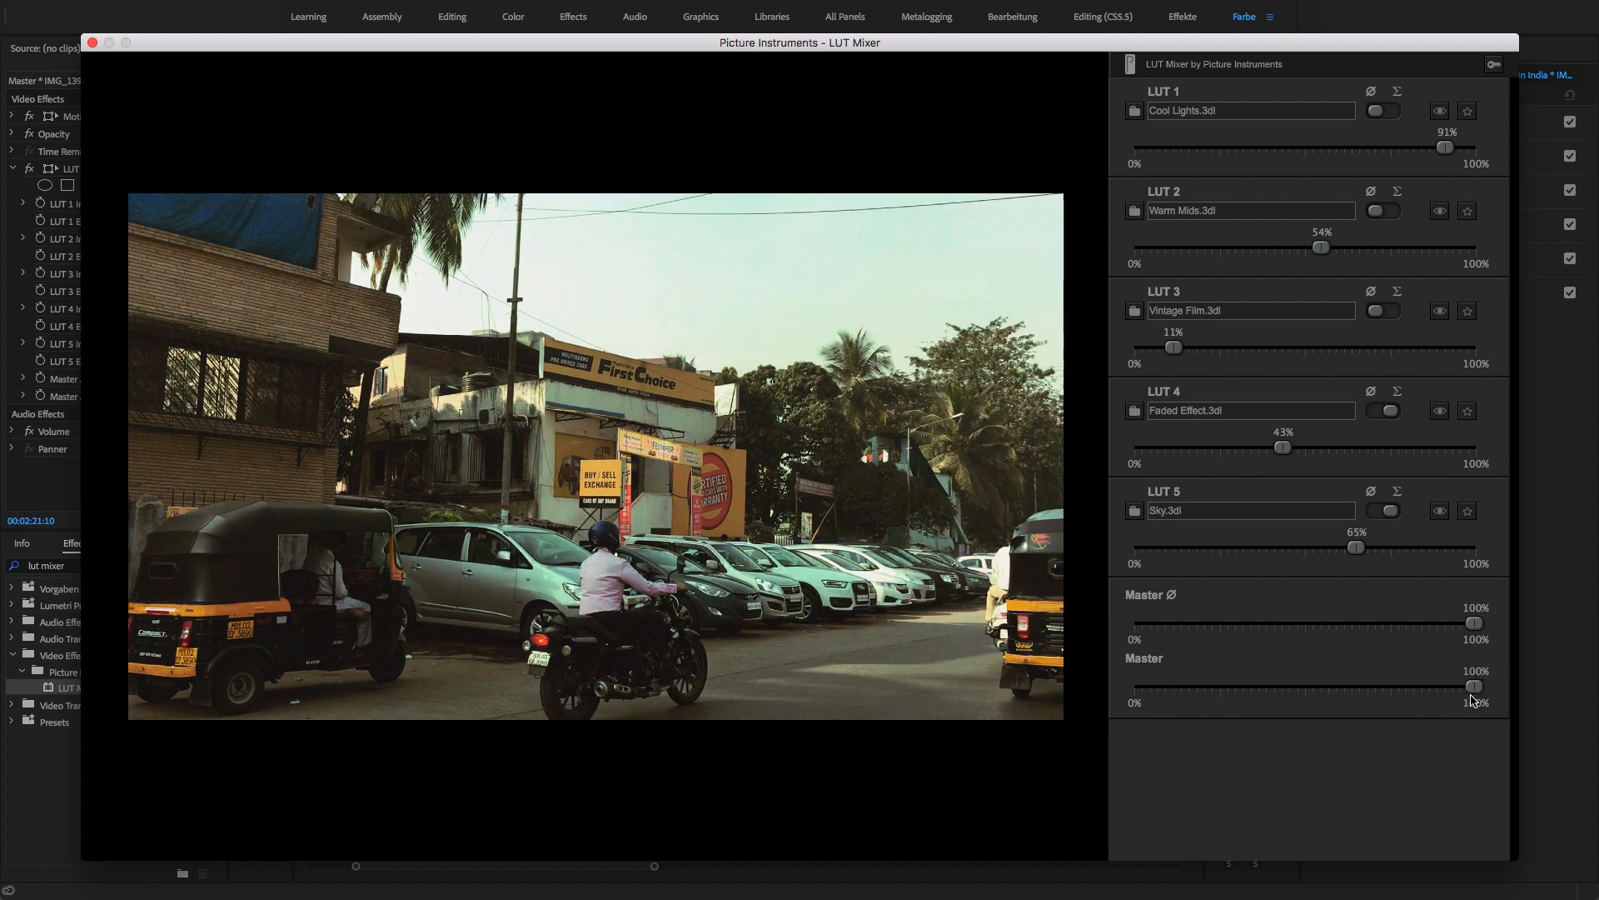
{"action": "left_click_drag", "start_coordinate": [1471, 685], "coordinate": [1428, 685]}
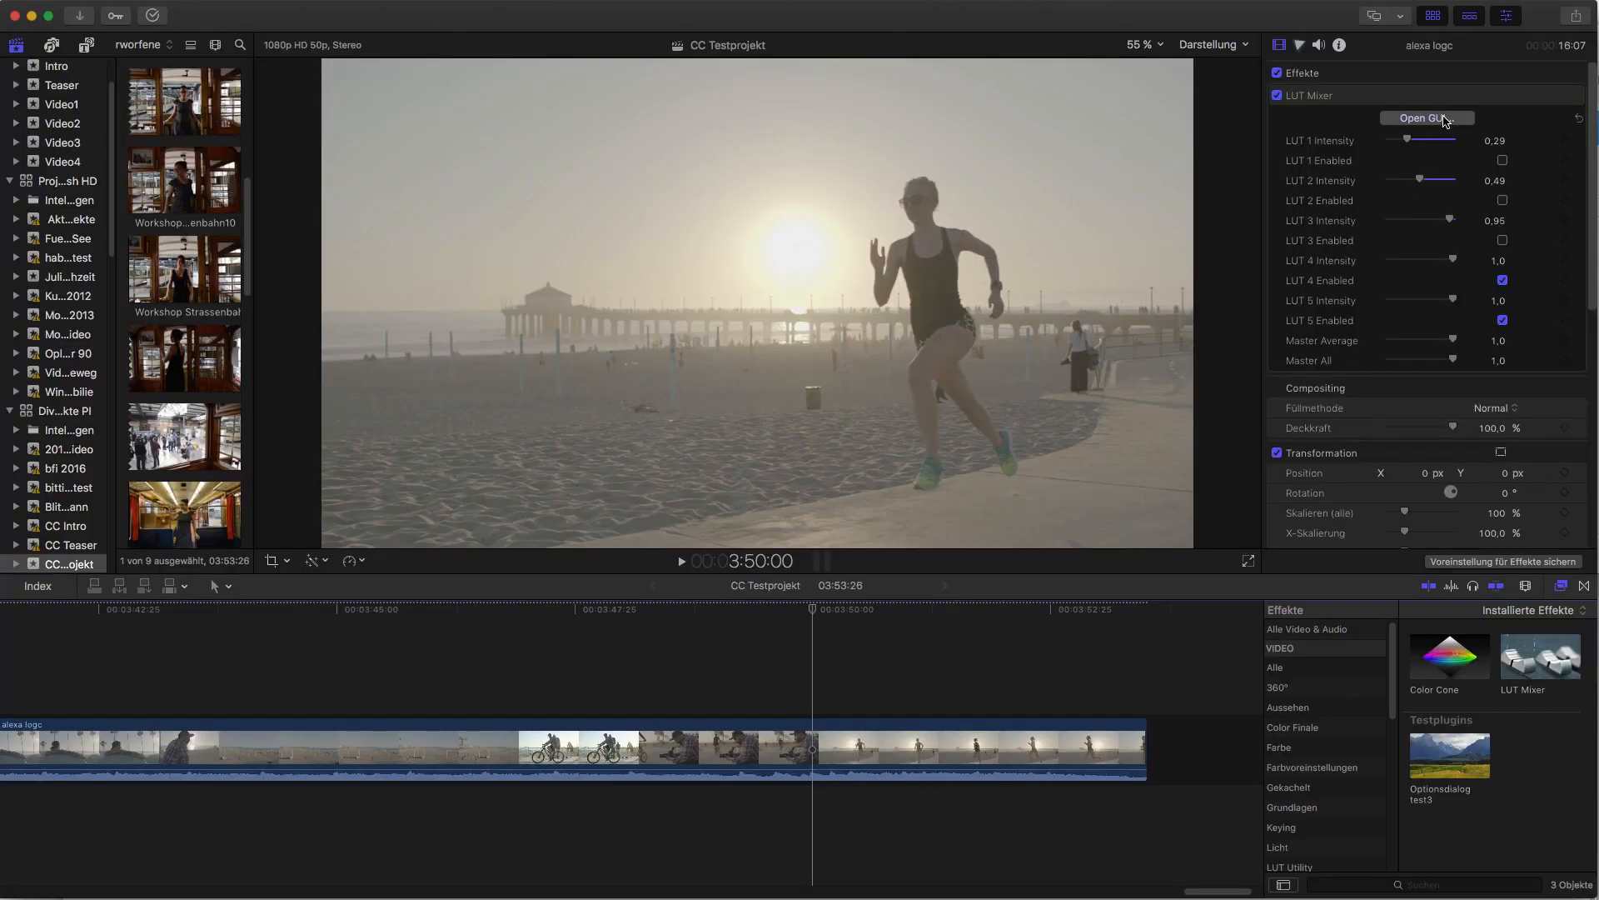
- Open the beach clip's LUT Mixer GUI and set the ALEXA Log-C LUT to 19% and LUT 1 to 40%
{"action": "left_click", "coordinate": [1426, 116]}
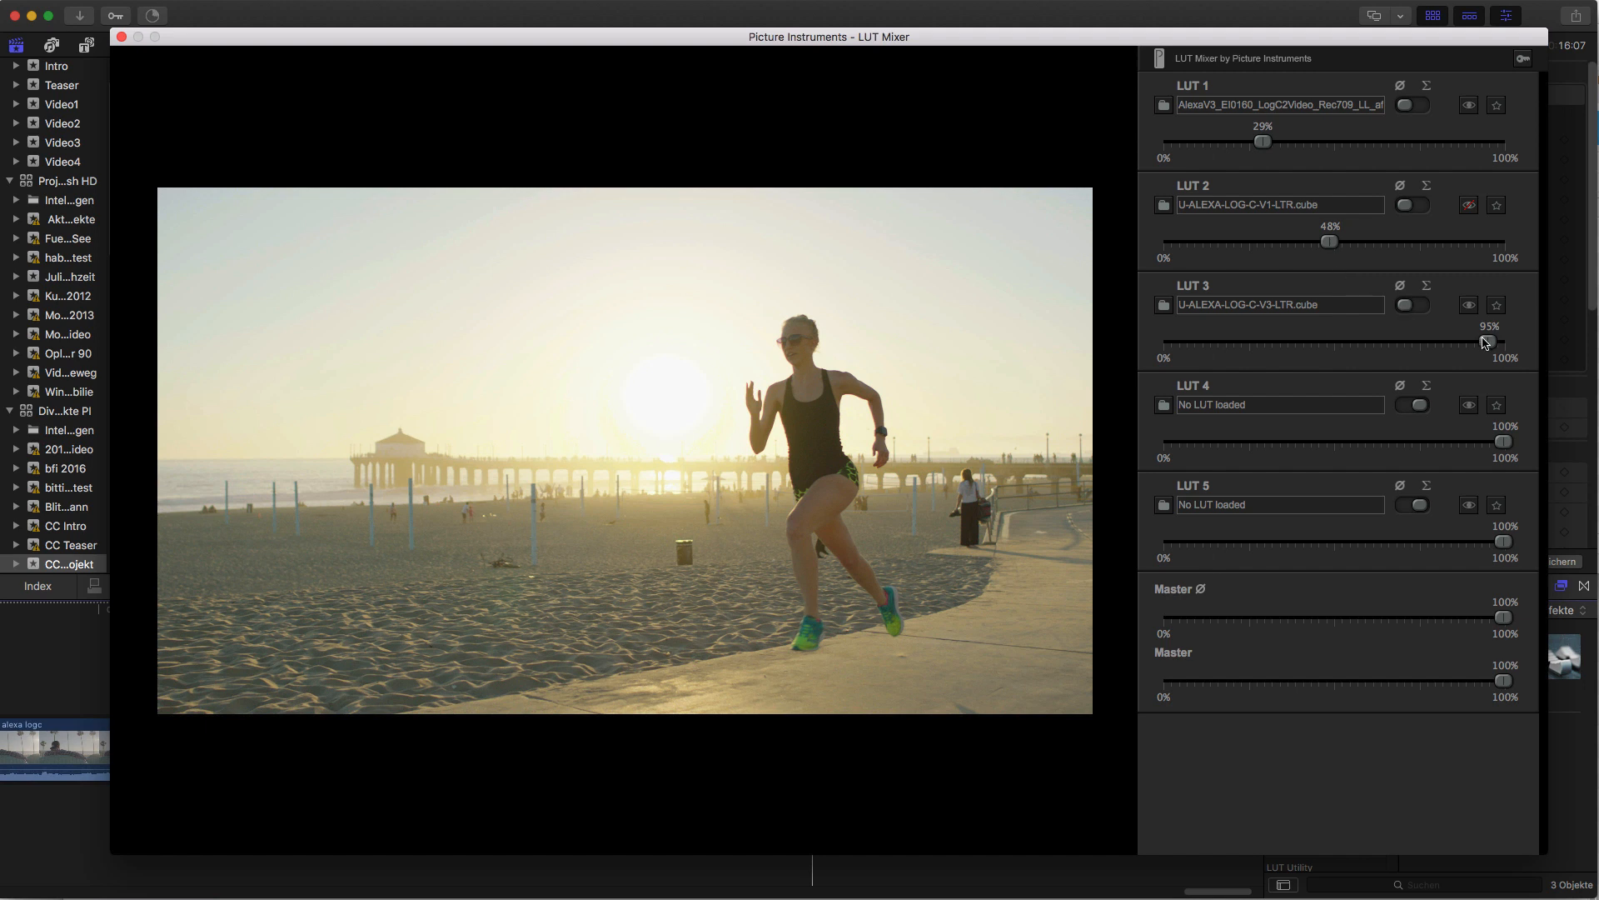
{"action": "left_click_drag", "start_coordinate": [1483, 341], "coordinate": [1229, 341]}
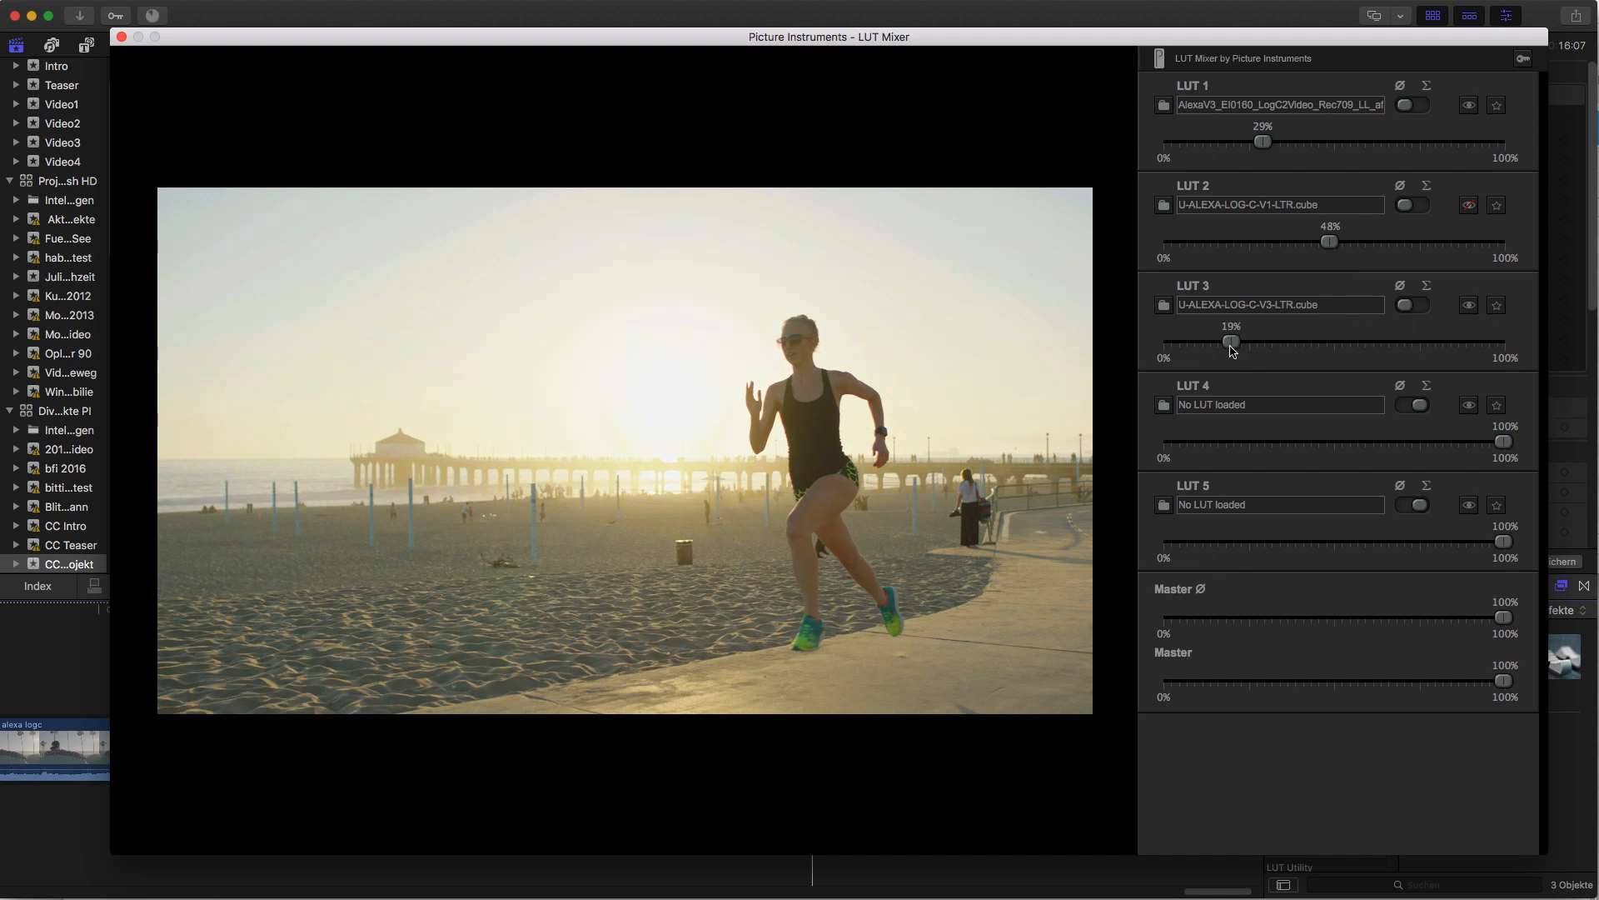
{"action": "left_click_drag", "start_coordinate": [1261, 140], "coordinate": [1301, 140]}
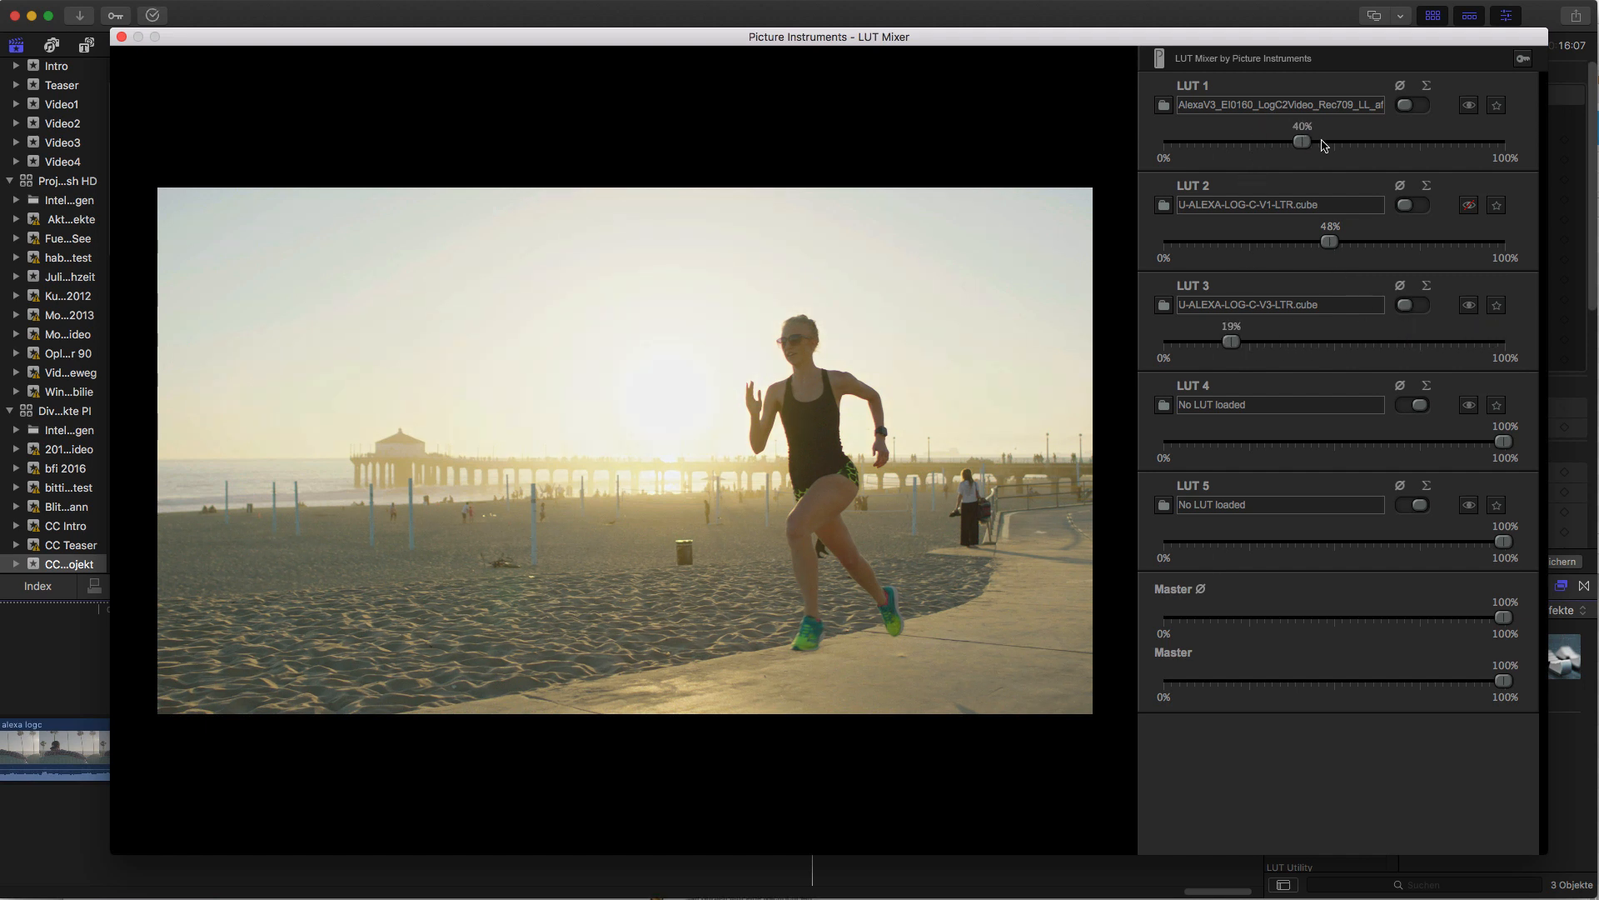